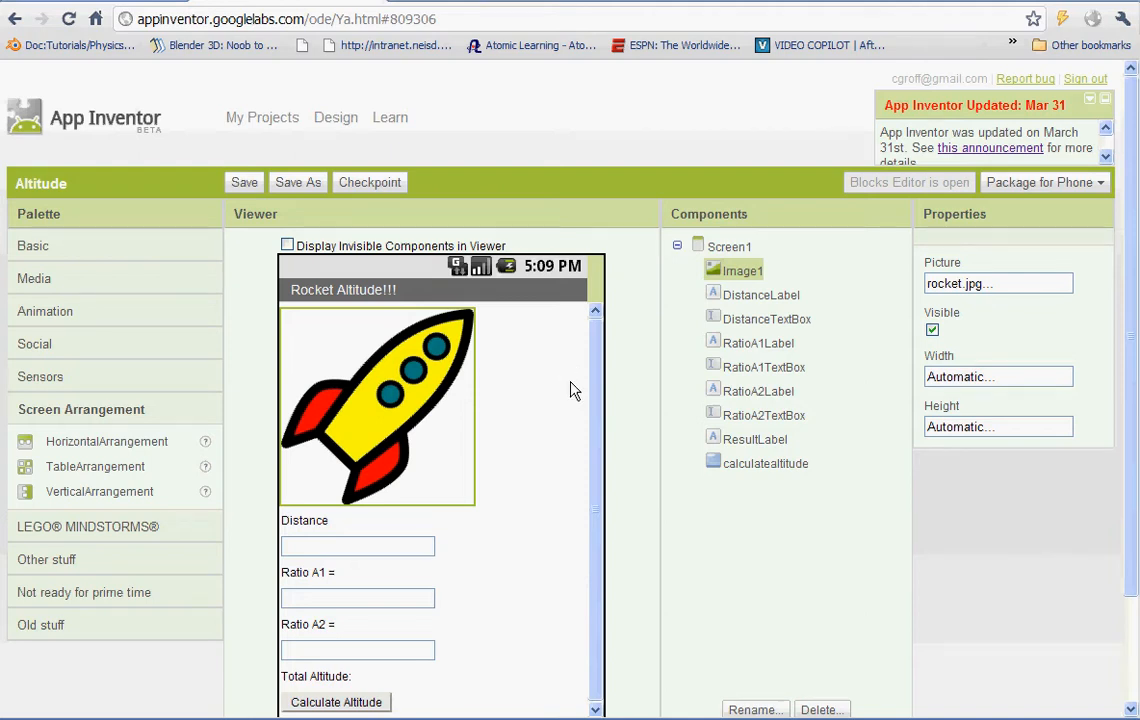
pyautogui.moveTo(597, 315)
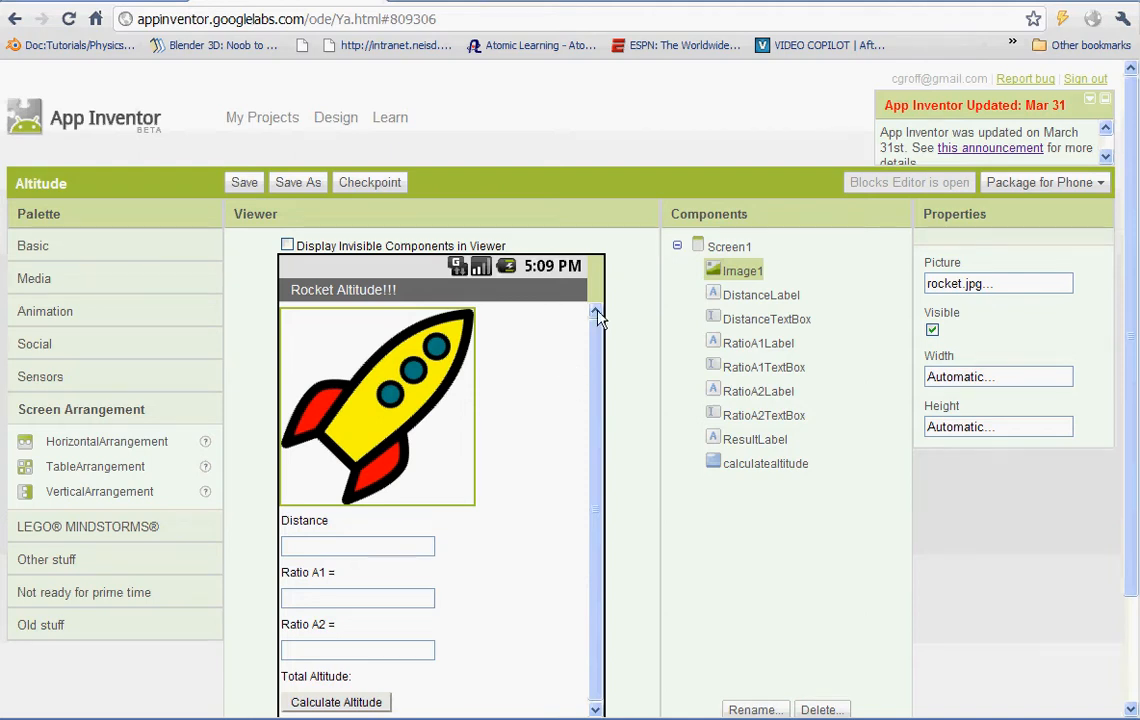
pyautogui.moveTo(593, 345)
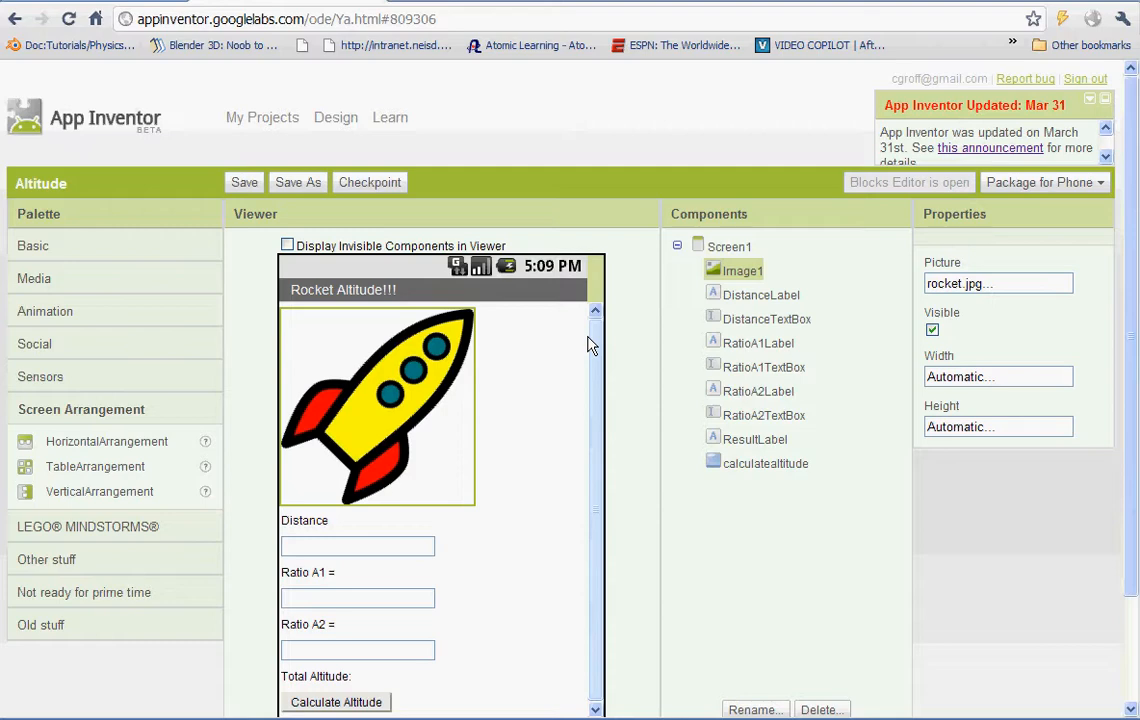
pyautogui.moveTo(610, 250)
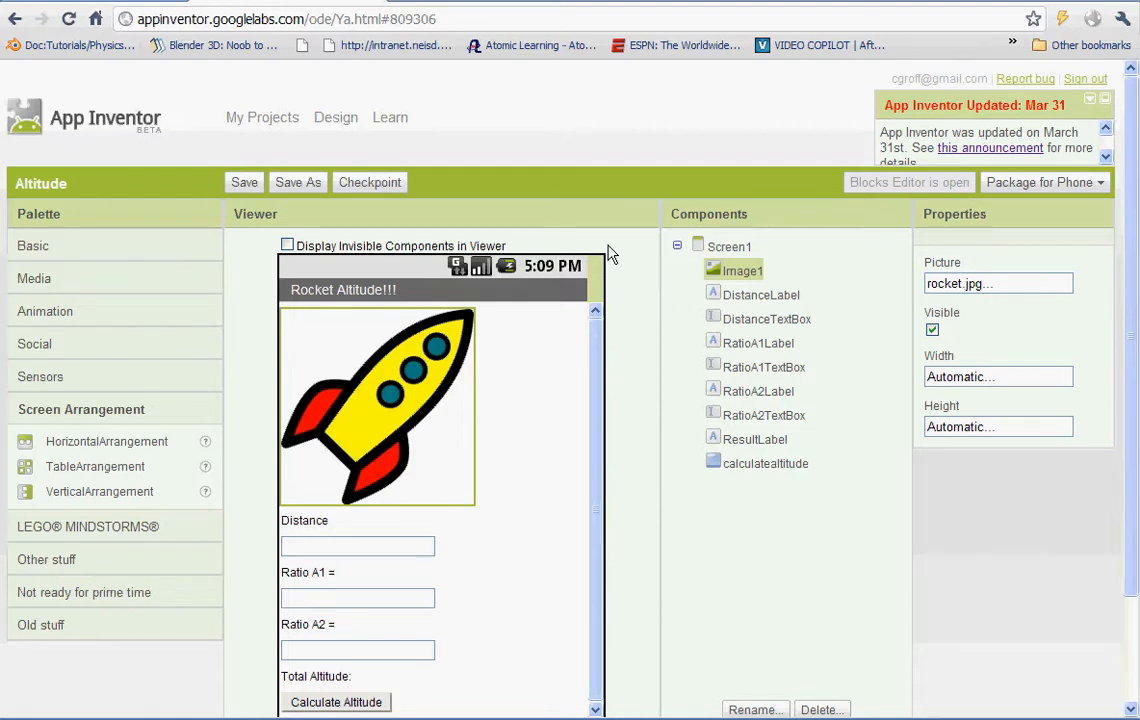
pyautogui.moveTo(610, 376)
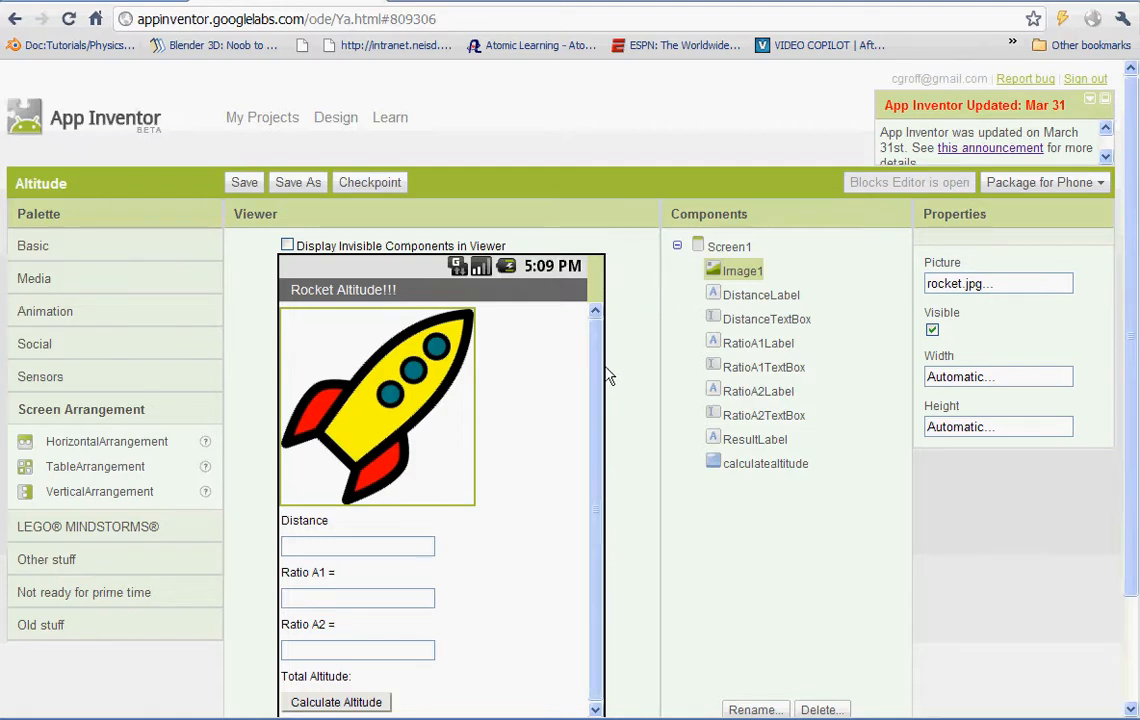
pyautogui.moveTo(660, 378)
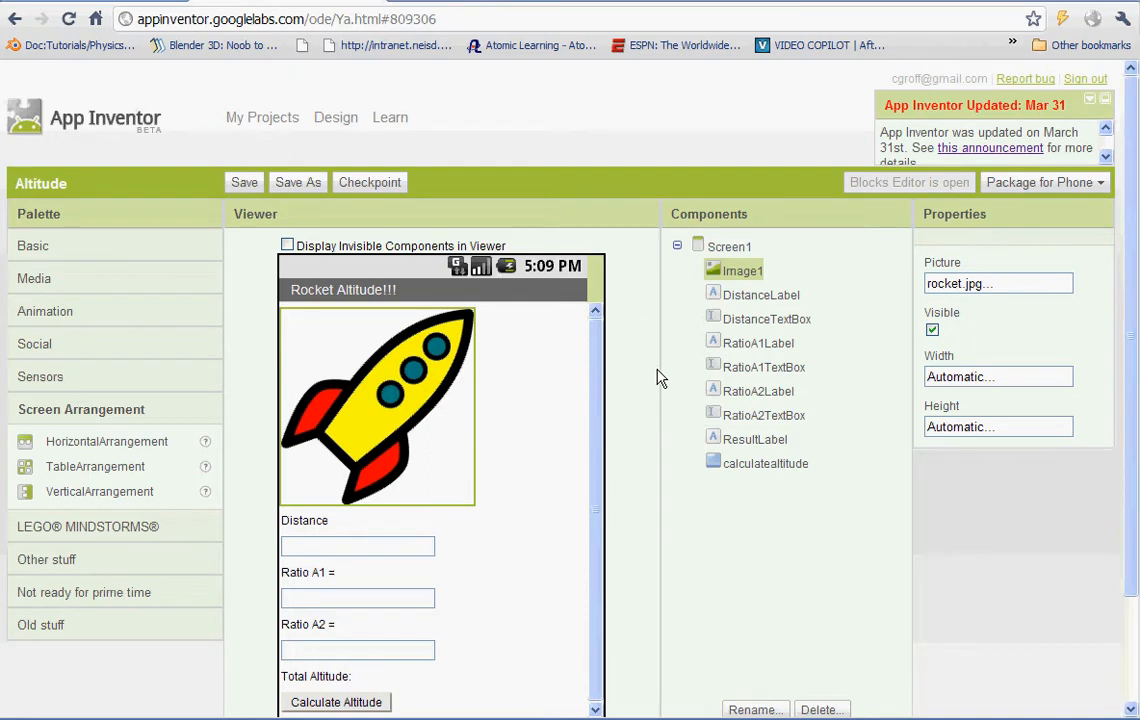
pyautogui.moveTo(649, 365)
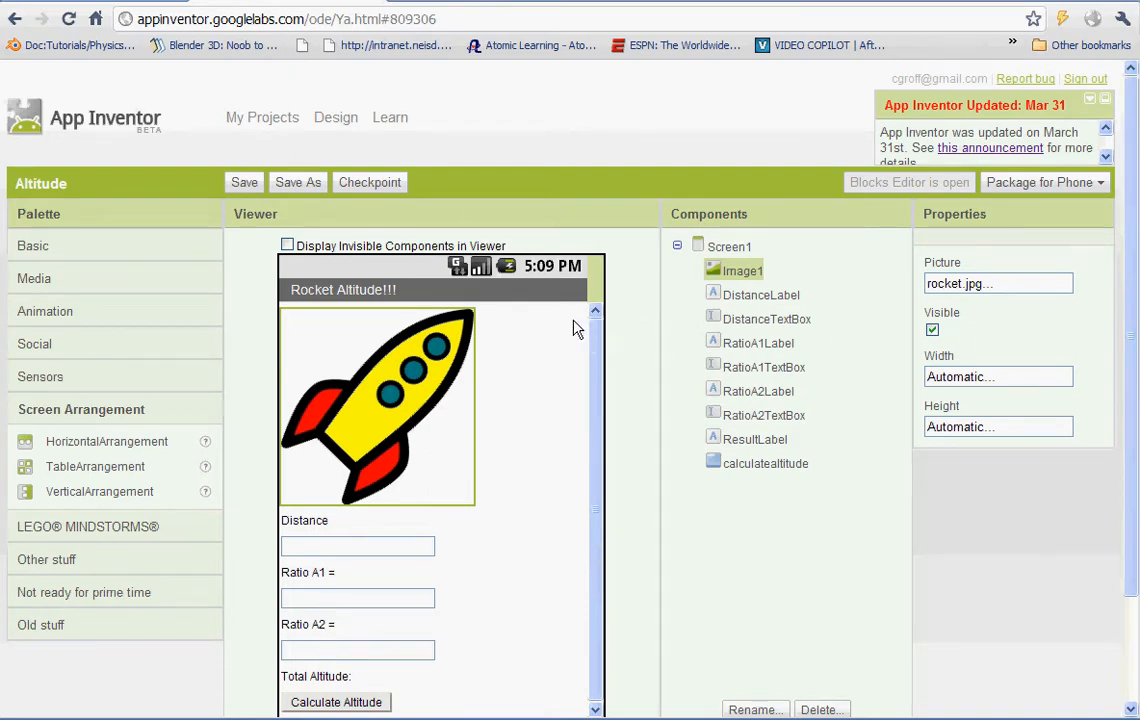
pyautogui.moveTo(452, 322)
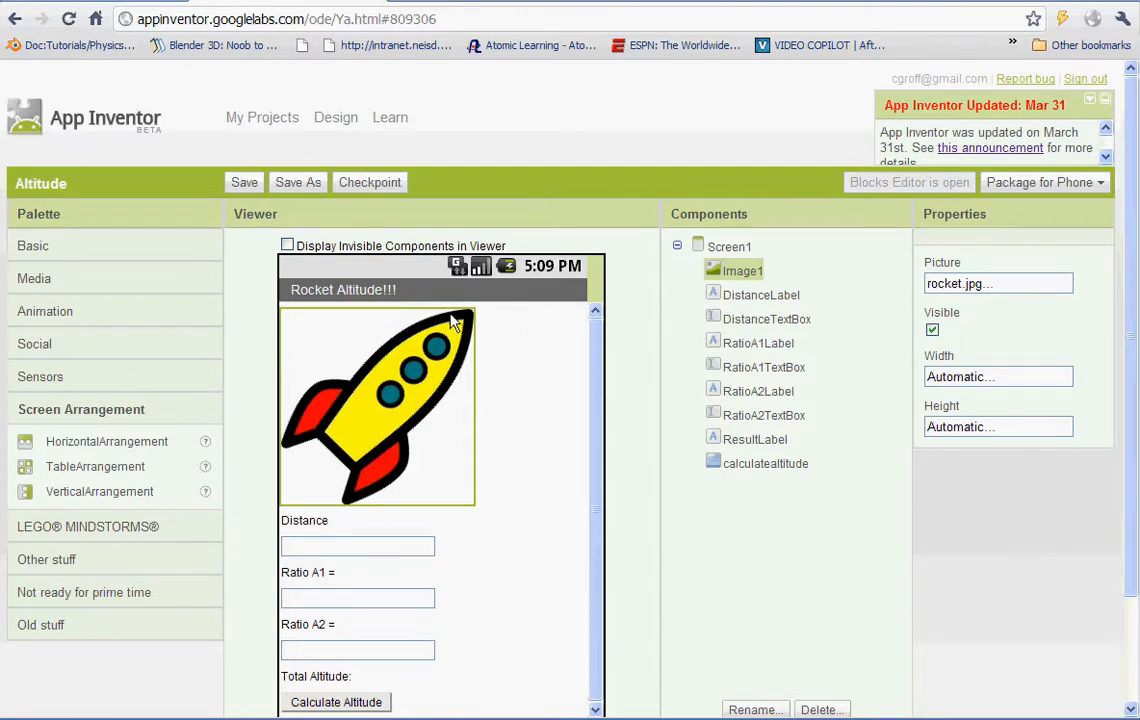
pyautogui.moveTo(447, 122)
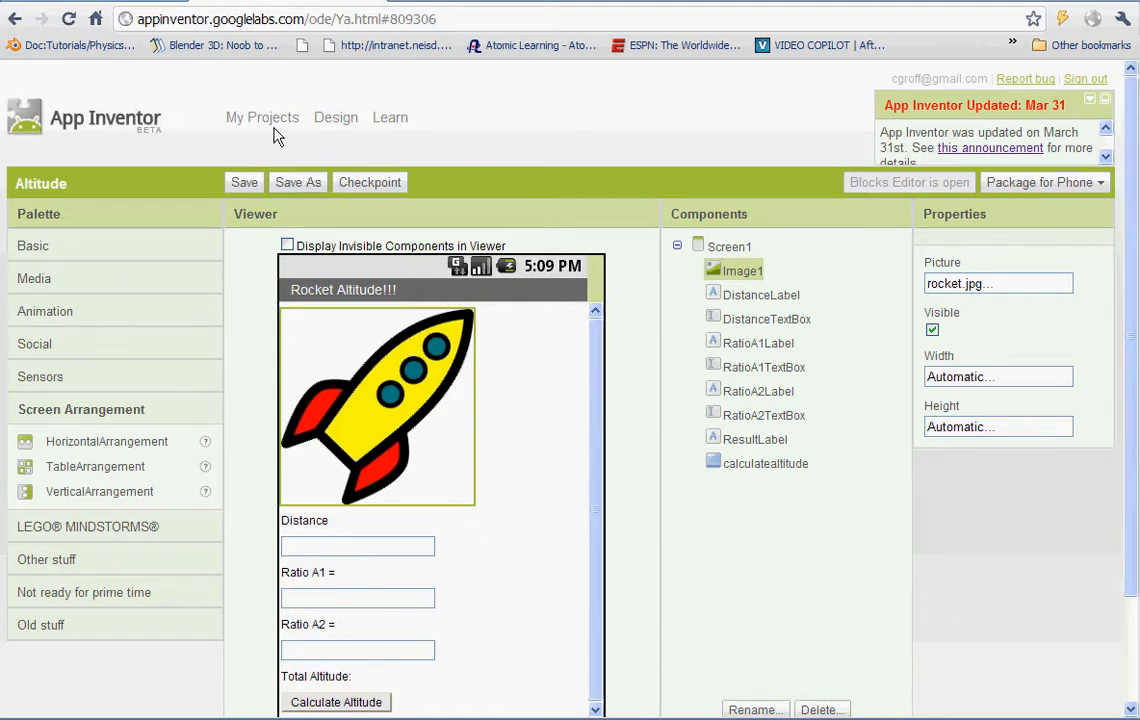
# Create a new project named Altitudecalculator from My Projects.
pyautogui.click(262, 117)
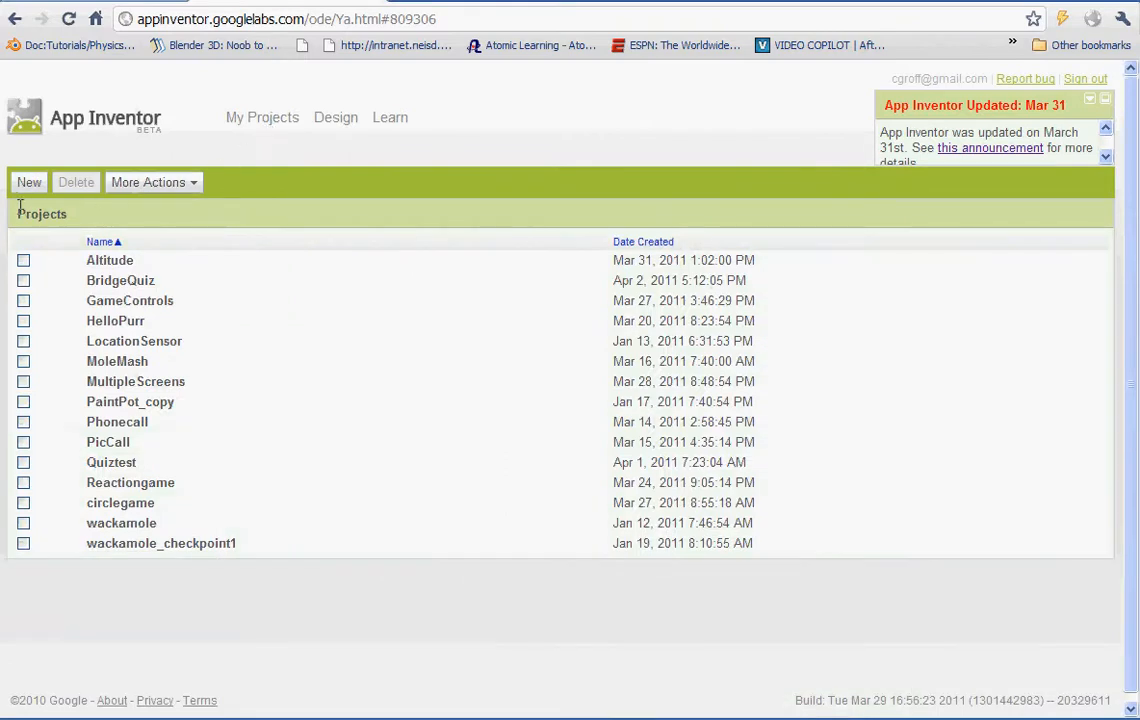
pyautogui.click(28, 182)
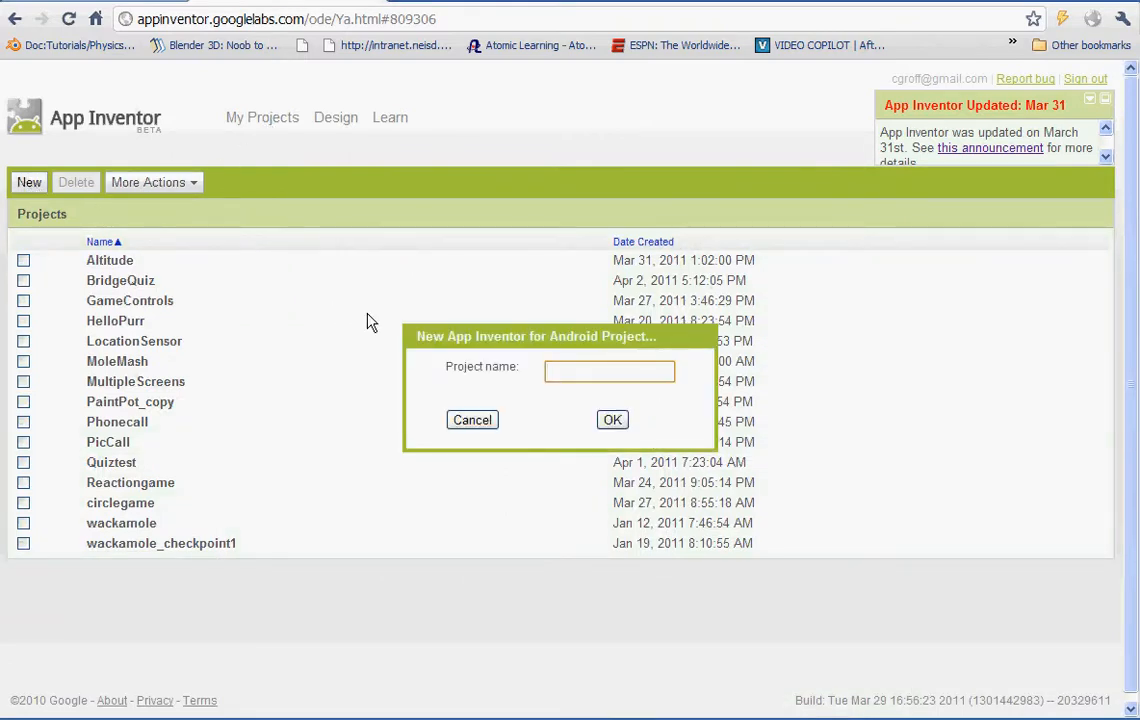
pyautogui.write('AI')
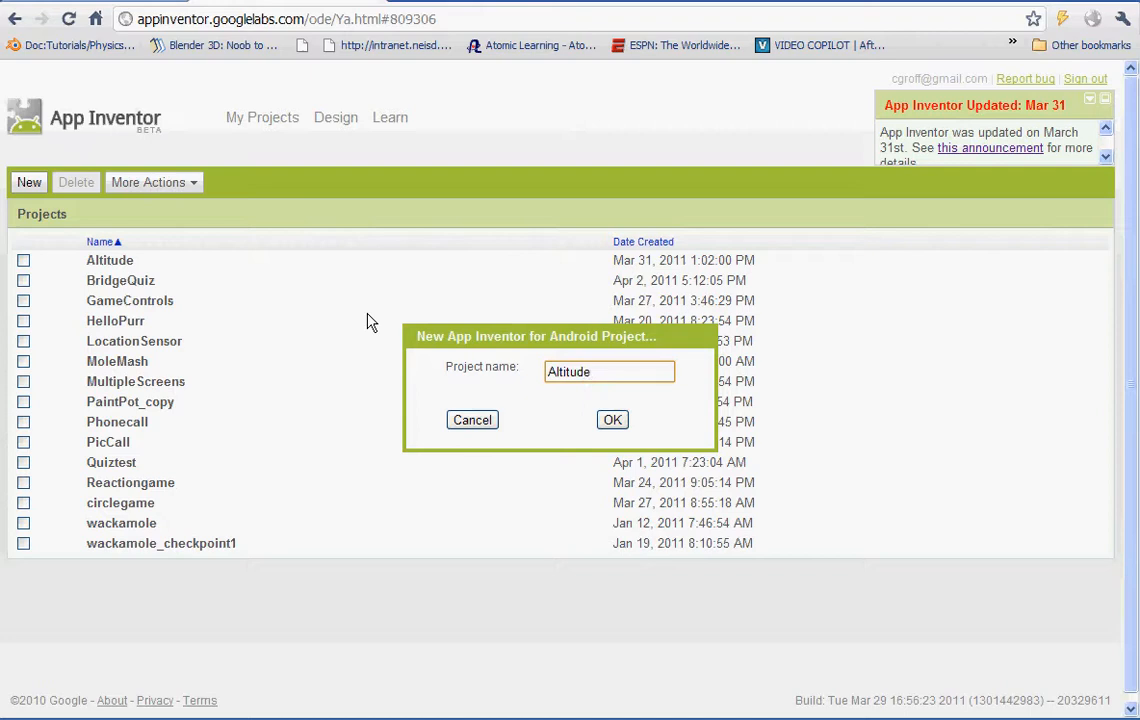
pyautogui.write('calculator')
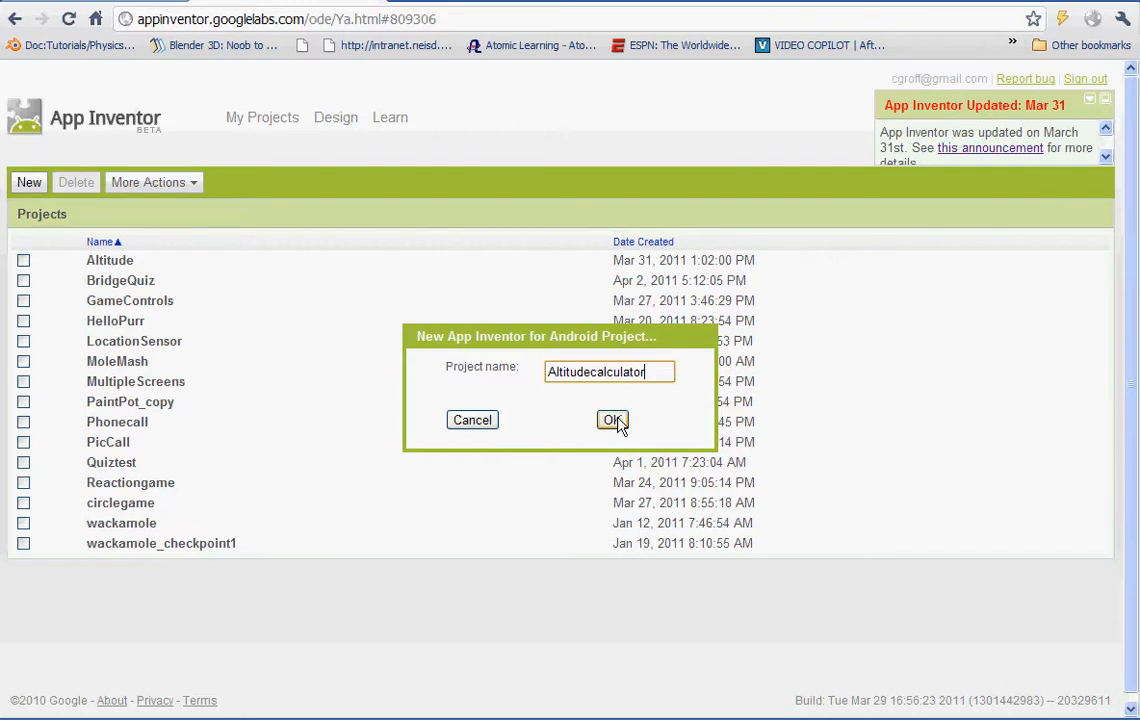
pyautogui.click(612, 420)
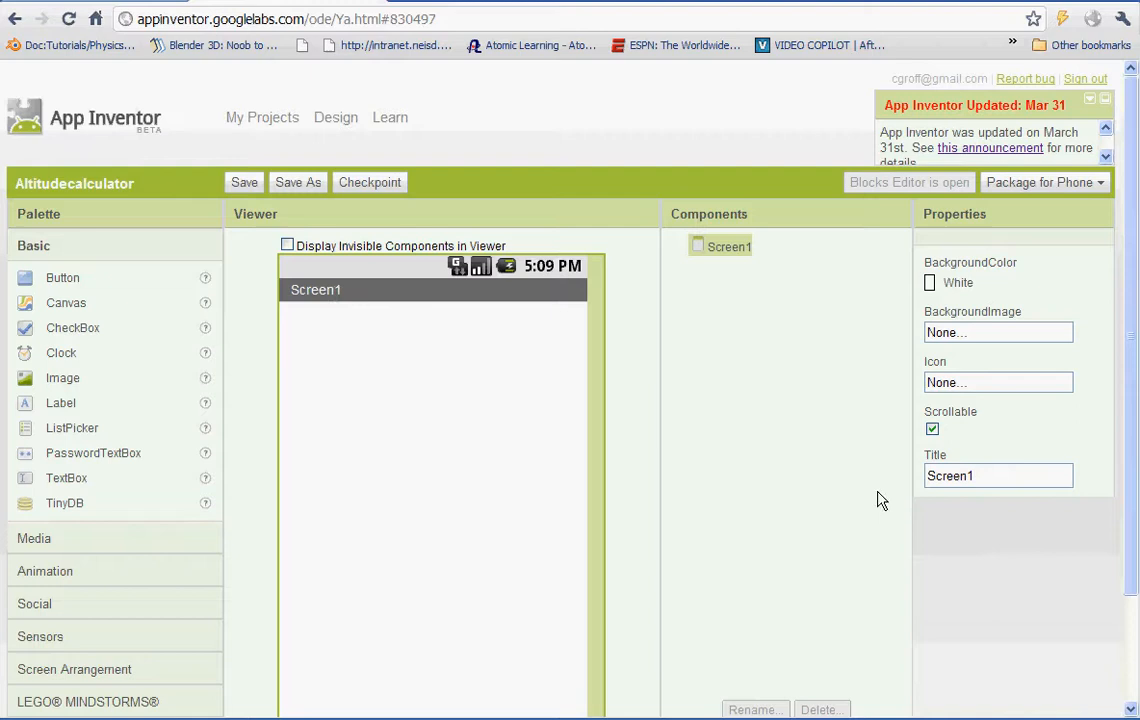
# Set Screen1's Title property to 'Altitude Calculator'.
pyautogui.click(996, 474)
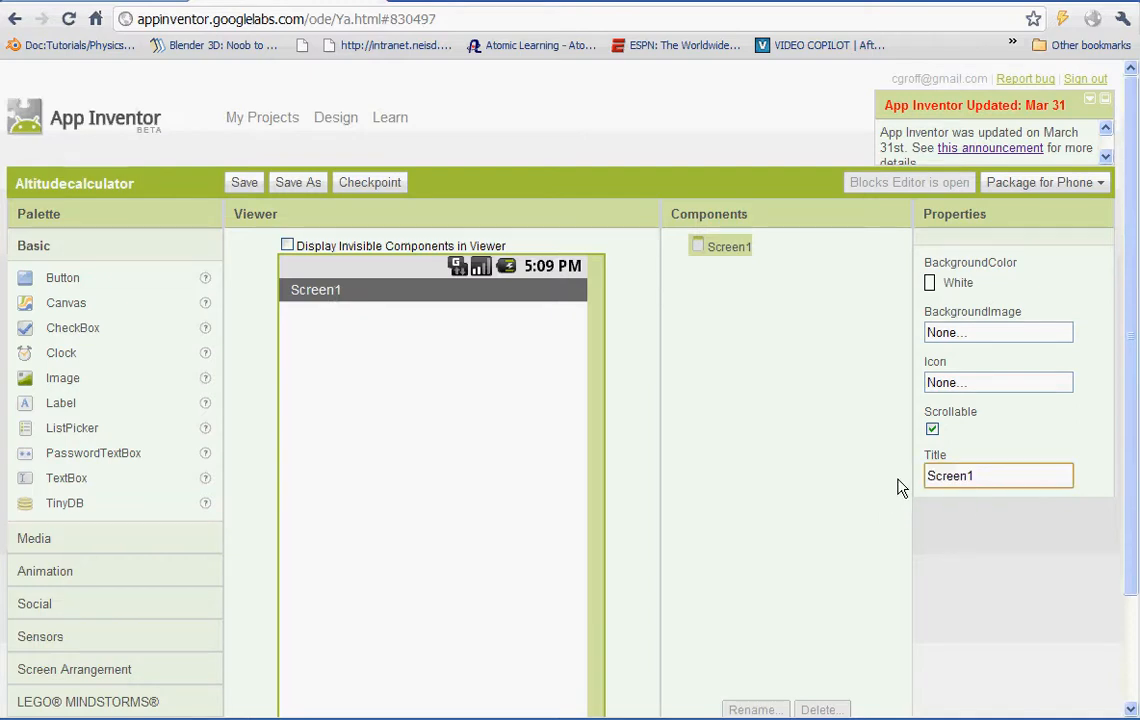
pyautogui.write('Altitude Calculator')
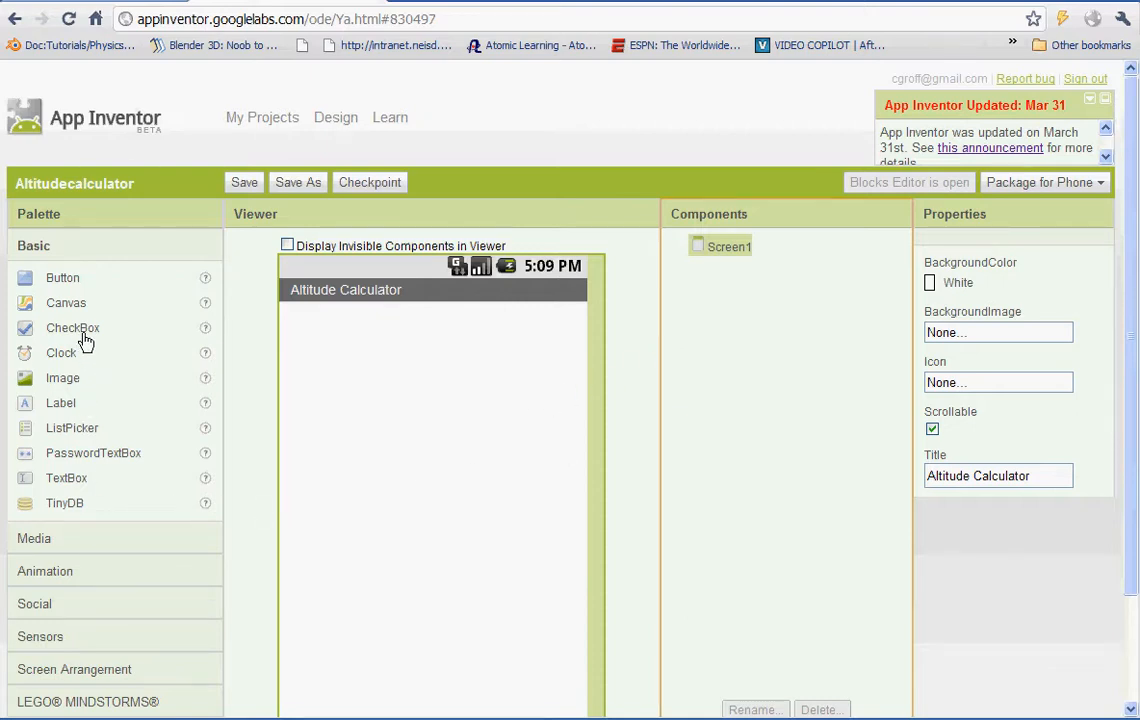
pyautogui.moveTo(62, 413)
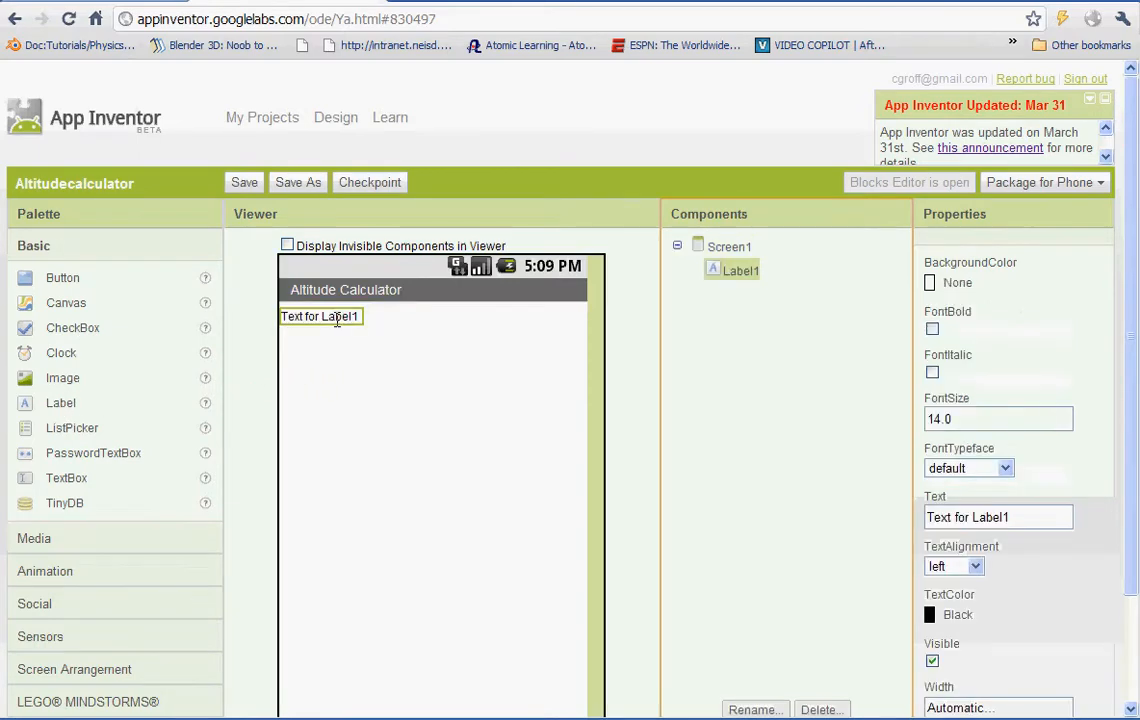
# Rename the new label to DistanceLabel.
pyautogui.scroll(-3)
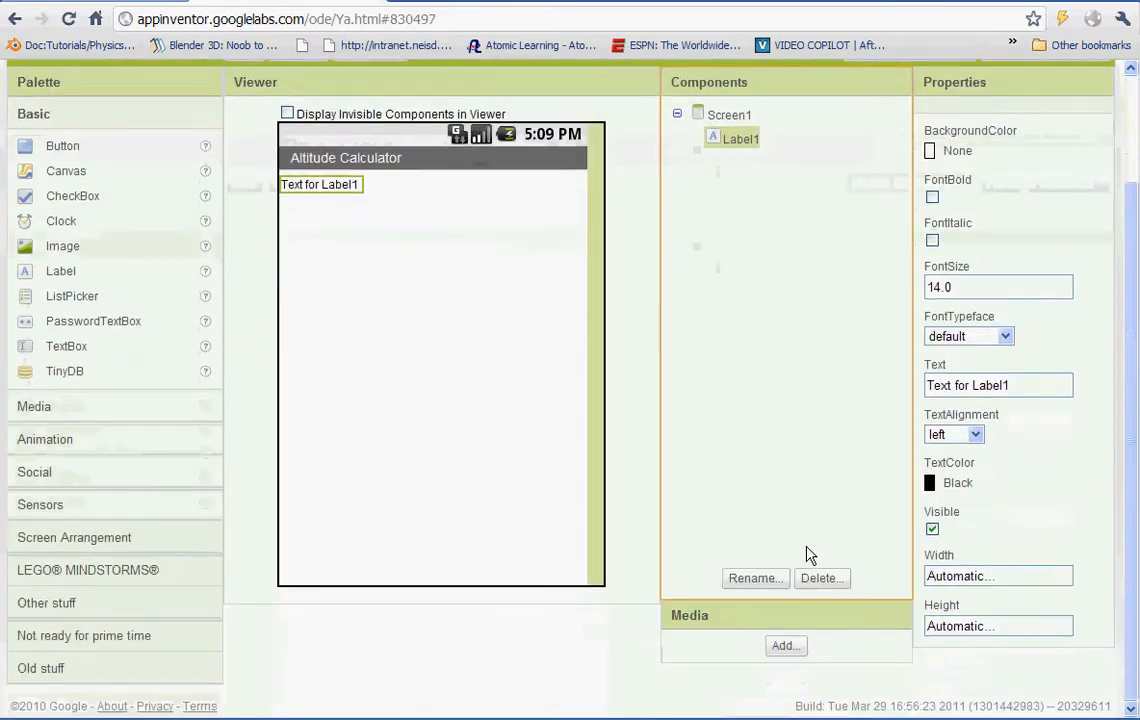
pyautogui.click(755, 578)
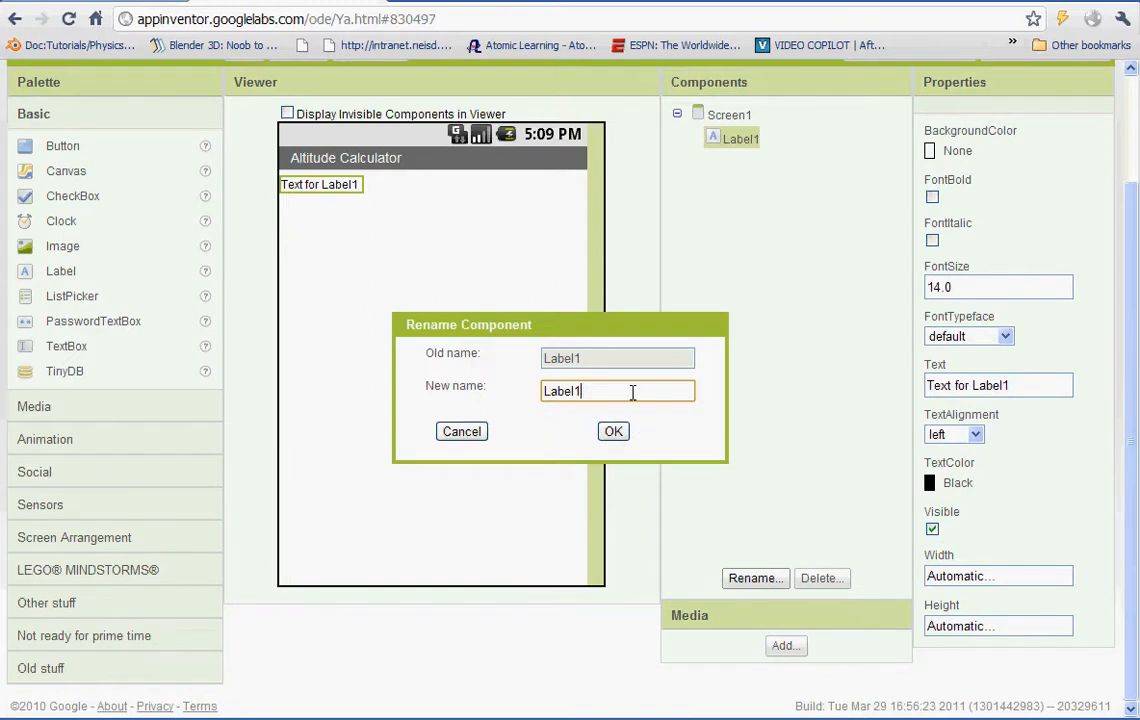
pyautogui.press('Backspace')
pyautogui.write('Dista')
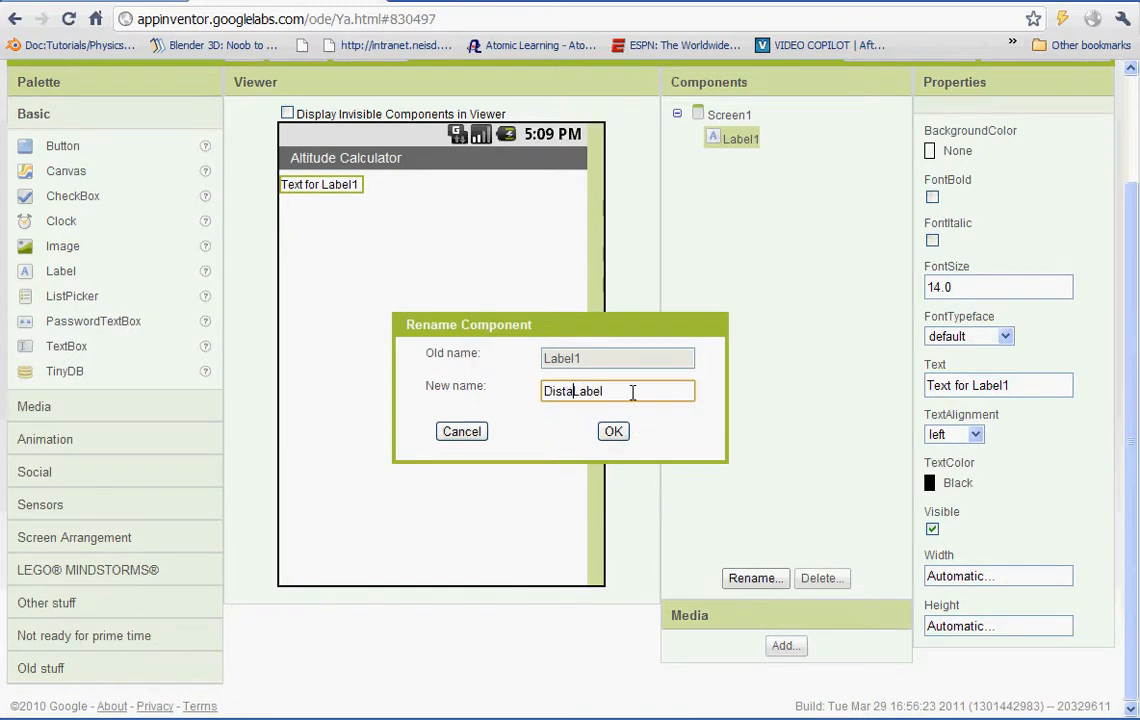
pyautogui.click(613, 431)
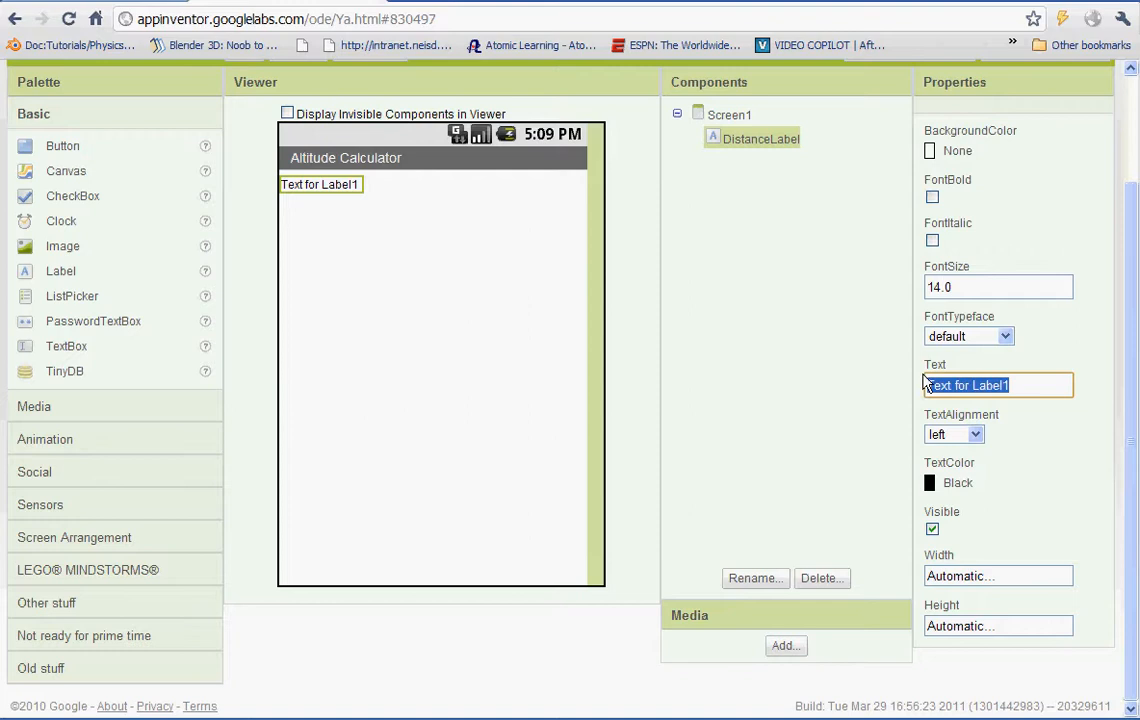
# Make DistanceLabel read 'Distance' with font size 20.
pyautogui.write('Distance')
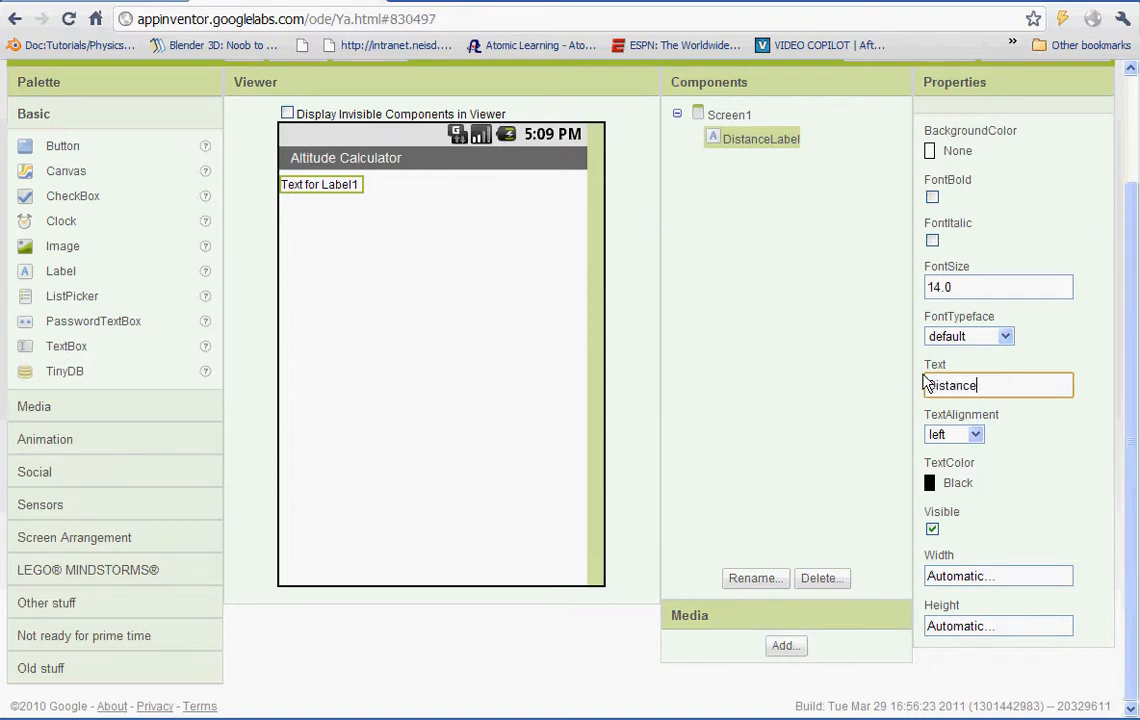
pyautogui.click(997, 287)
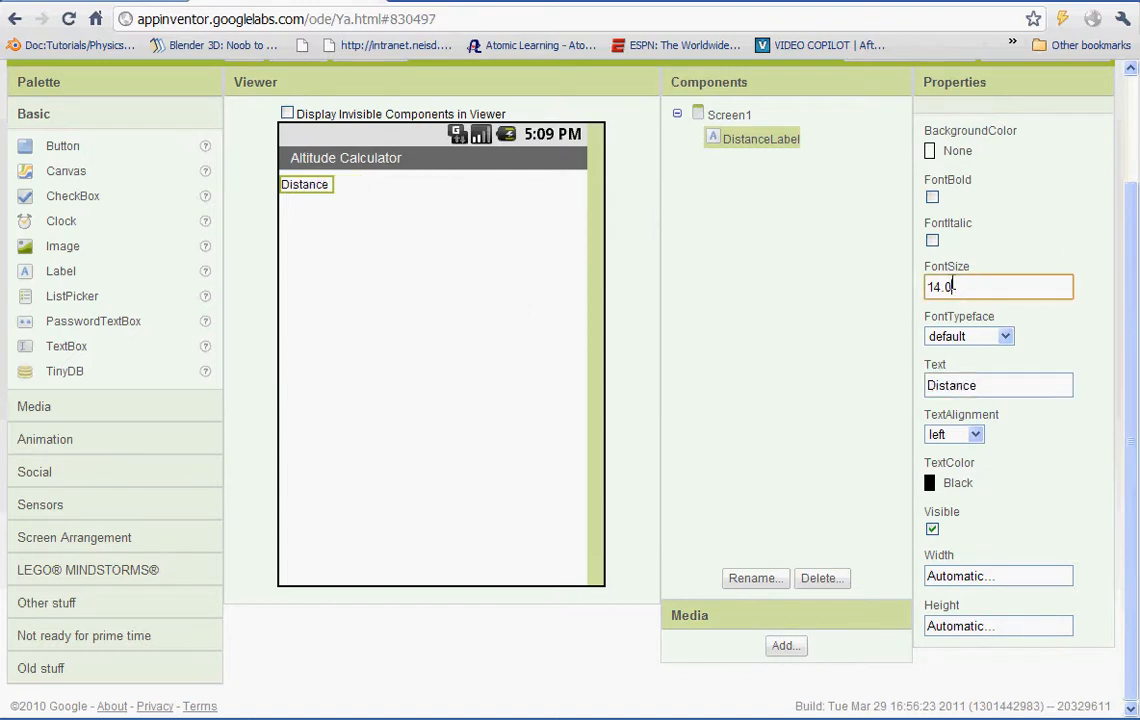
pyautogui.write('20')
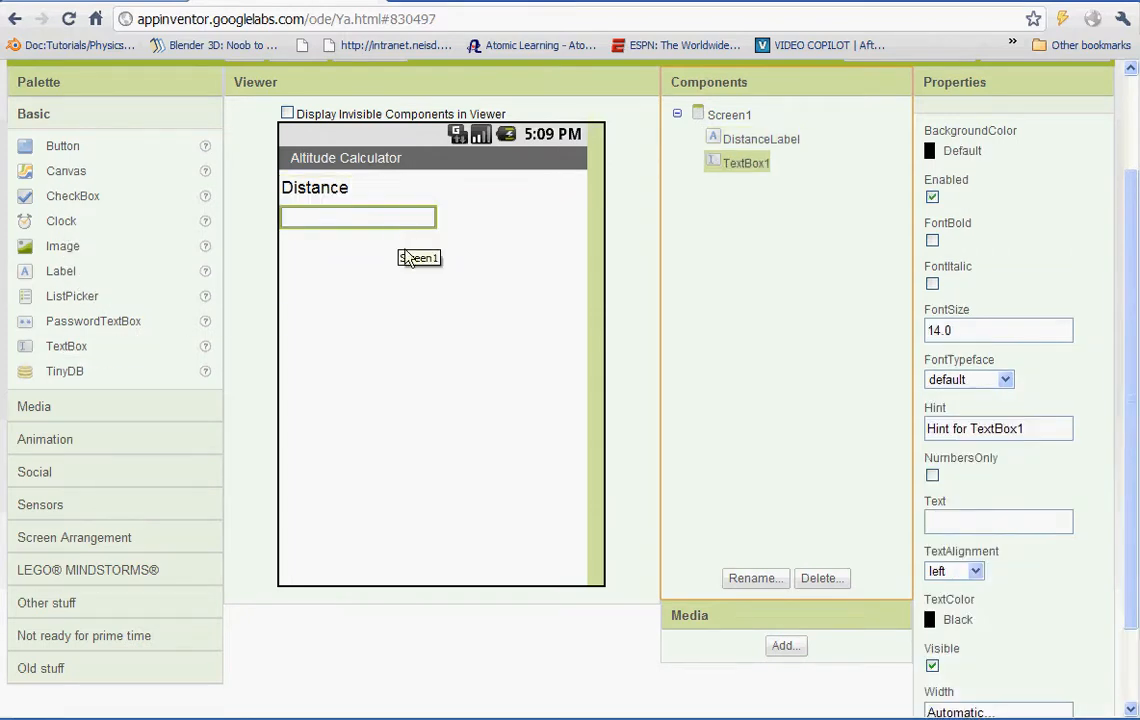
# Rename the text box DistanceTextBox and delete its default Hint text.
pyautogui.click(754, 577)
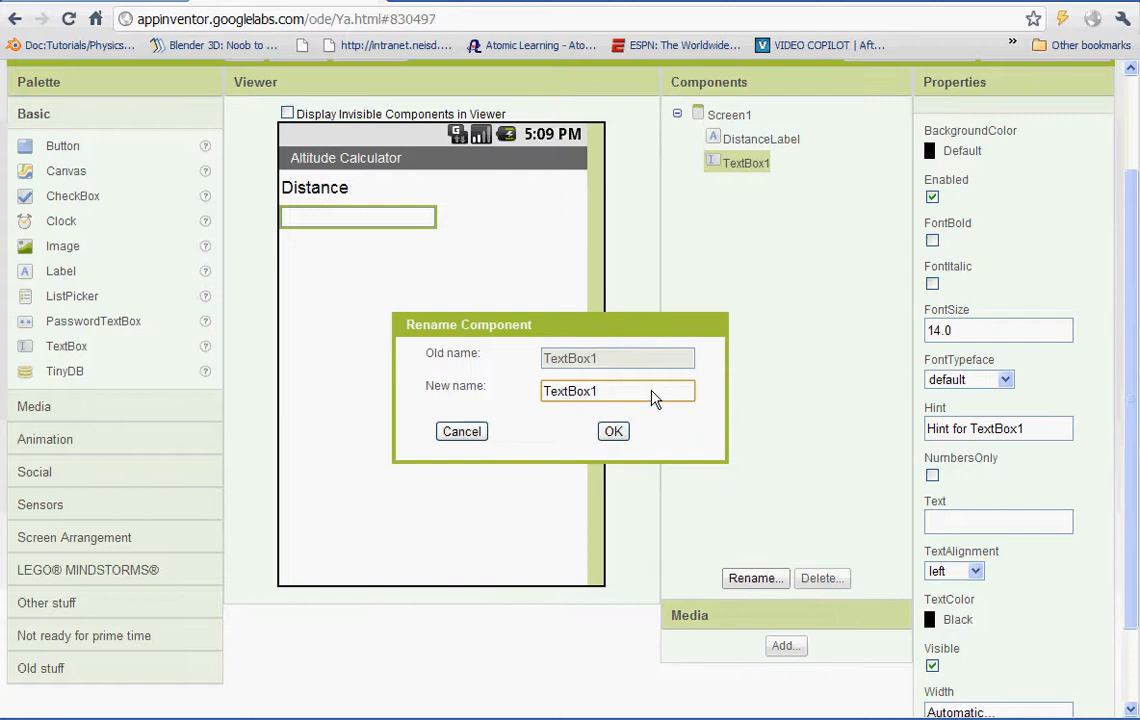
pyautogui.press('Backspace')
pyautogui.write('Distance')
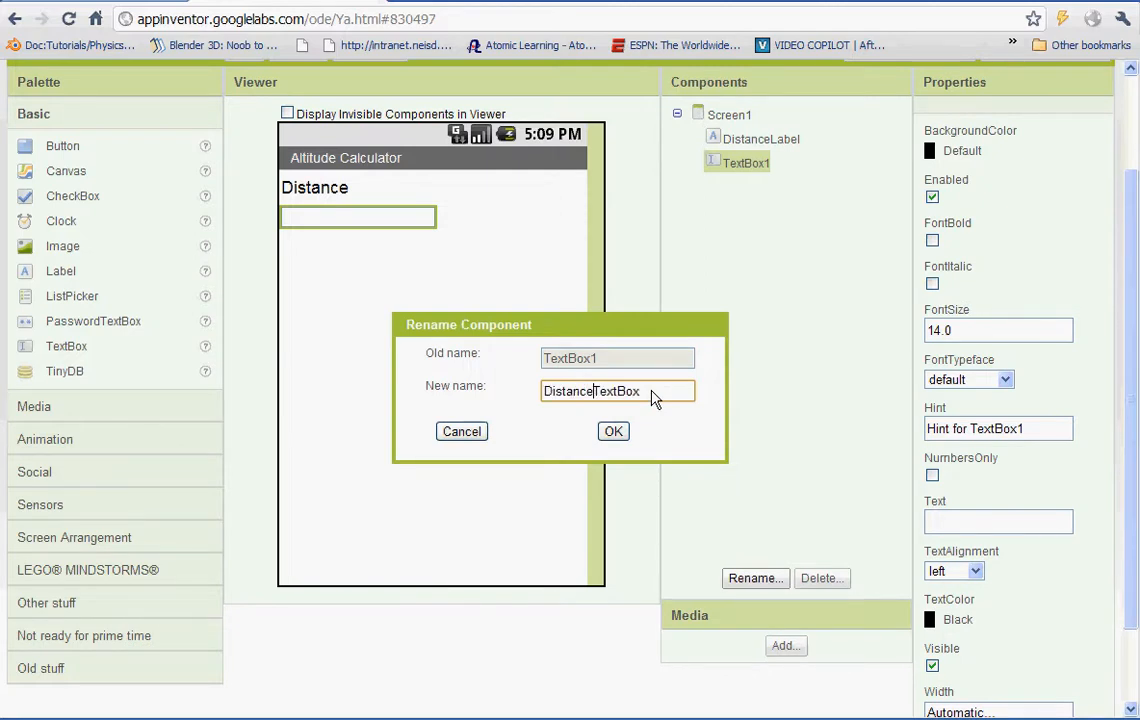
pyautogui.click(613, 431)
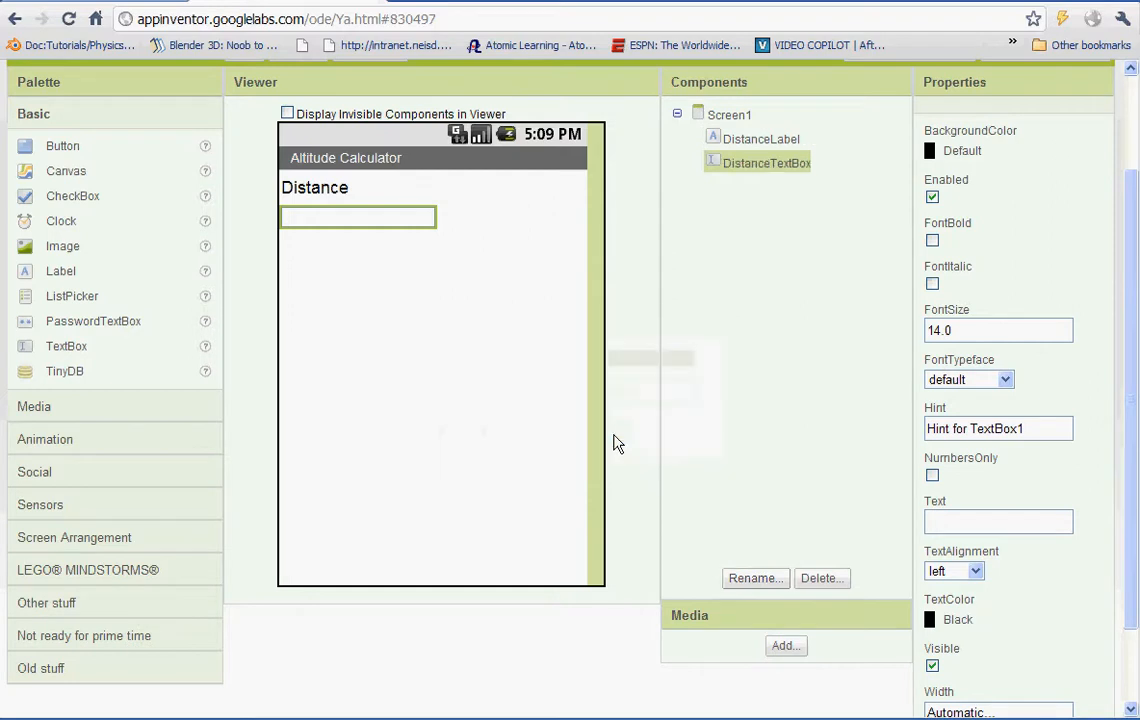
pyautogui.click(997, 428)
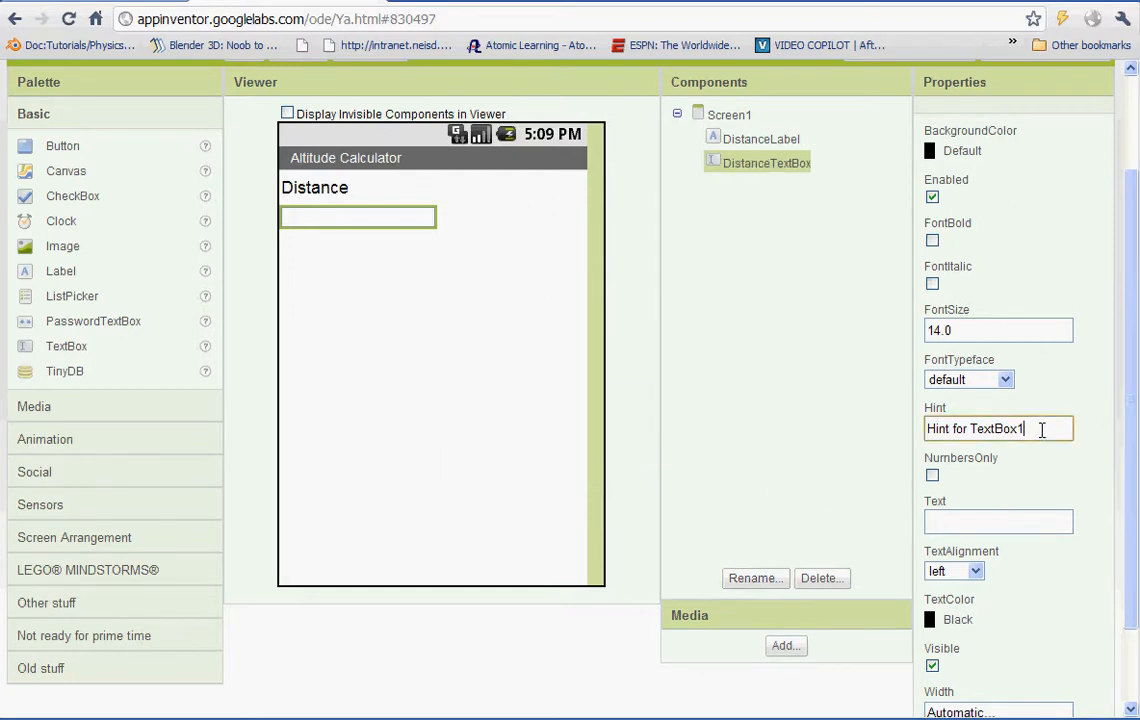
pyautogui.press('BackSpace')
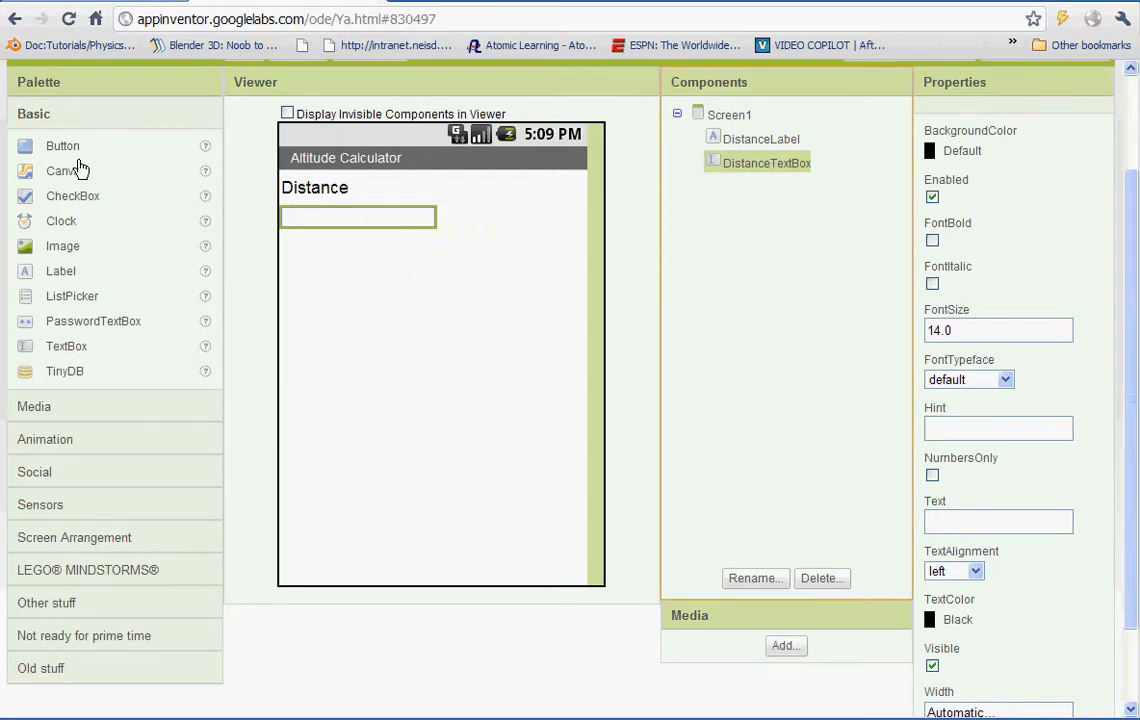
# Add a label below the distance box and rename it RatioA1Label.
pyautogui.moveTo(60, 271); pyautogui.dragTo(330, 270)
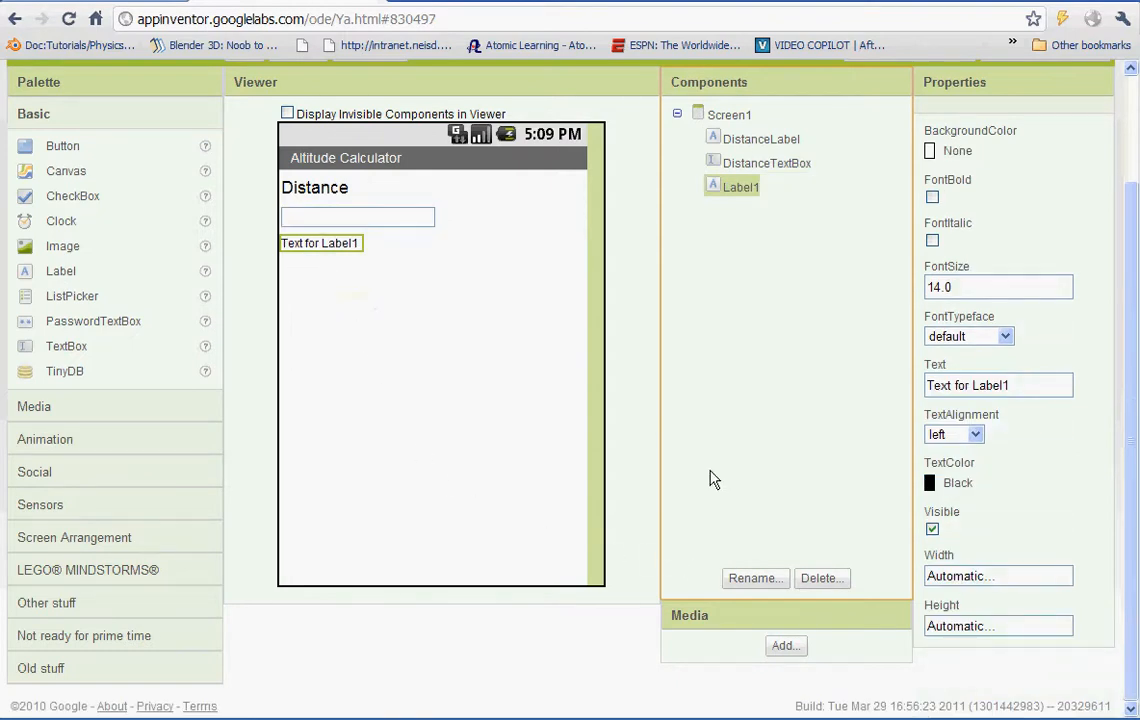
pyautogui.click(754, 578)
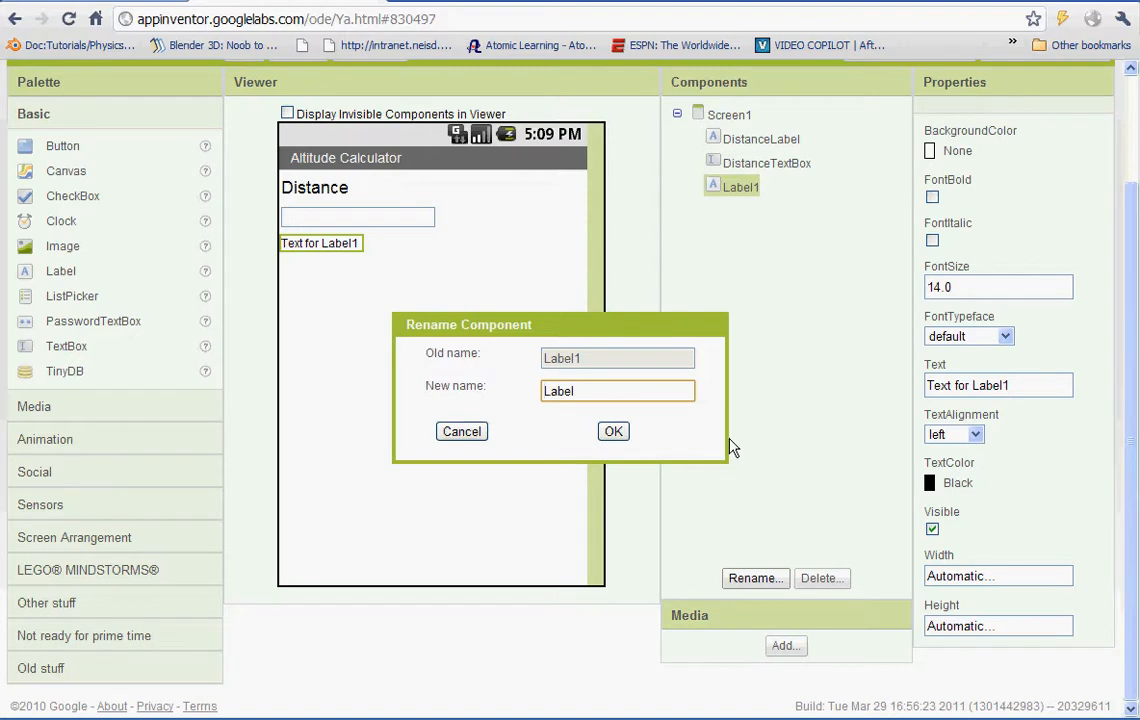
pyautogui.write('RatioA')
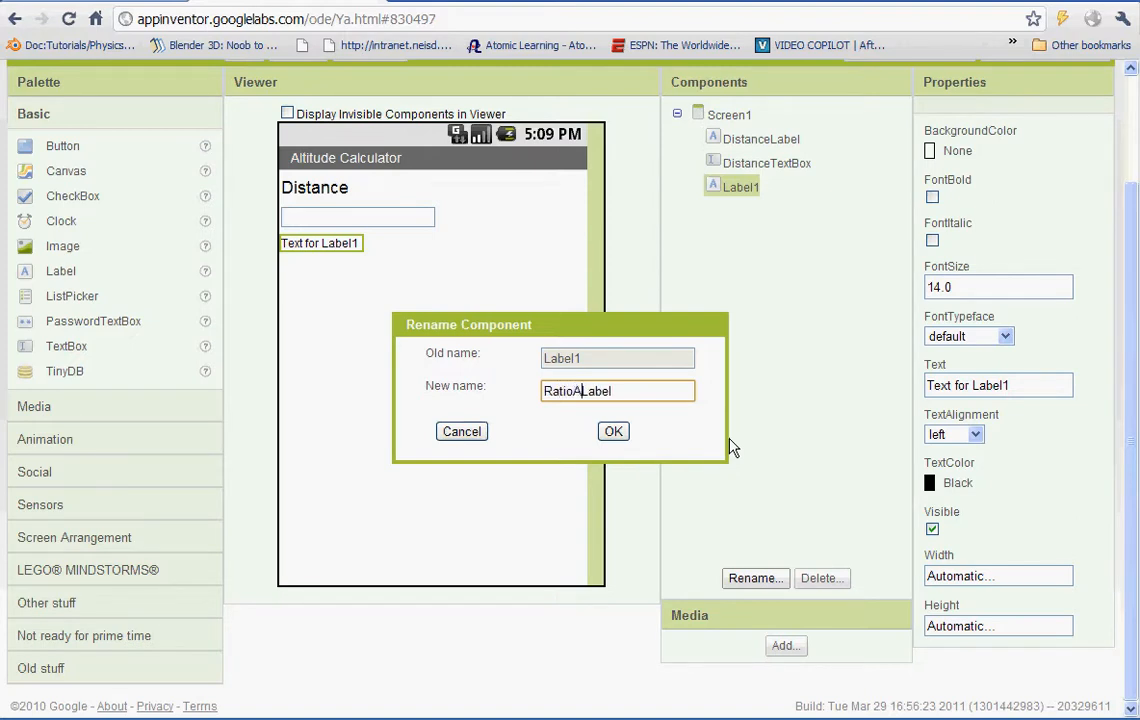
pyautogui.click(612, 431)
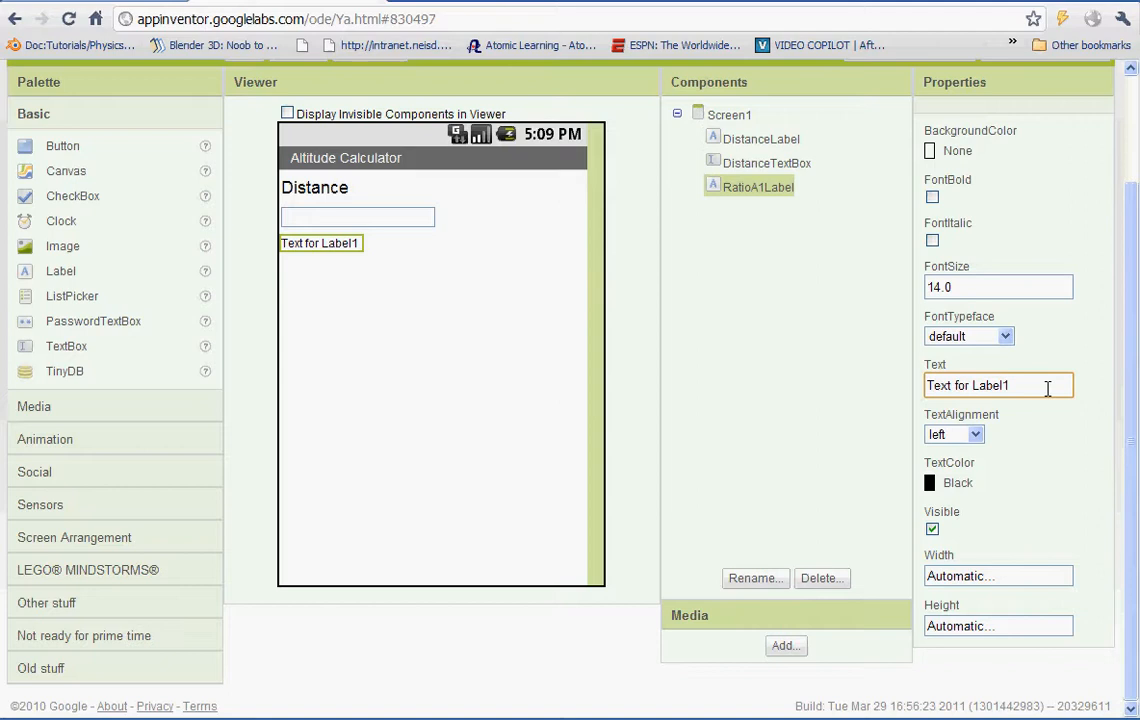
# Set RatioA1Label's text to 'Ratio A1 ='.
pyautogui.press('BackSpace')
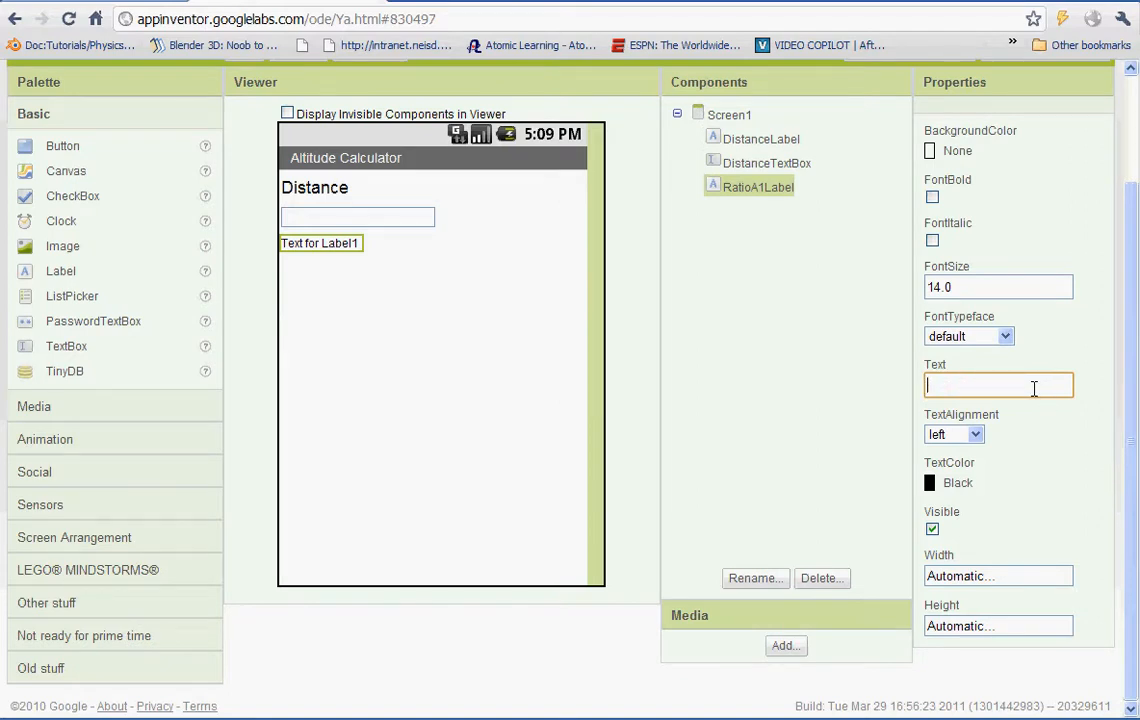
pyautogui.write('Ratio')
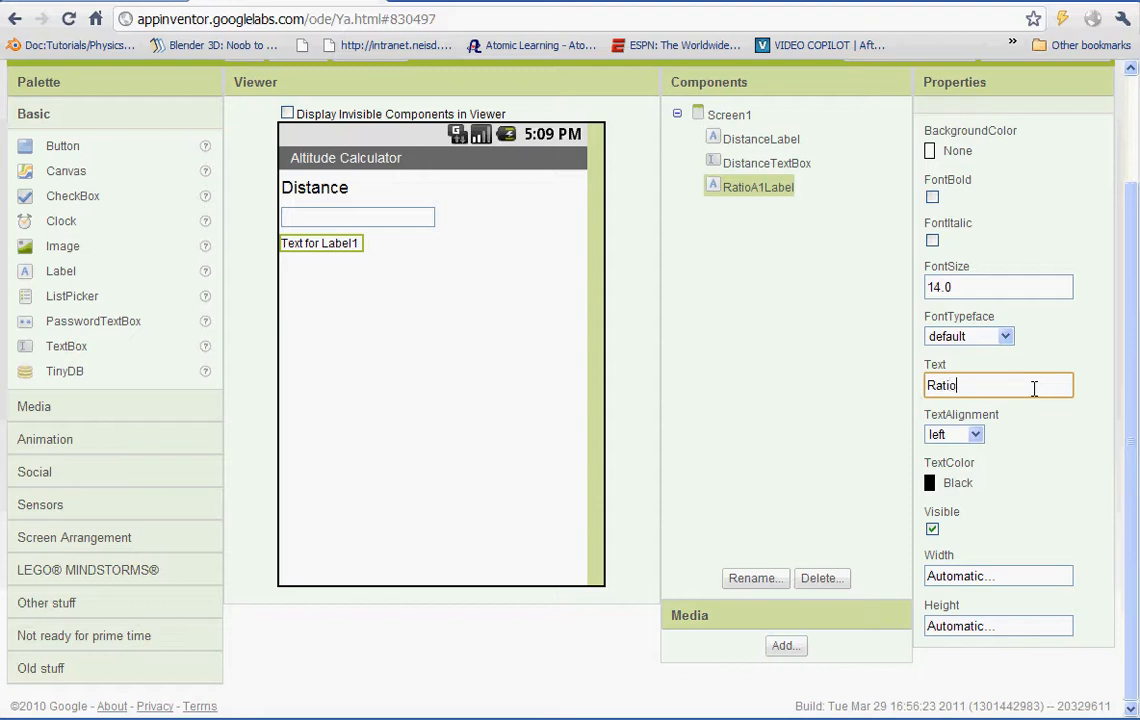
pyautogui.write('A1')
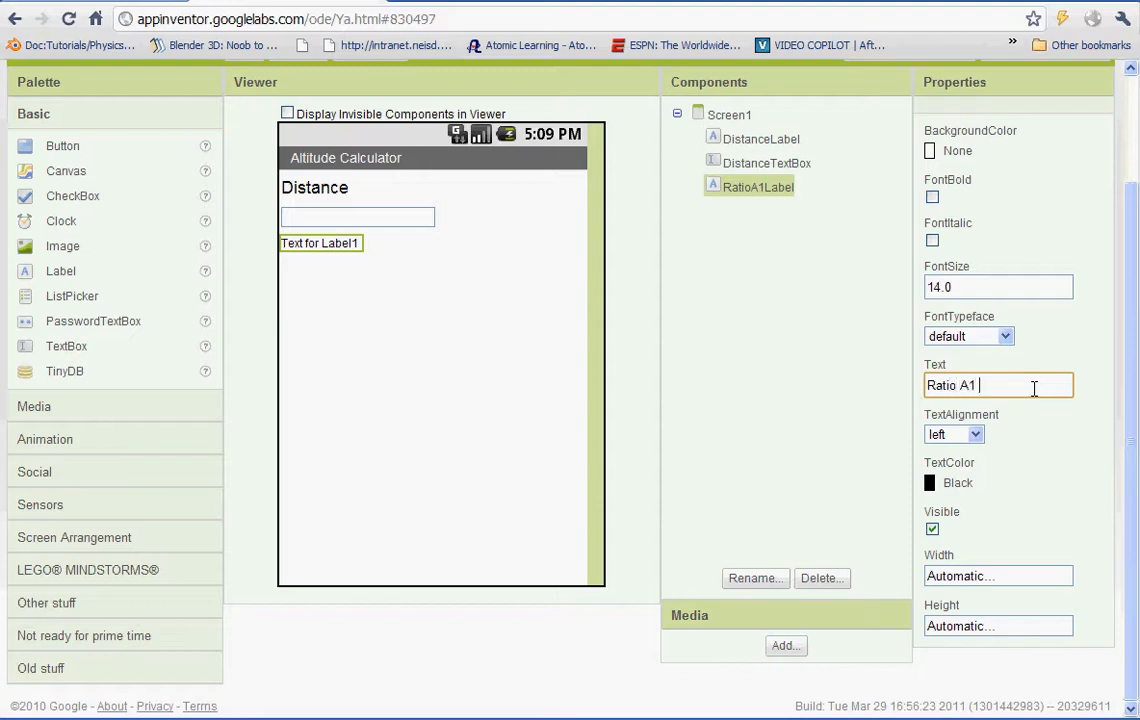
pyautogui.write('+')
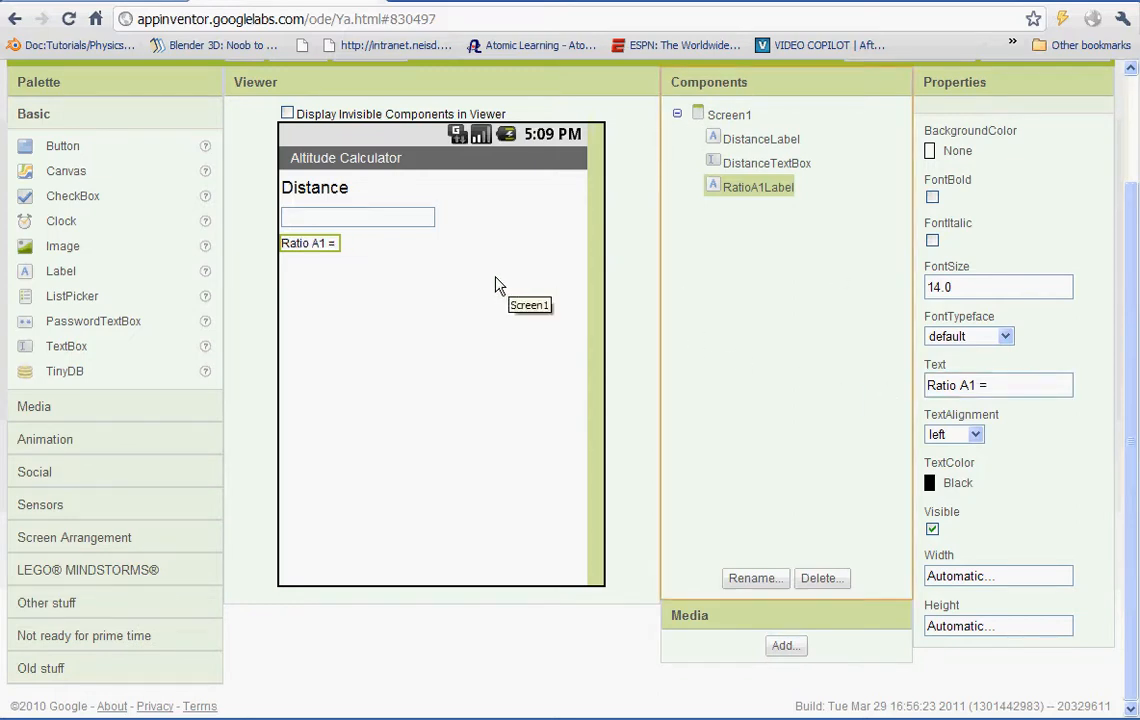
pyautogui.moveTo(67, 345)
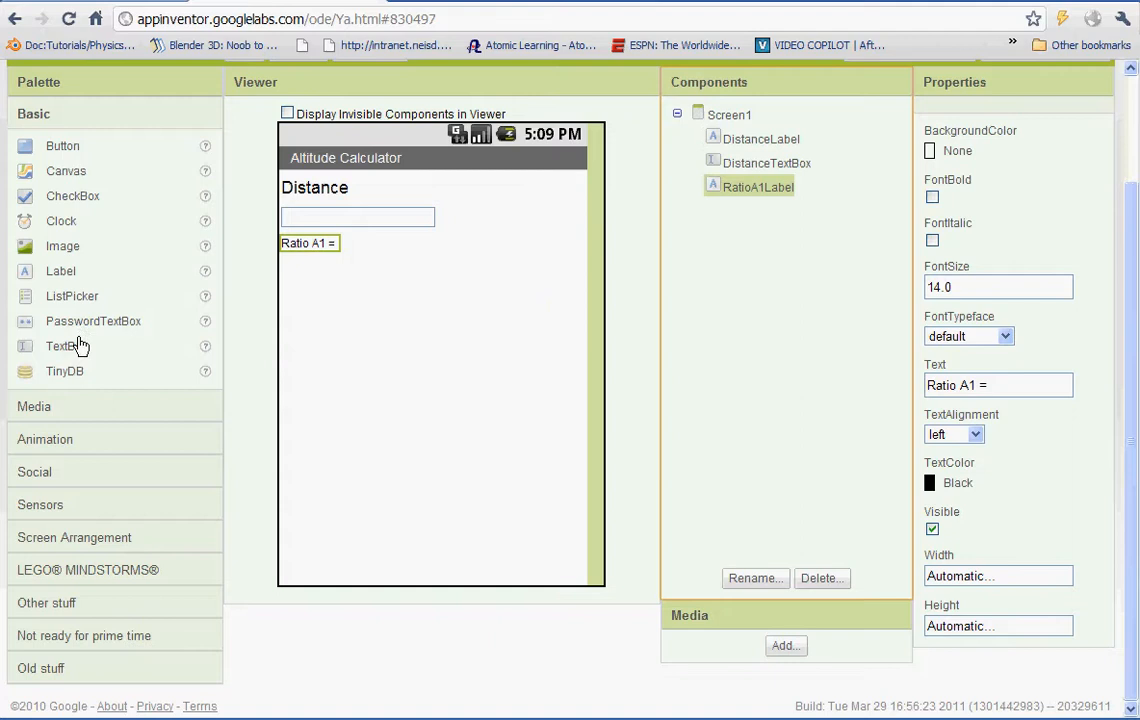
# Add text box RatioA1TextBox under the label and set RatioA1Label's font size to 20.
pyautogui.moveTo(66, 346); pyautogui.dragTo(357, 268)
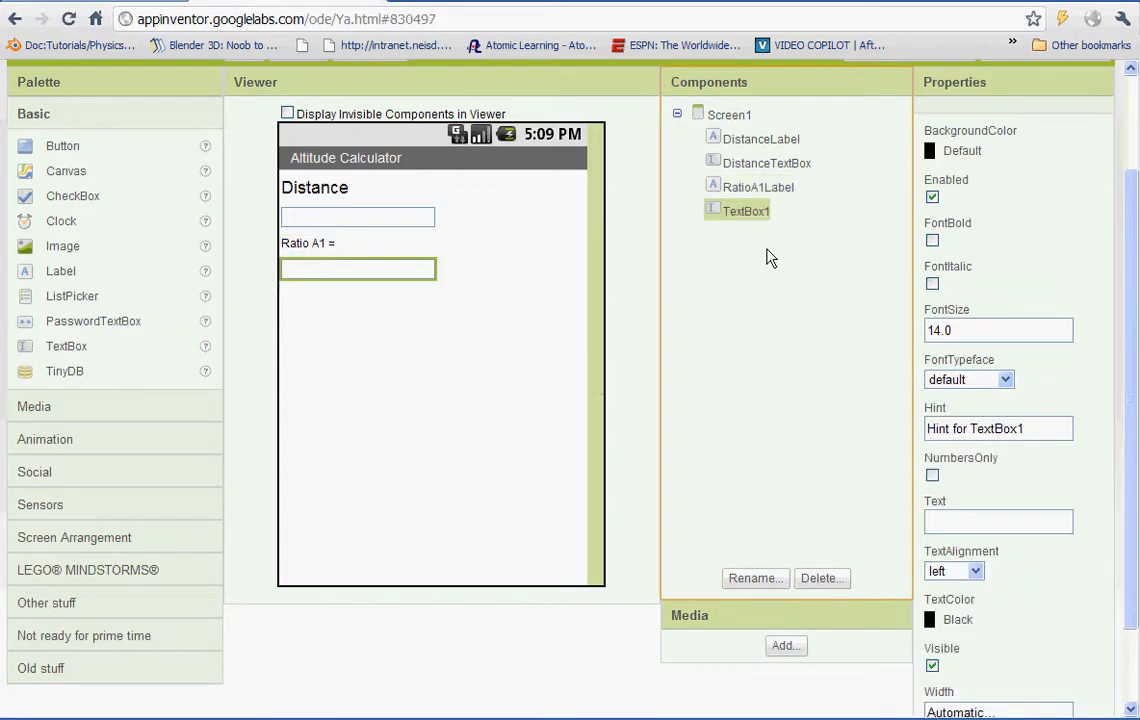
pyautogui.click(754, 577)
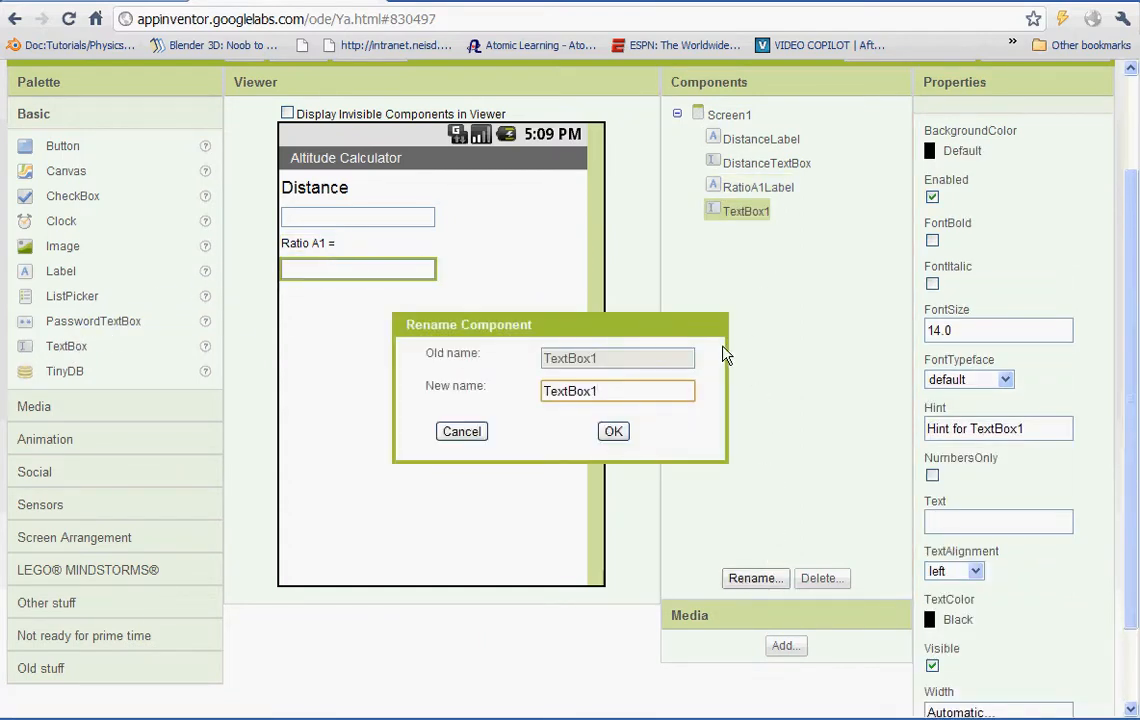
pyautogui.press('Backspace')
pyautogui.write('RatioA1')
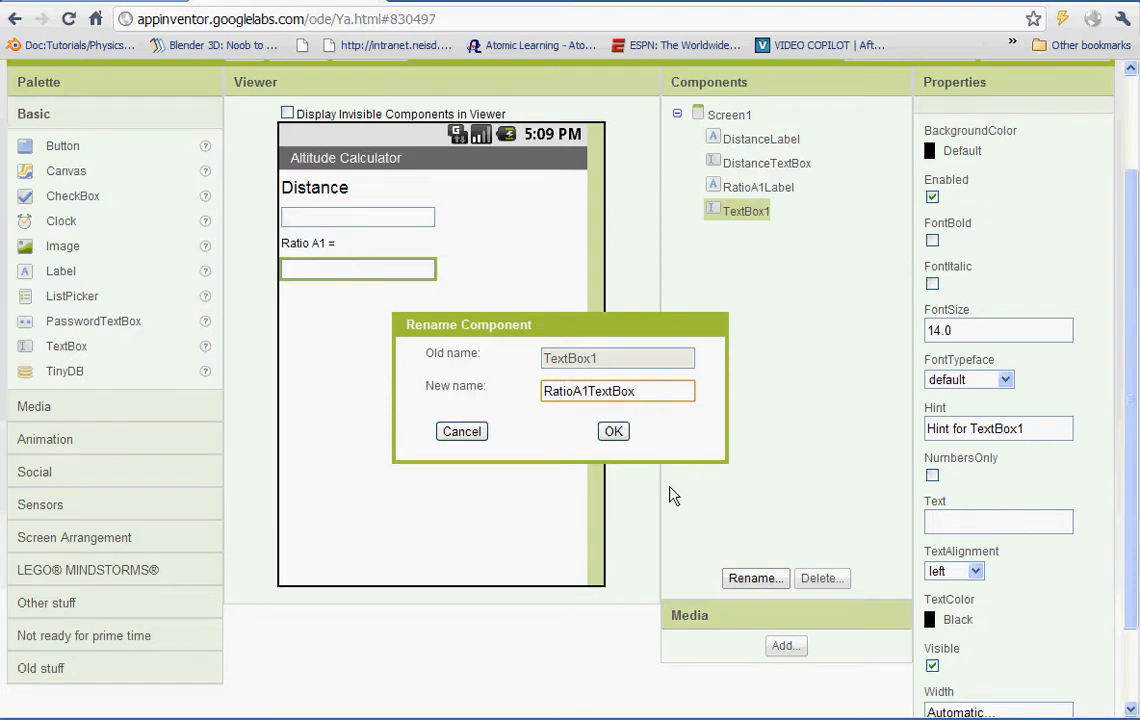
pyautogui.click(612, 431)
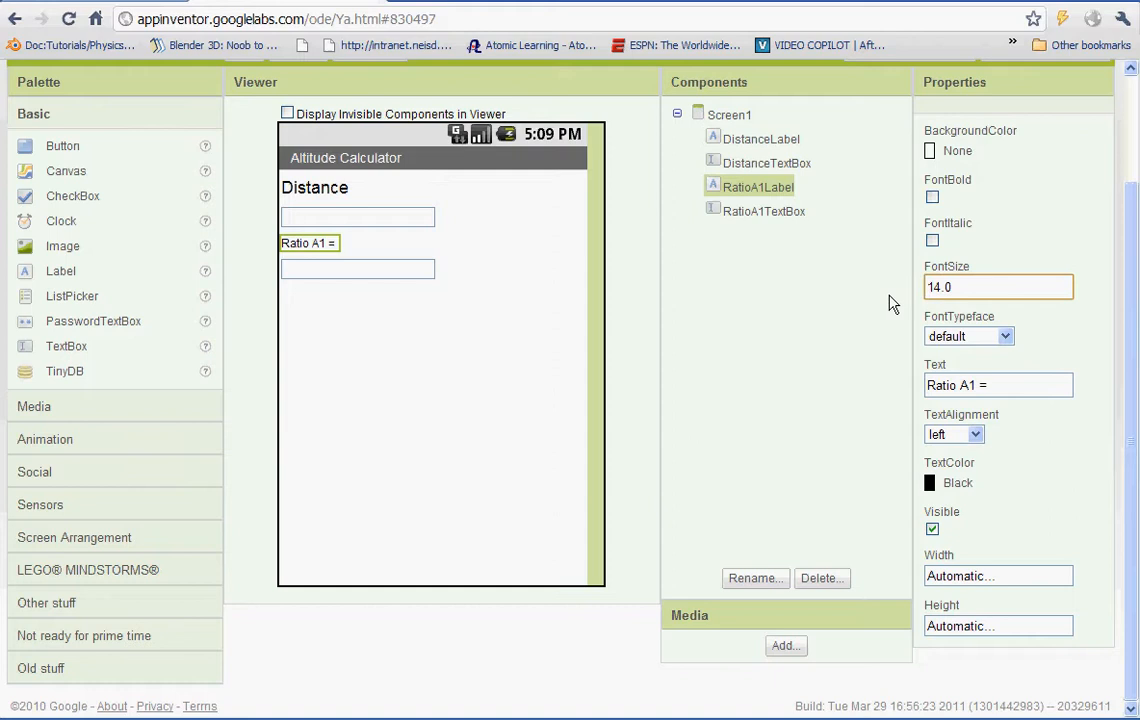
pyautogui.write('20')
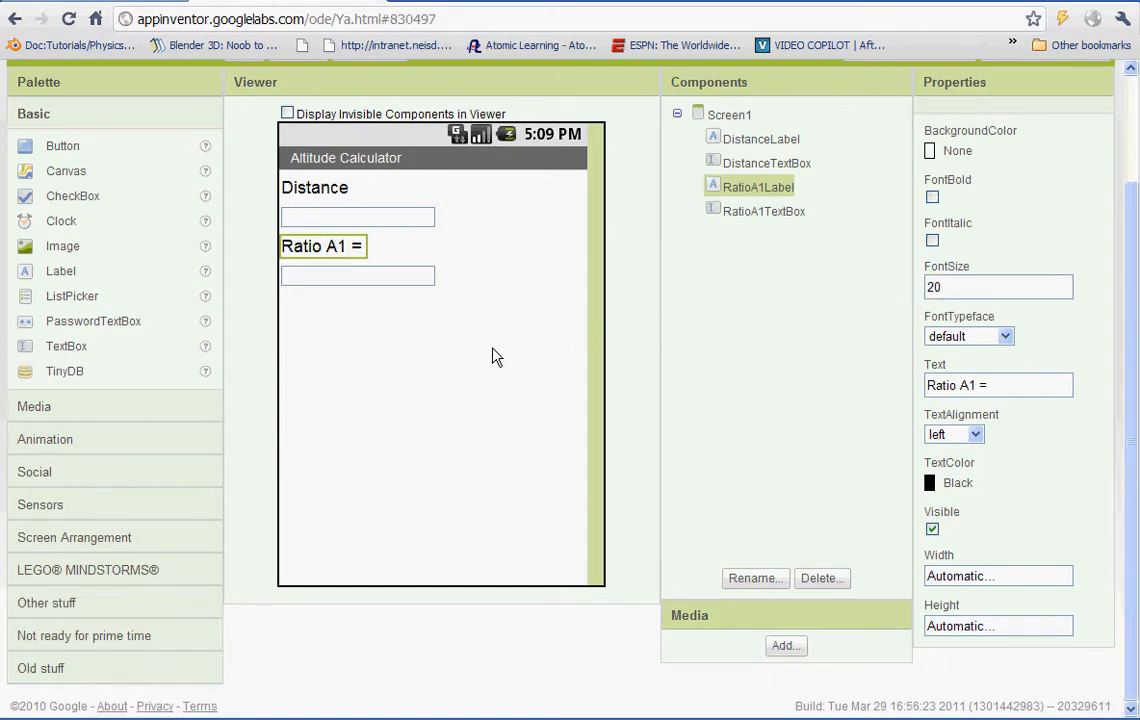
pyautogui.click(729, 114)
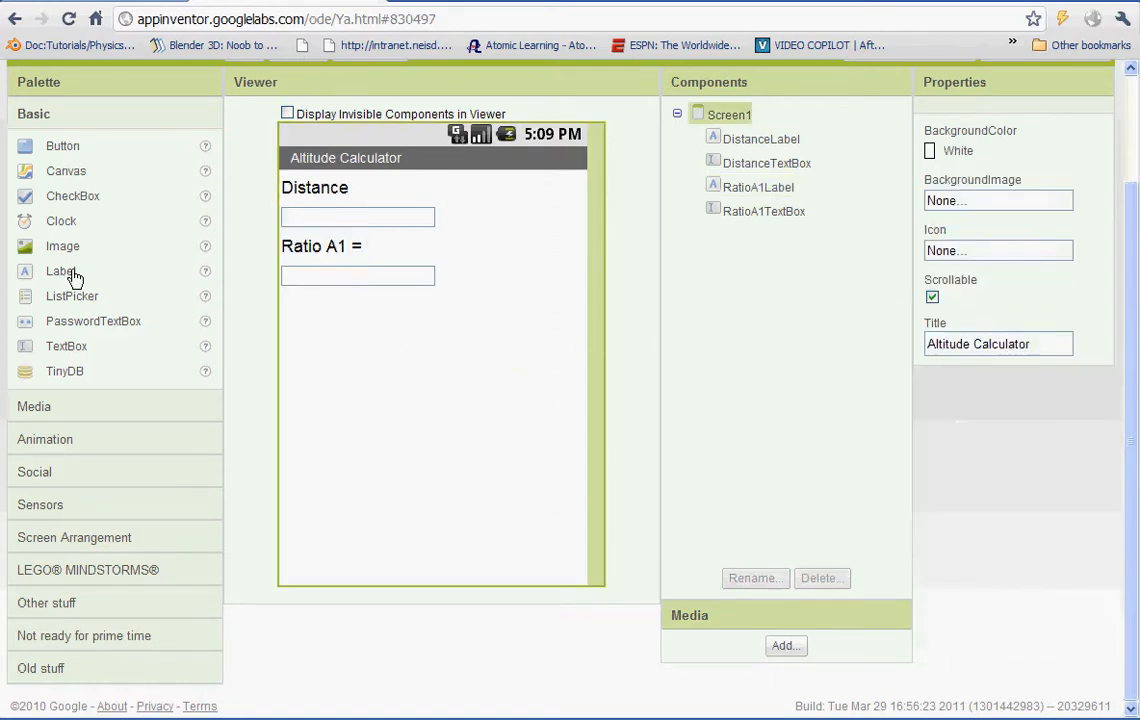
# Add a label below the Ratio A1 box and name it RatioA2Label.
pyautogui.moveTo(60, 271); pyautogui.dragTo(540, 287)
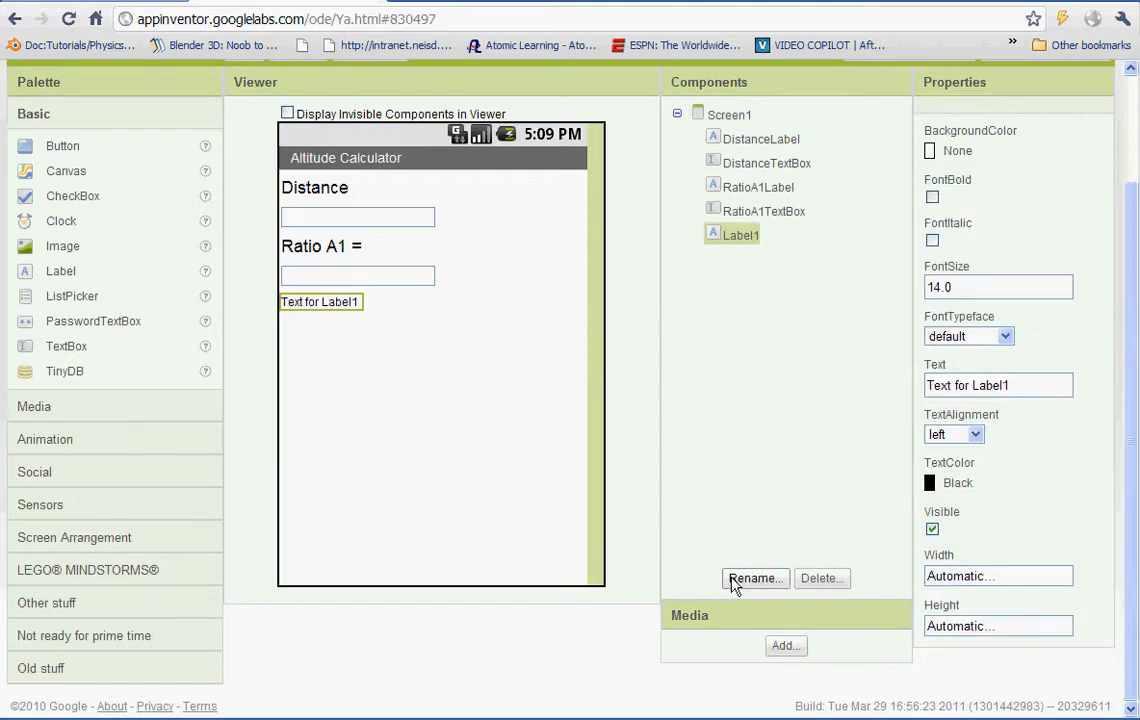
pyautogui.click(754, 578)
pyautogui.write('RatioA2Label')
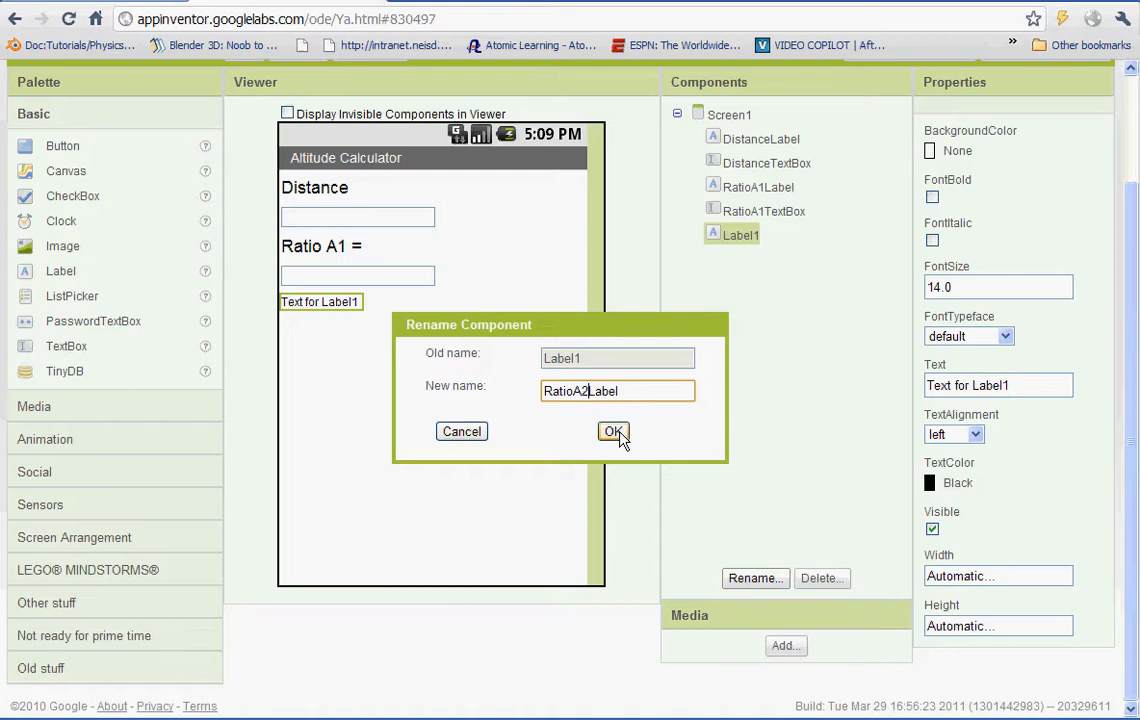
pyautogui.click(613, 430)
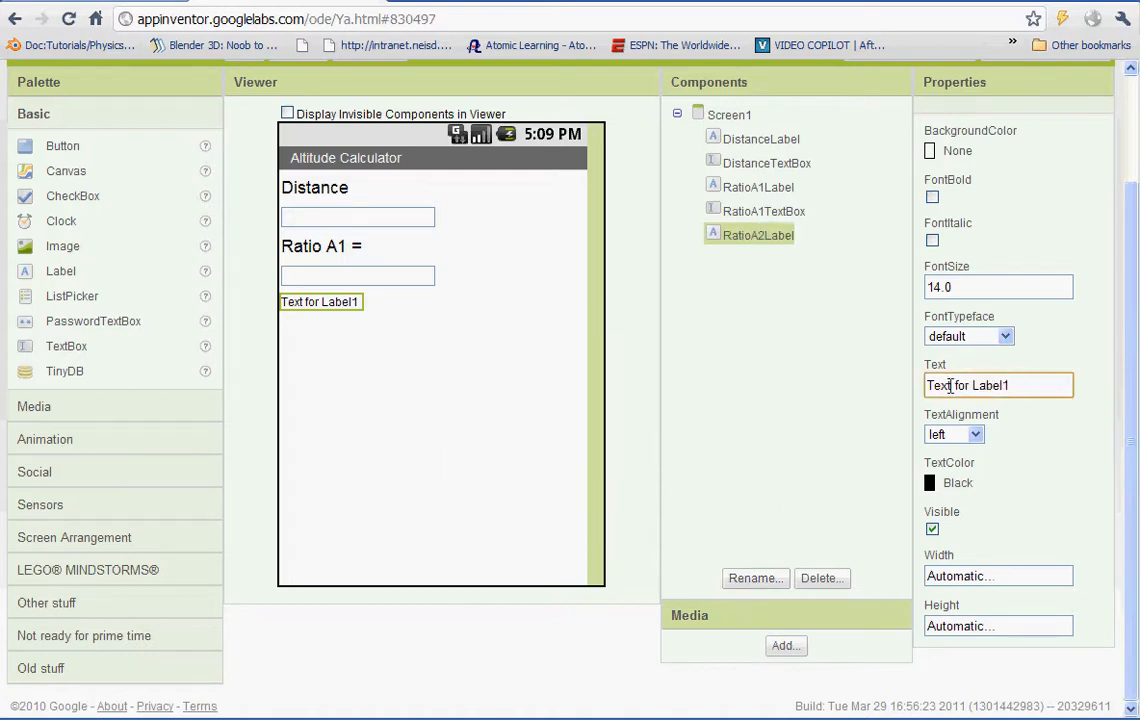
# Set RatioA2Label's text to 'Ratio A2 =' with font size 20.
pyautogui.write('Ratio')
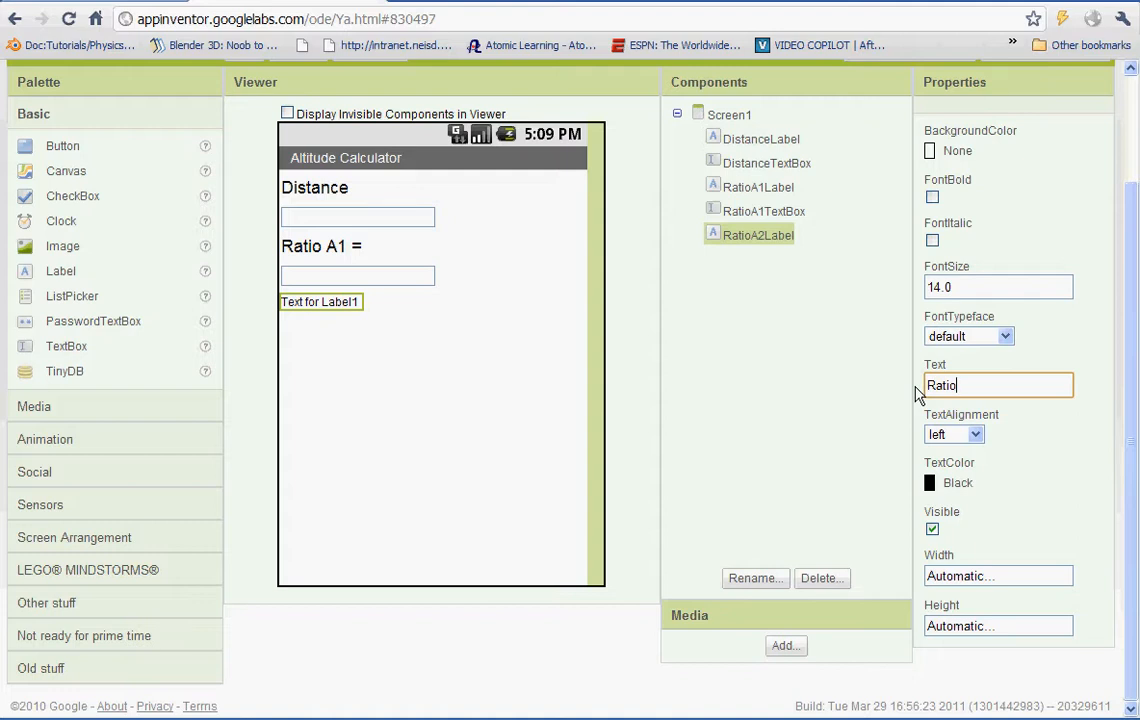
pyautogui.write('A2 =')
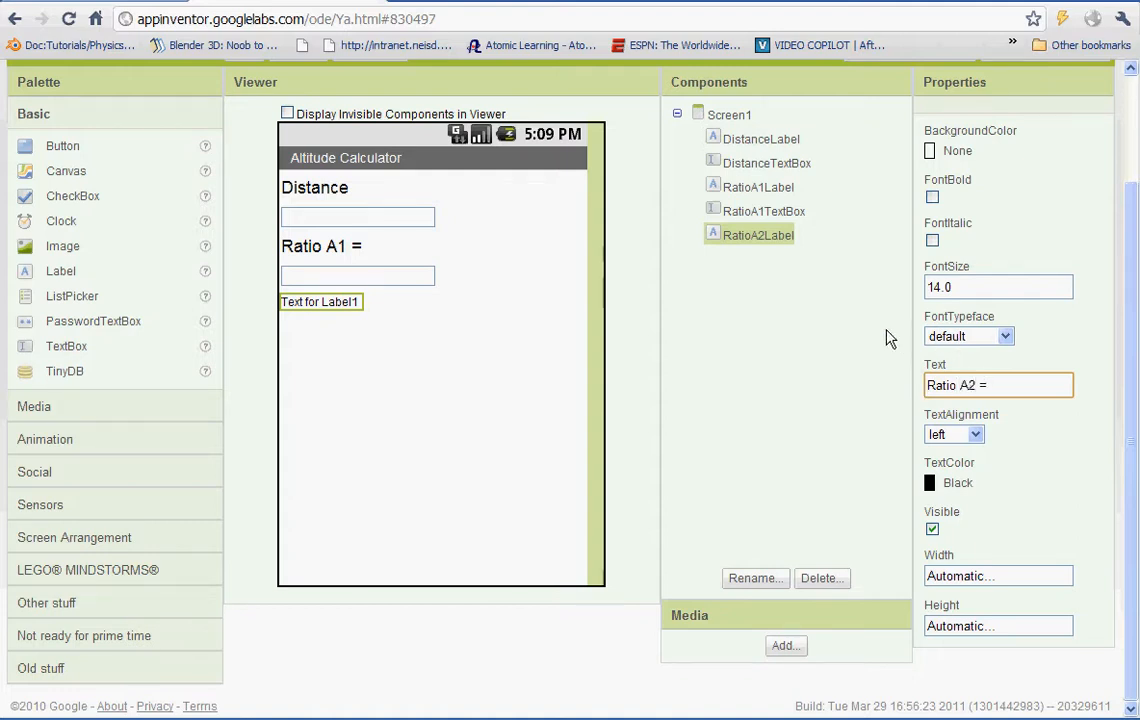
pyautogui.click(997, 287)
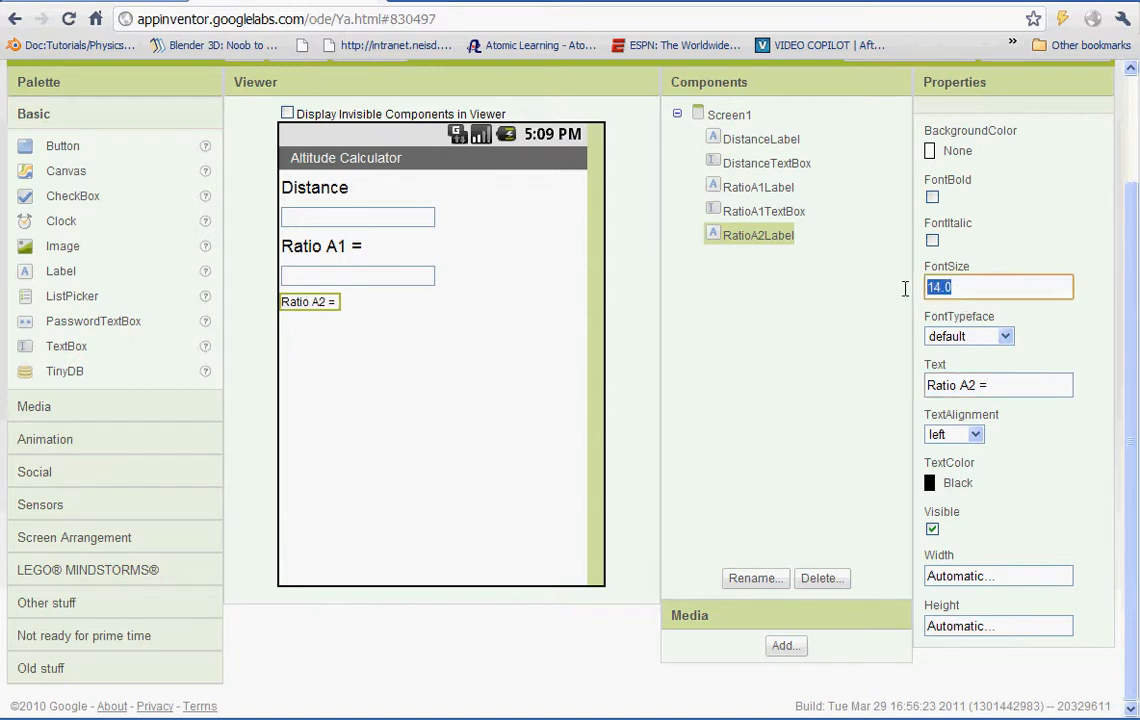
pyautogui.write('20')
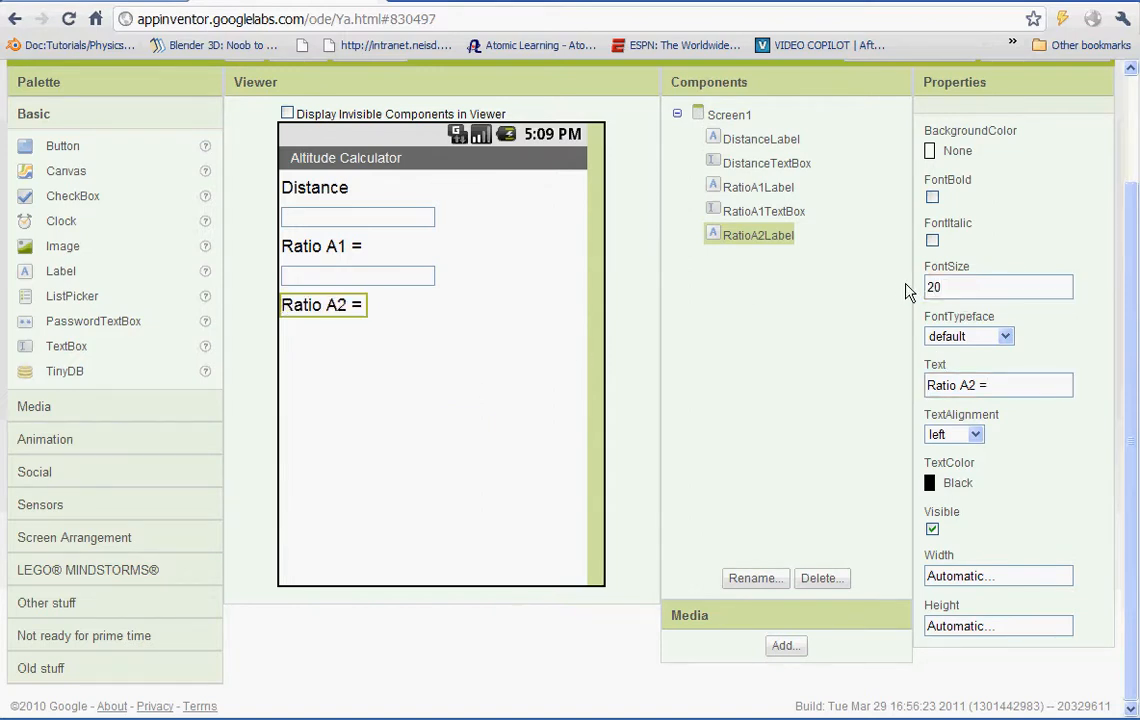
pyautogui.moveTo(566, 367)
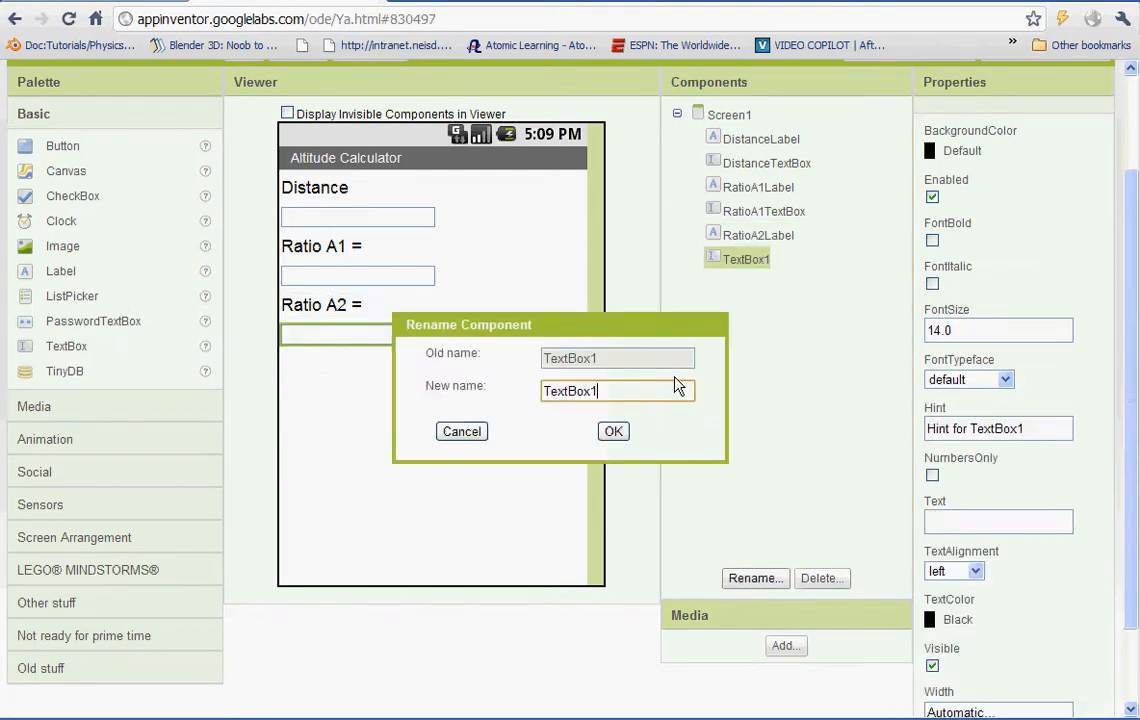
# Rename the new text box to RatioA2TextBox.
pyautogui.press('BackSpace')
pyautogui.write('RatioA2')
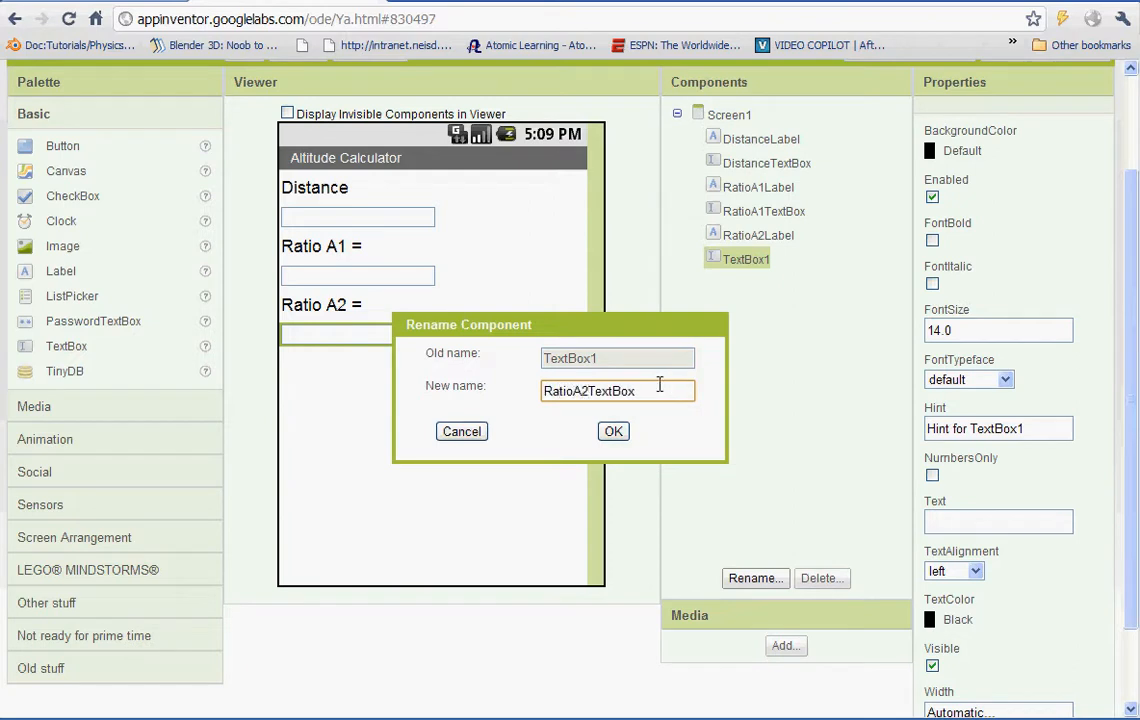
pyautogui.click(613, 431)
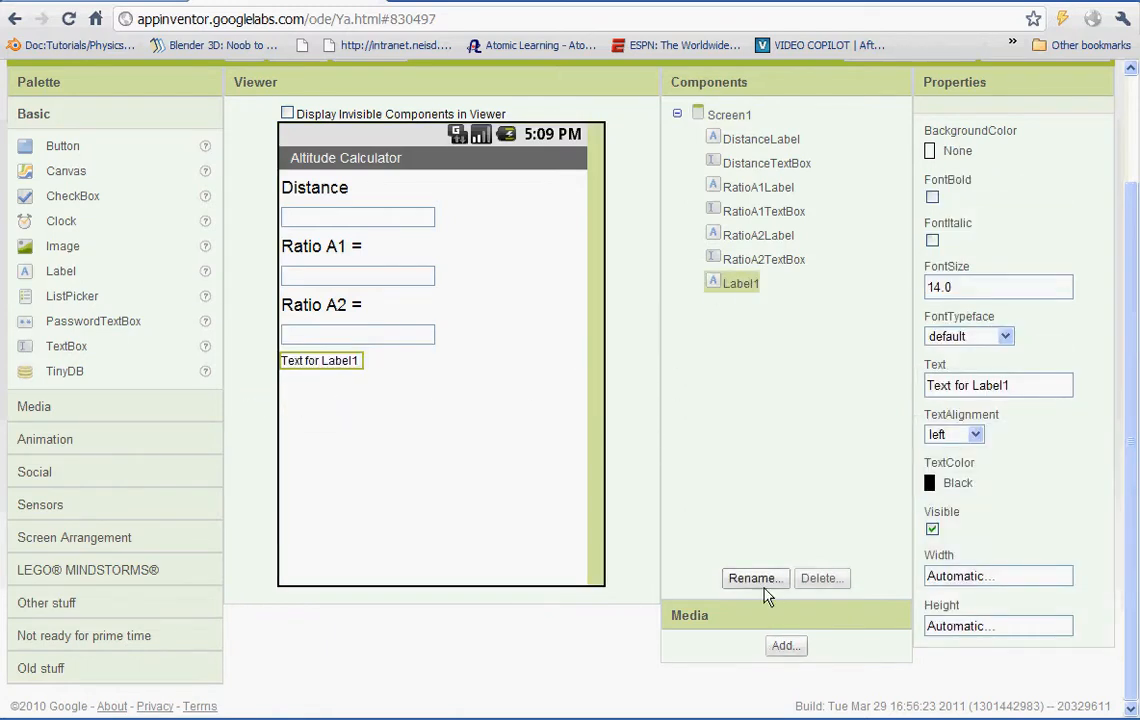
# Rename the new label ResultLabel and set its text to 'Total Altitude:'.
pyautogui.click(755, 578)
pyautogui.write('ResultLabel')
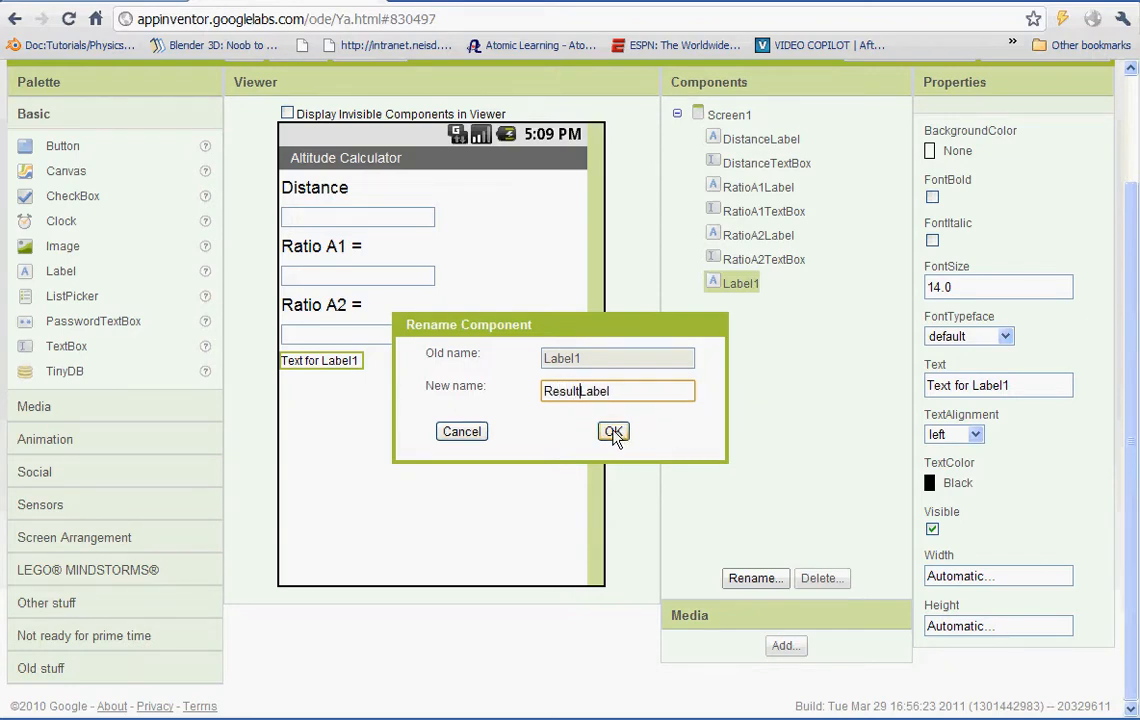
pyautogui.click(613, 431)
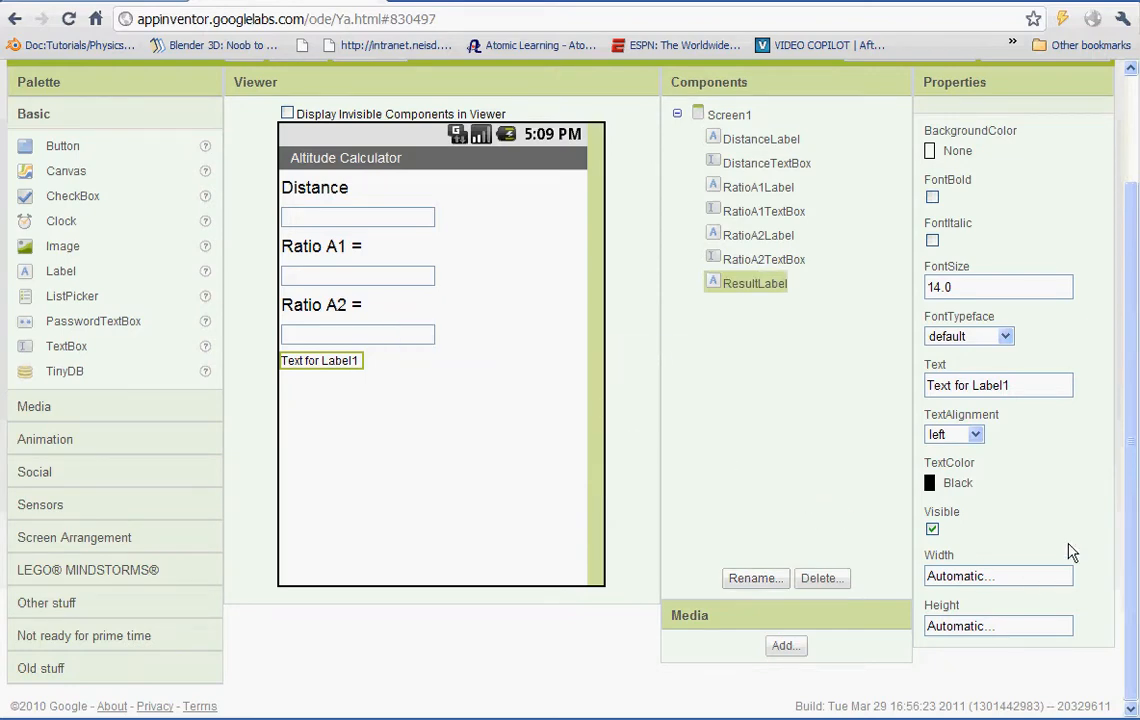
pyautogui.write('T')
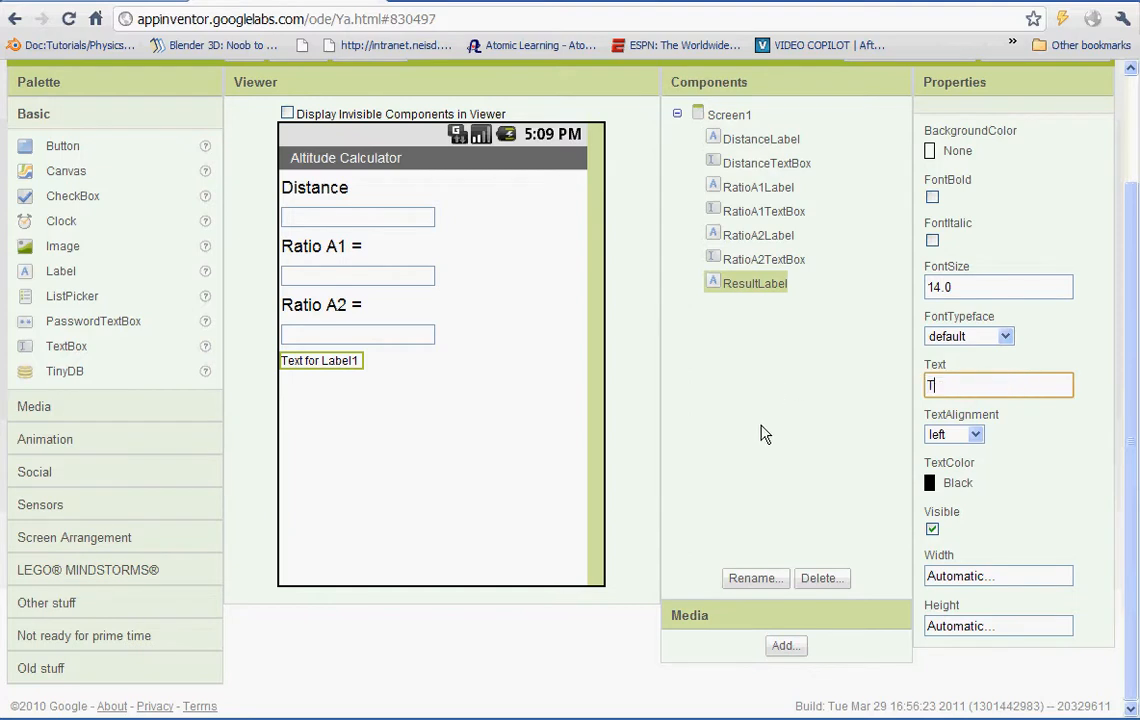
pyautogui.write('otal Al')
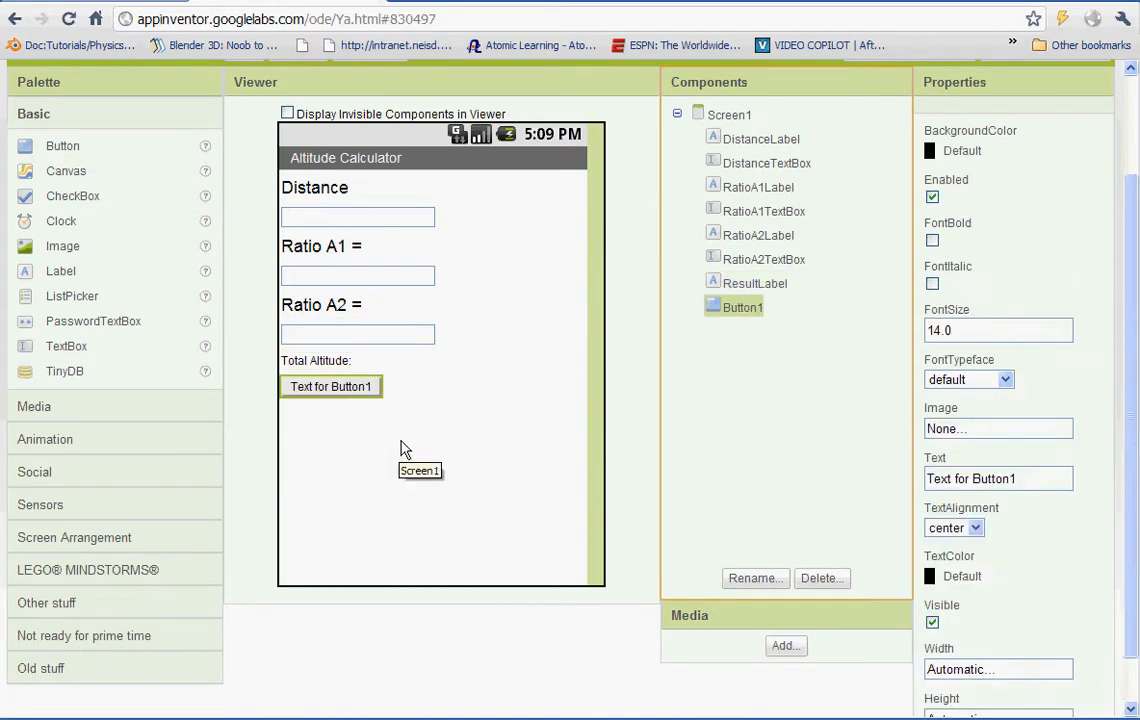
pyautogui.moveTo(753, 562)
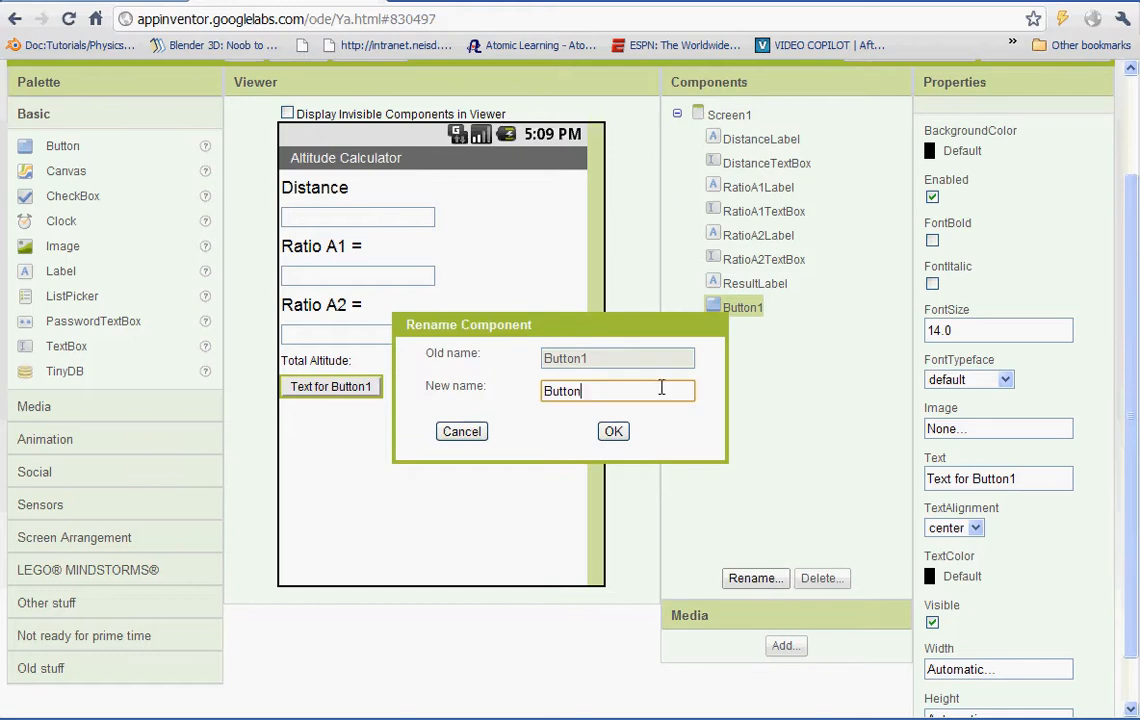
# Name the button calulatealtitudeButton and label it 'Calculate Altitude'.
pyautogui.write('calulatealtitude')
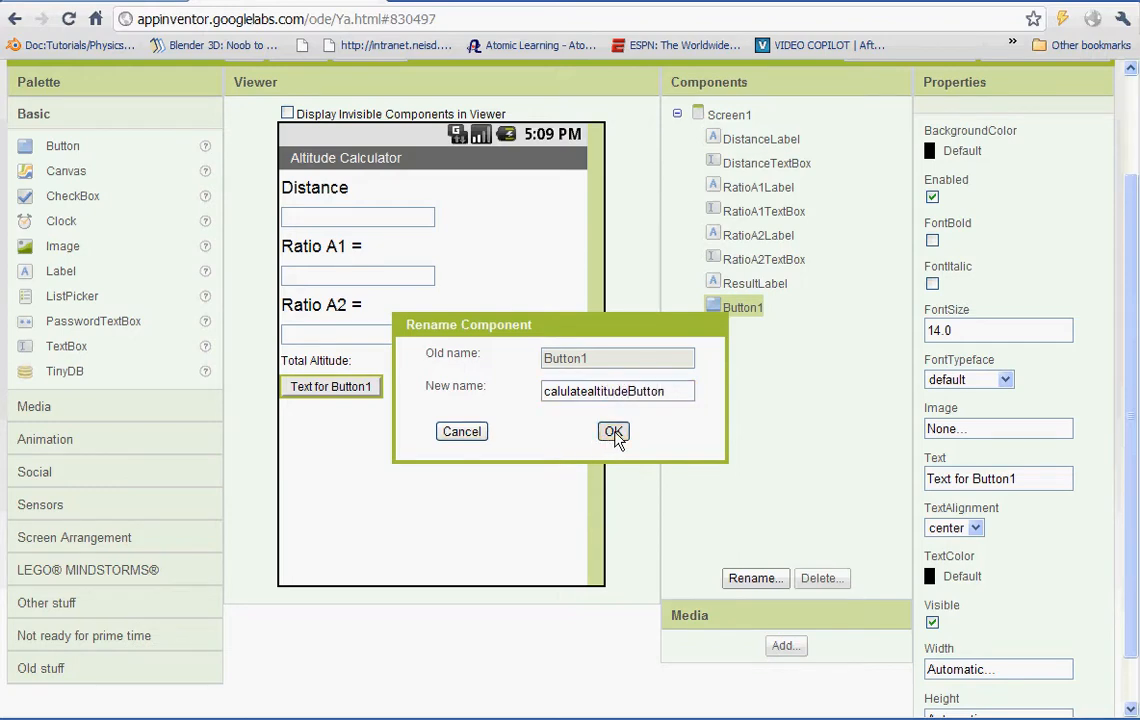
pyautogui.click(612, 431)
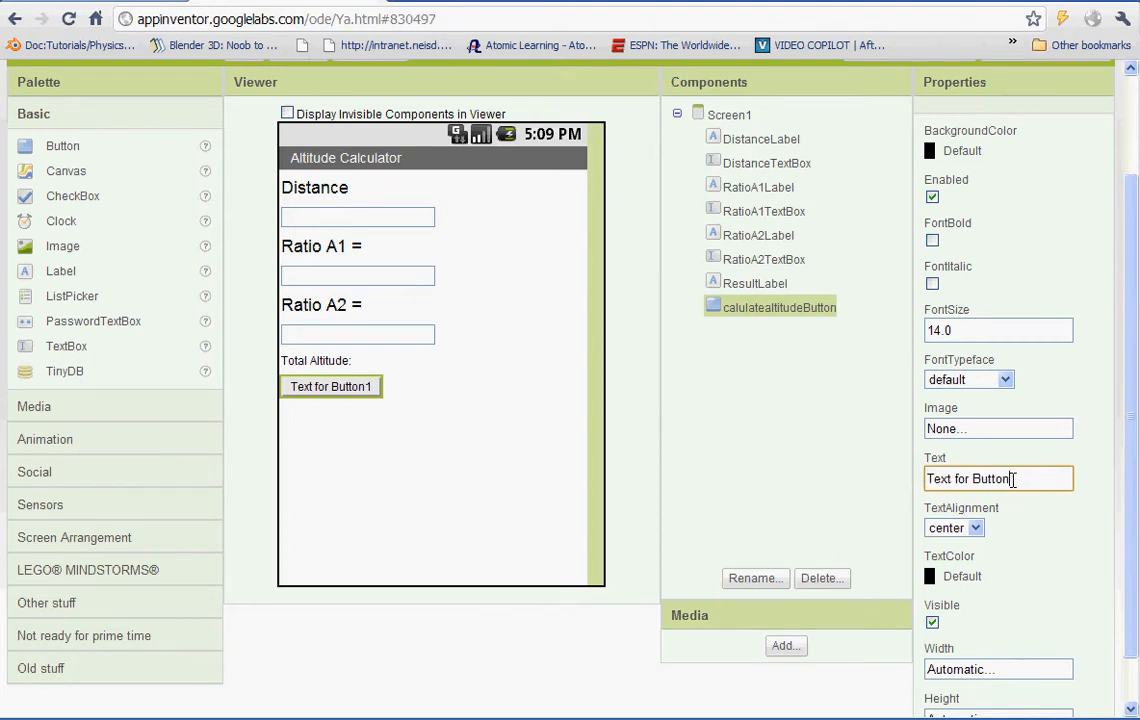
pyautogui.write('Calculate Altitude')
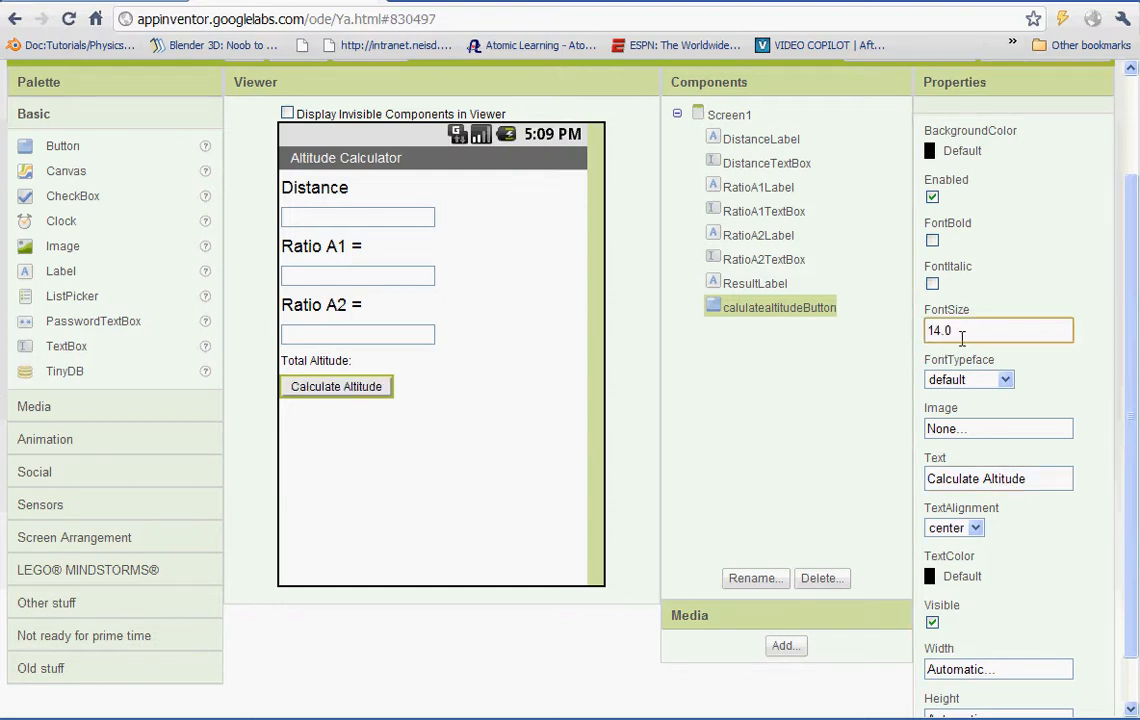
# Set FontSize 20 on calulatealtitudeButton and on the Total Altitude ResultLabel.
pyautogui.write('2')
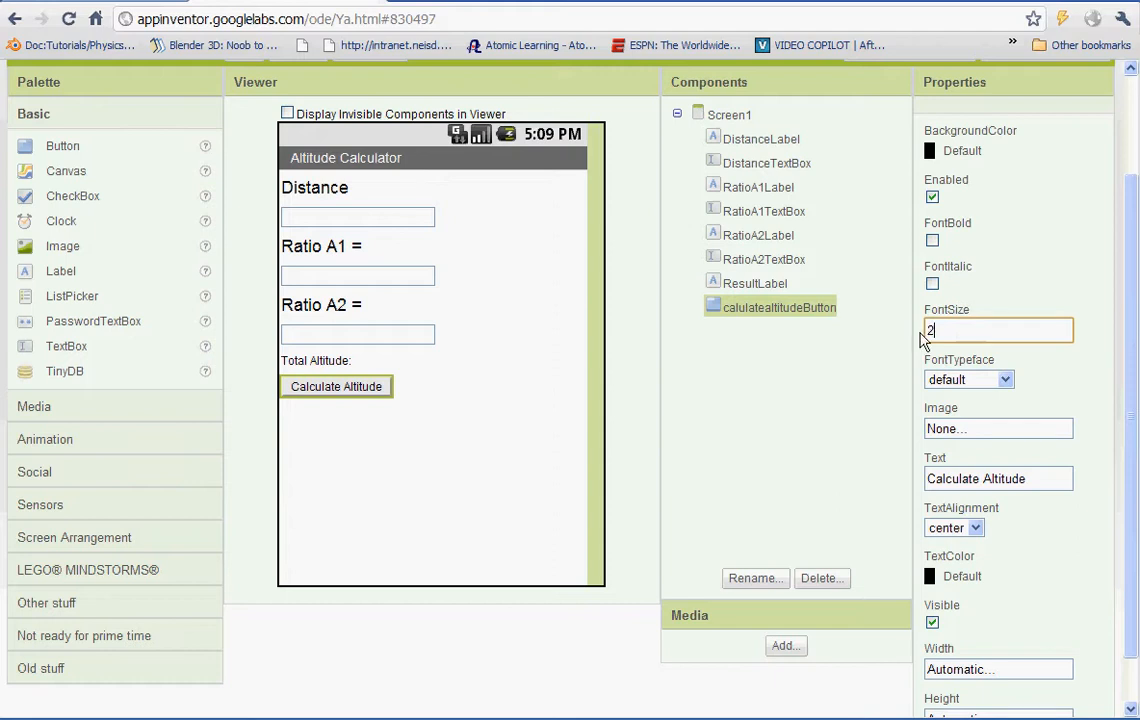
pyautogui.write('0')
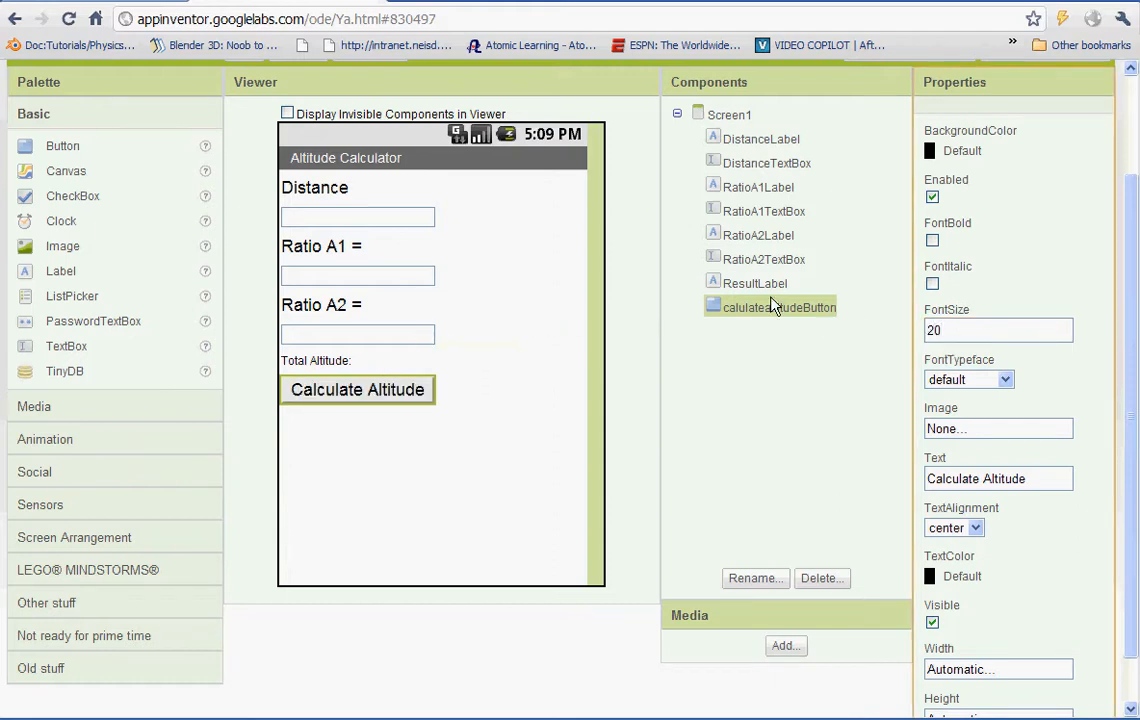
pyautogui.click(755, 283)
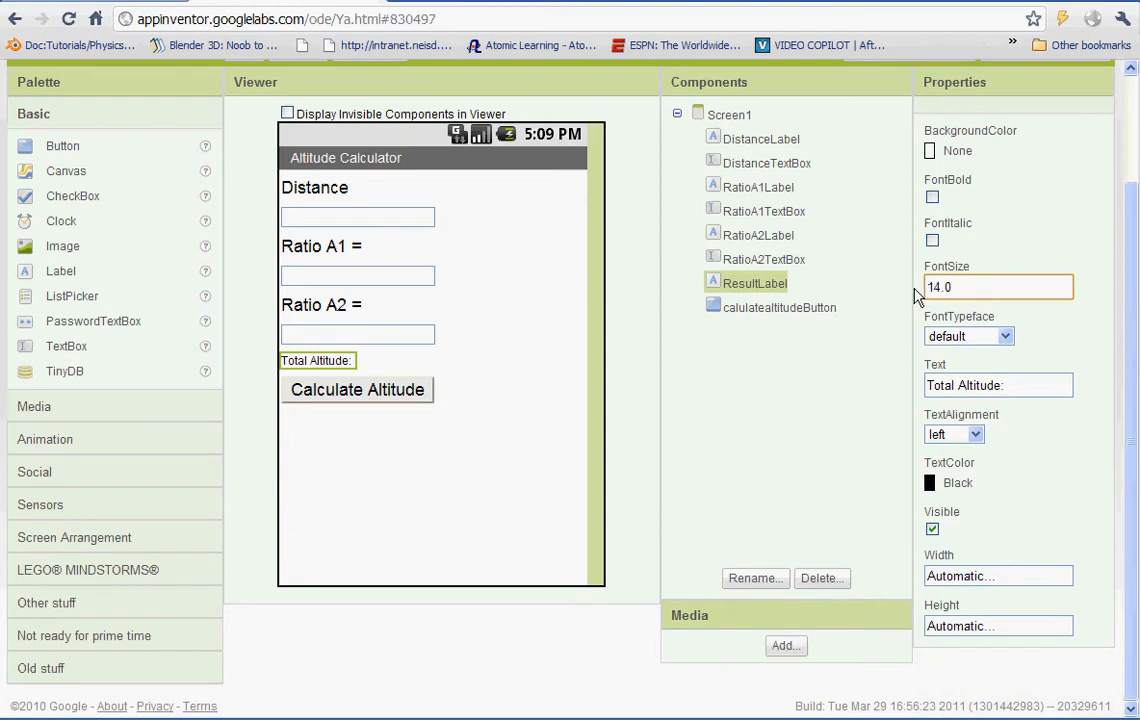
pyautogui.write('20')
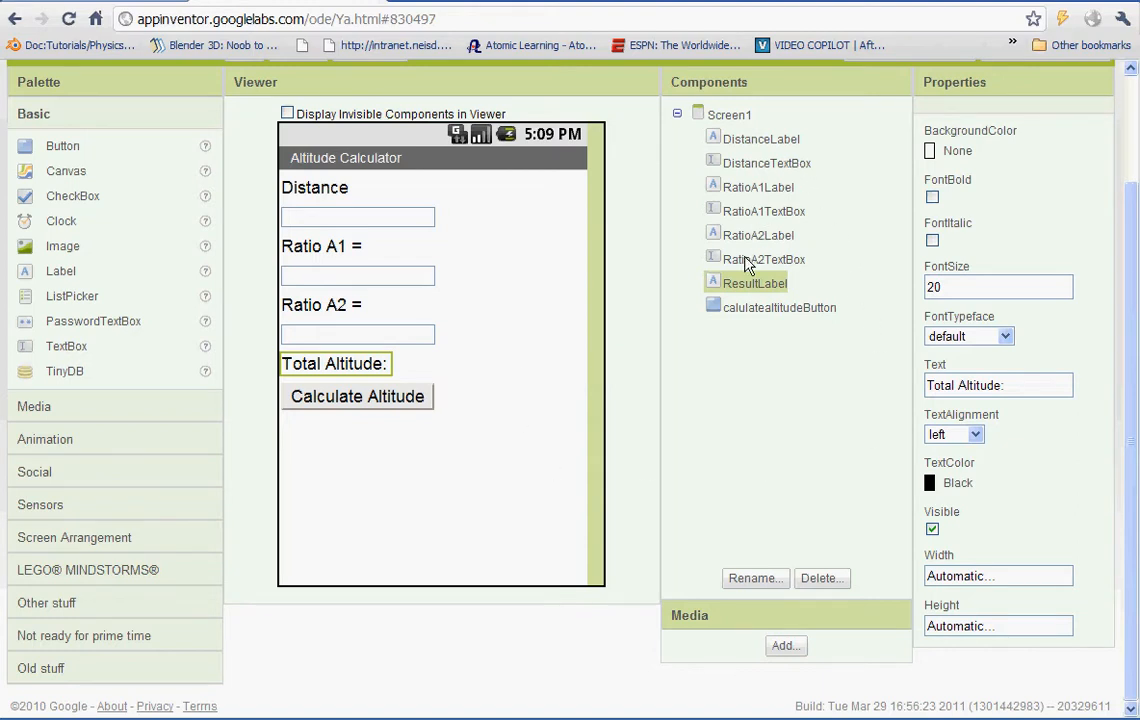
pyautogui.moveTo(640, 85)
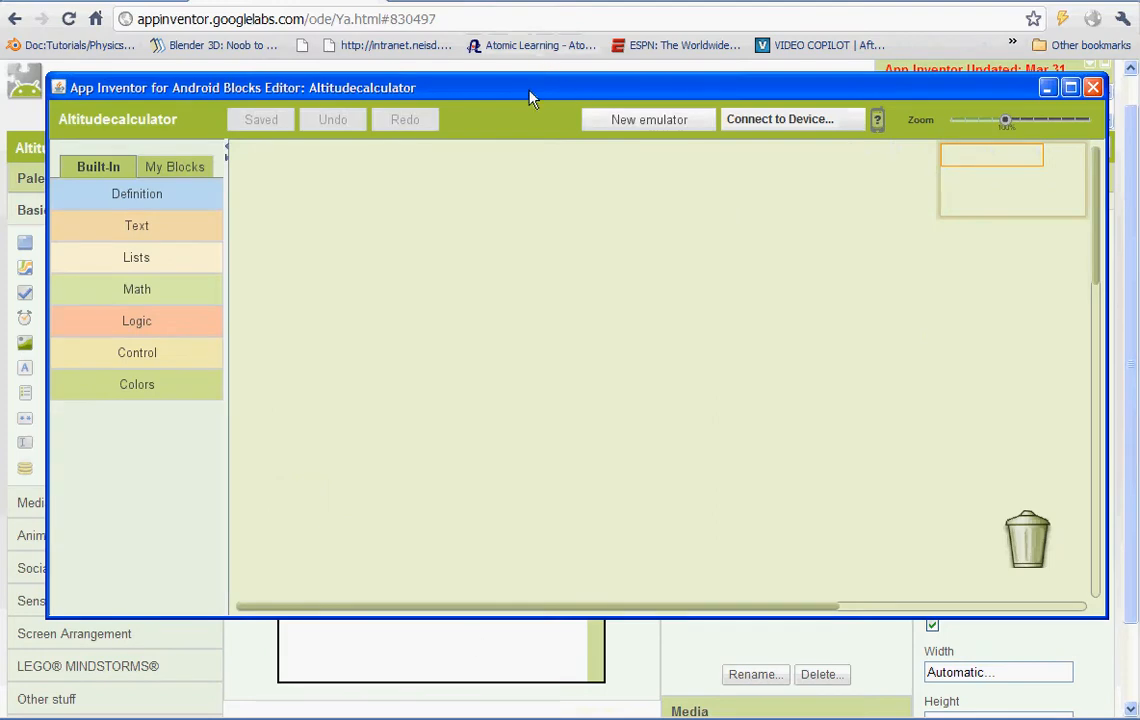
# Show the Altitudecalculator components under My Blocks in the Blocks Editor.
pyautogui.click(175, 166)
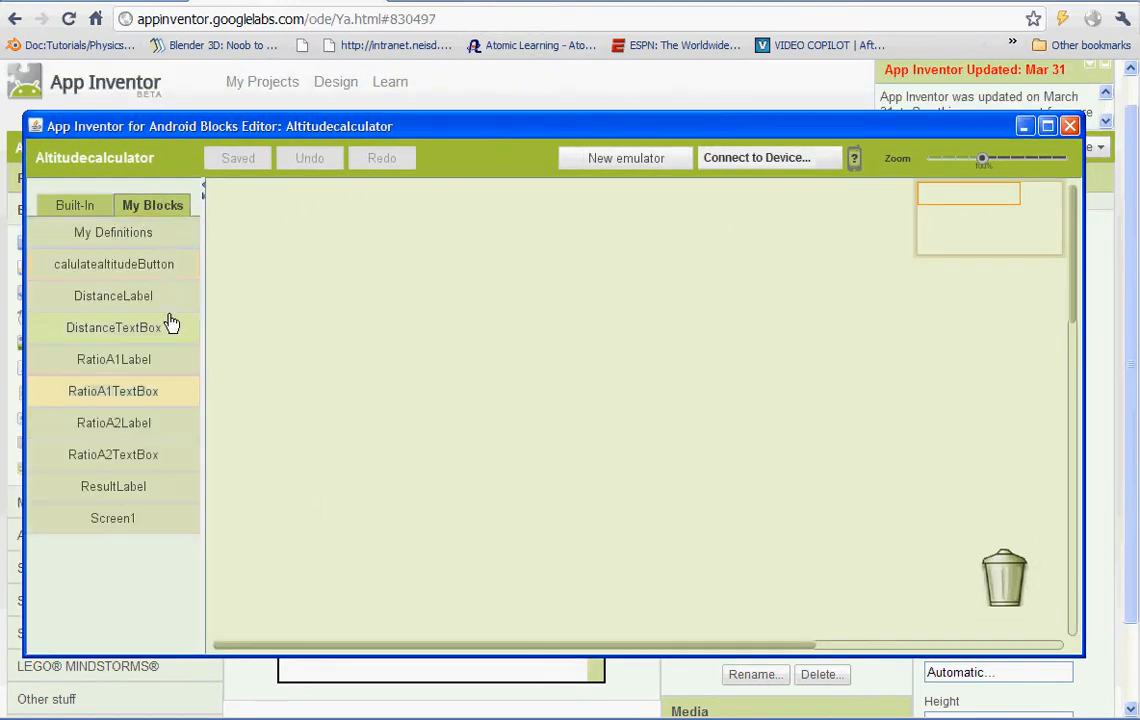
pyautogui.moveTo(306, 325)
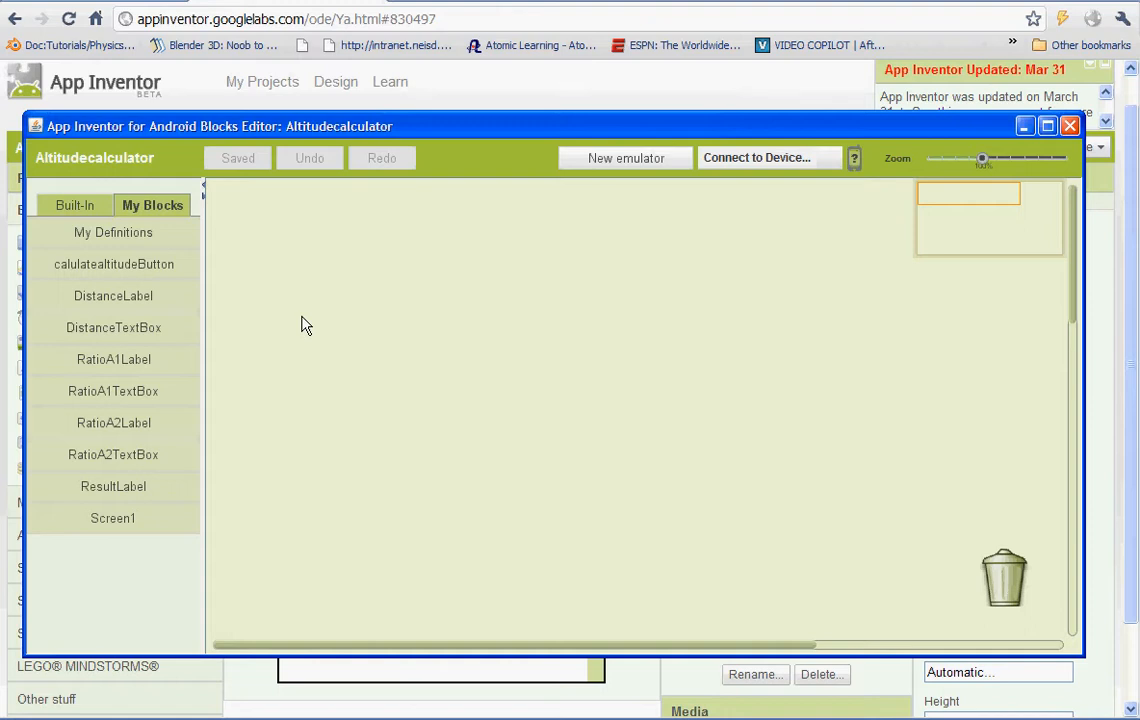
pyautogui.moveTo(291, 221)
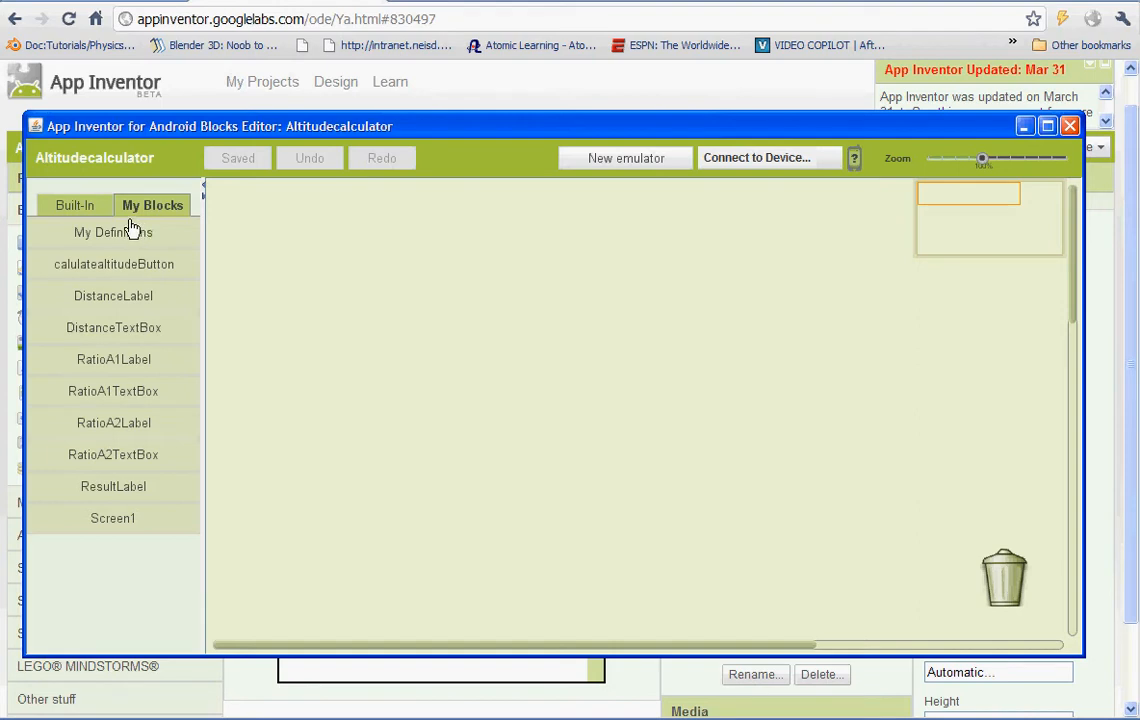
# Add a global variable block named Altitude and reopen the Definition drawer.
pyautogui.click(74, 205)
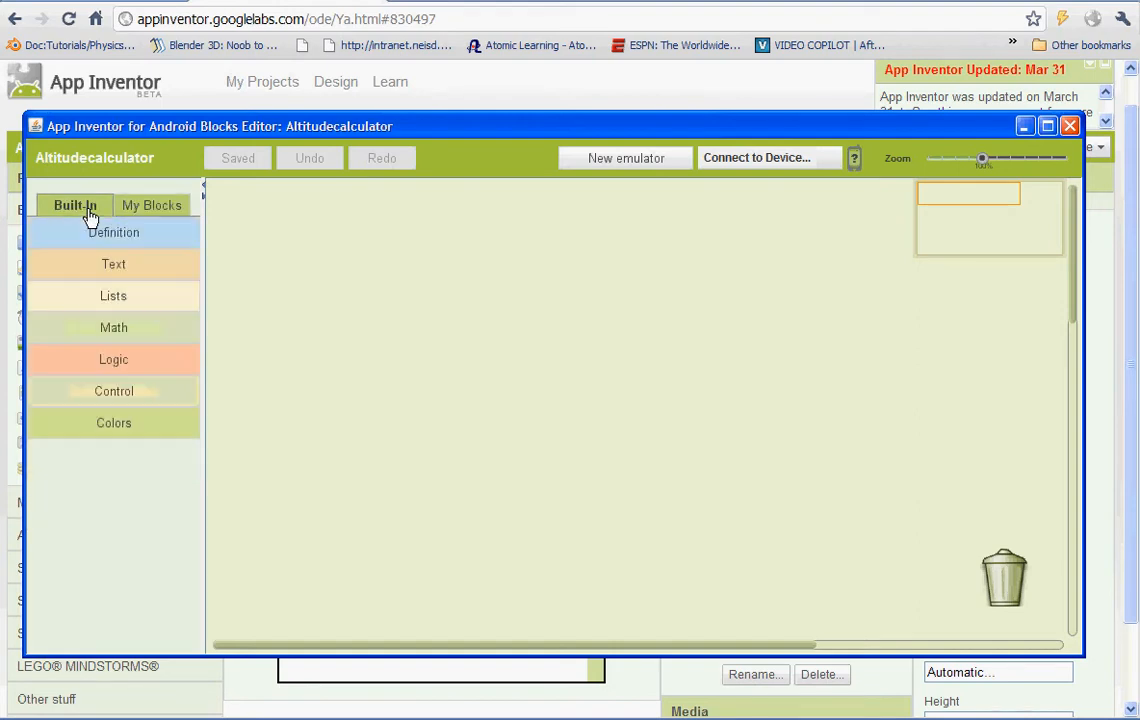
pyautogui.click(113, 232)
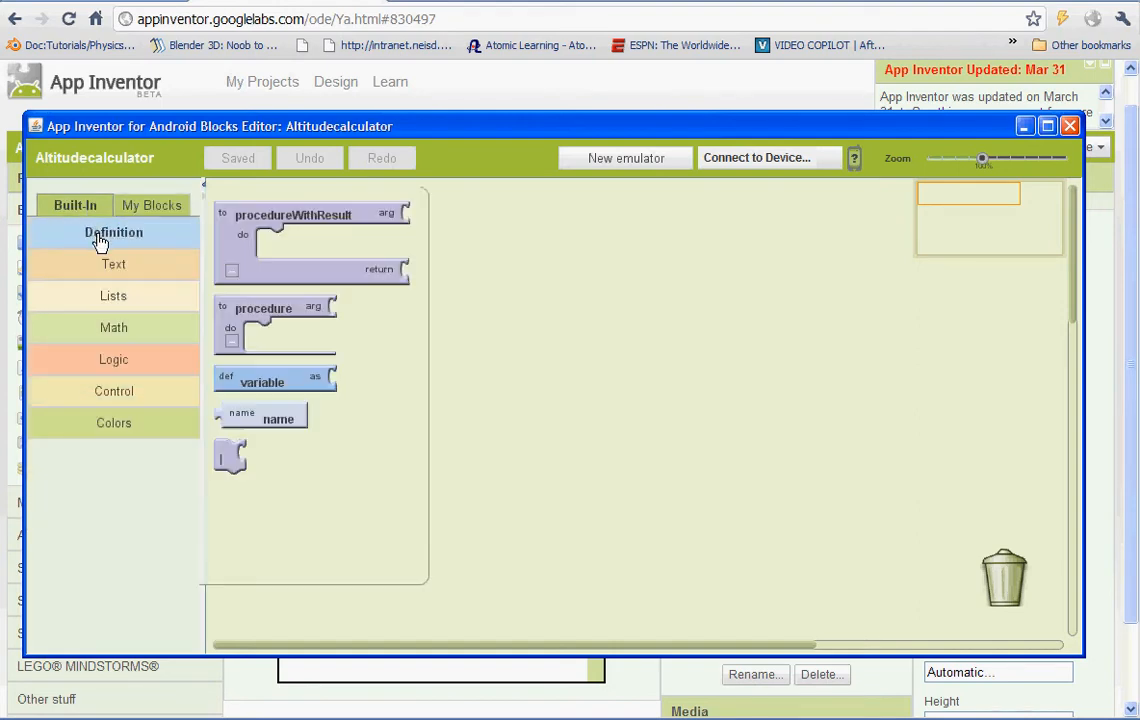
pyautogui.moveTo(263, 381)
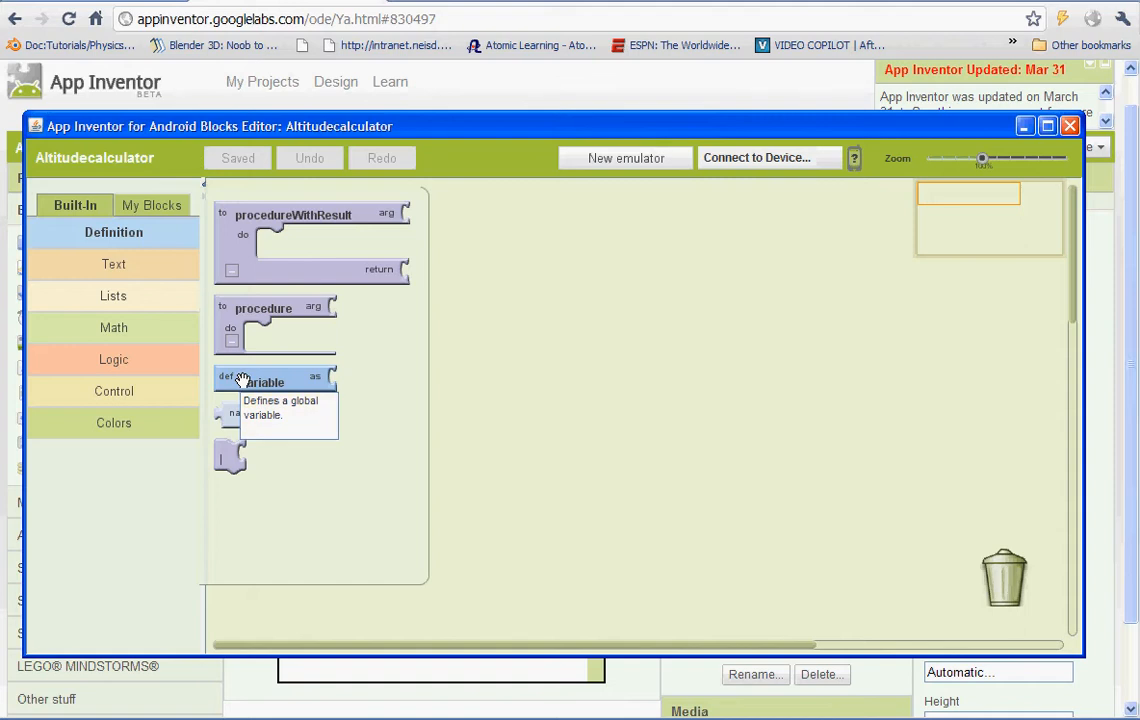
pyautogui.moveTo(263, 377); pyautogui.dragTo(300, 240)
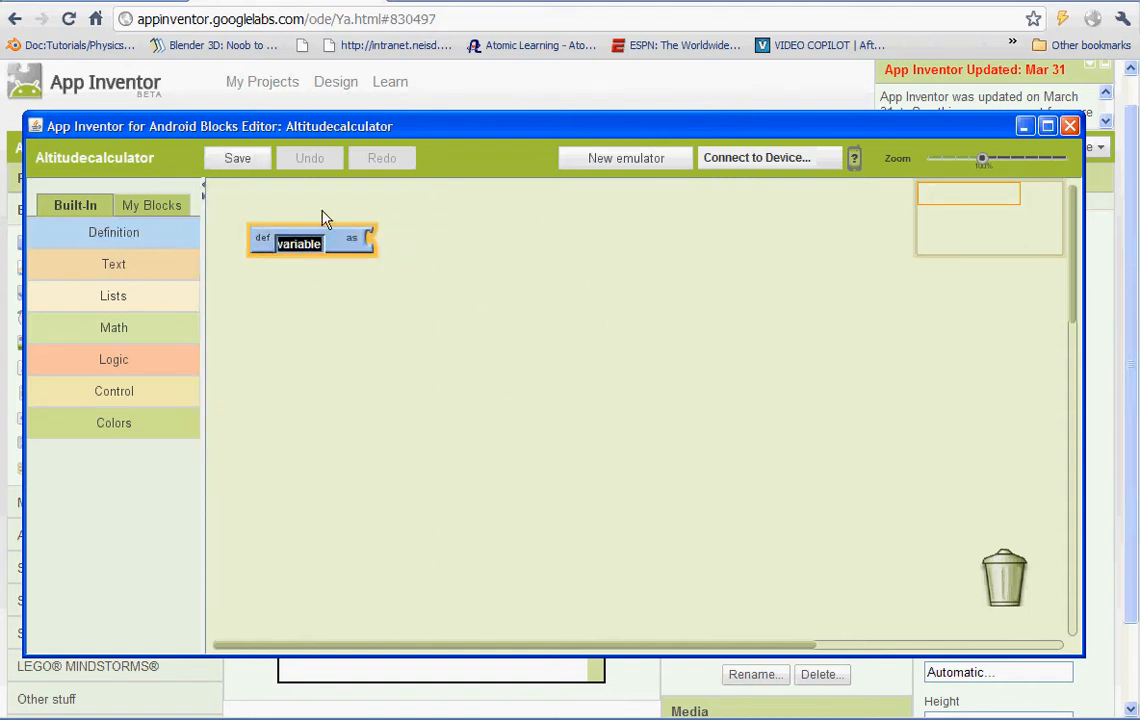
pyautogui.write('AI')
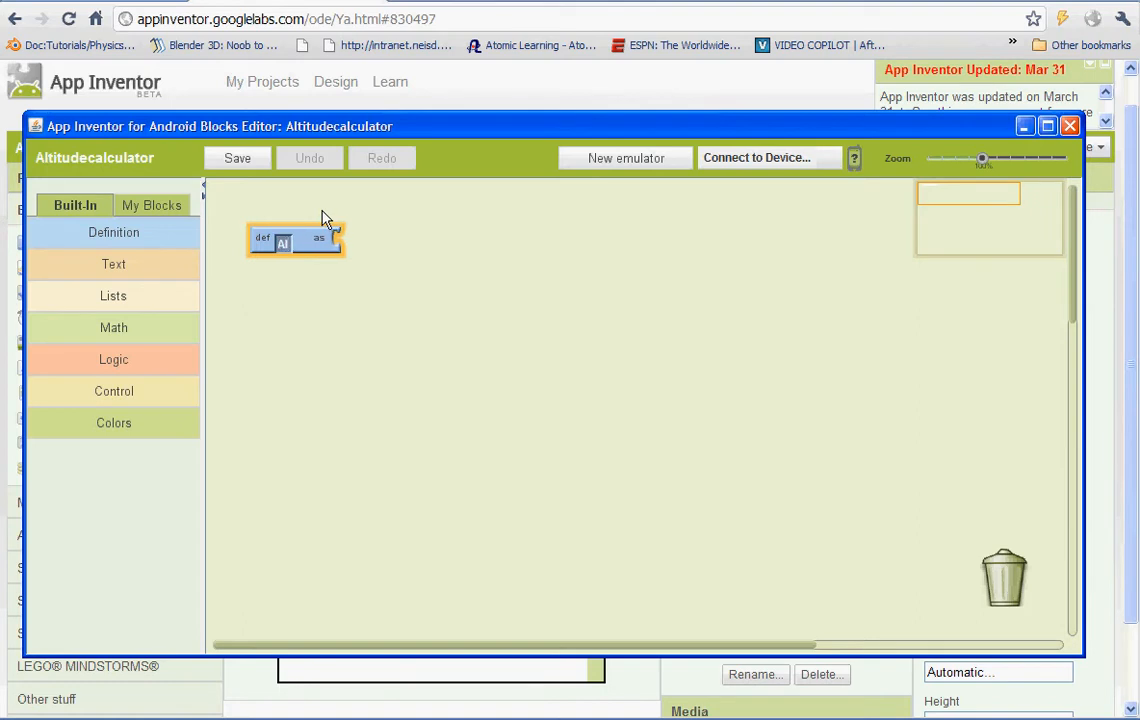
pyautogui.write('Altitude')
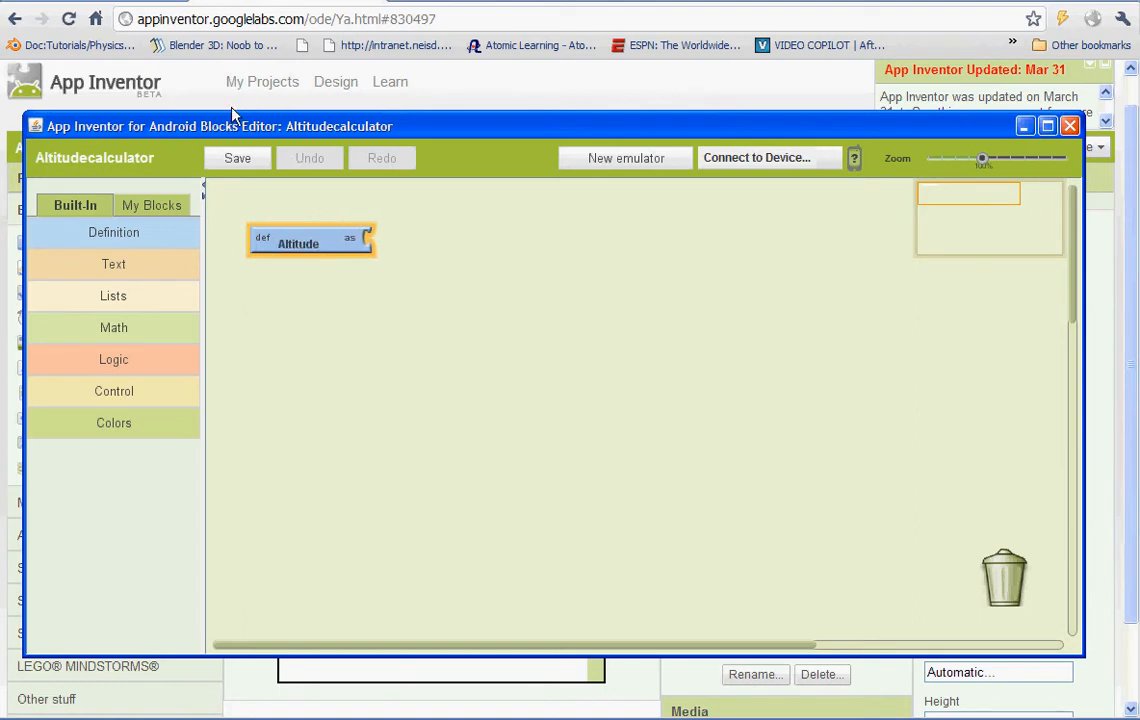
pyautogui.click(113, 232)
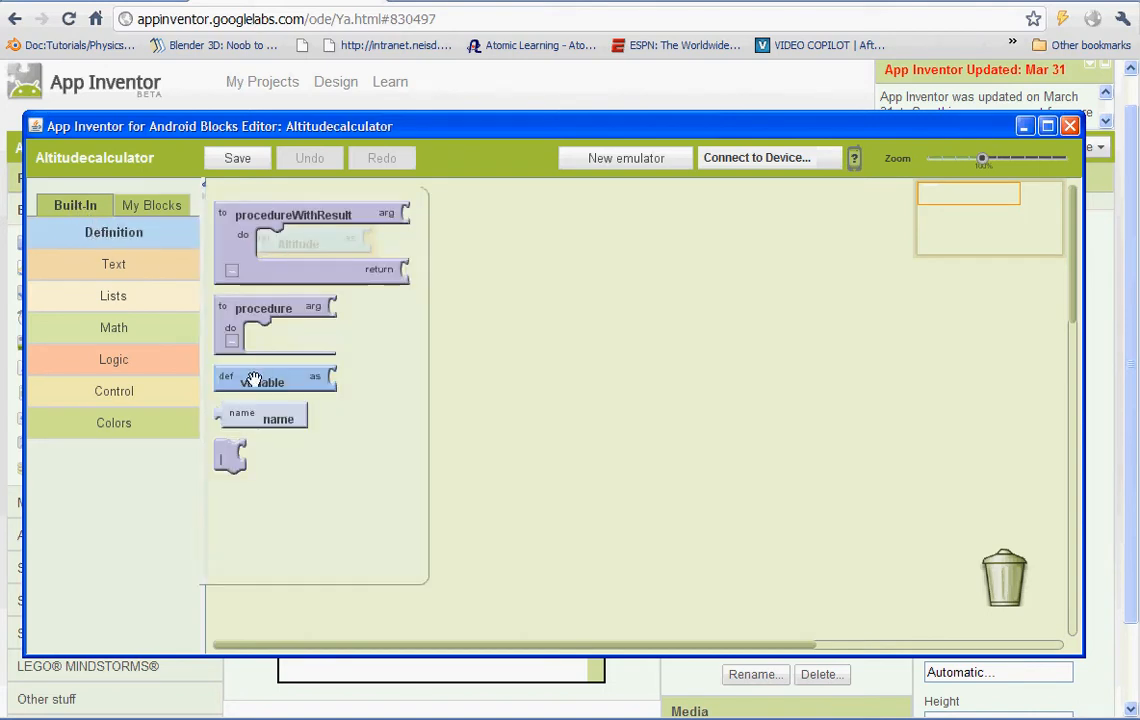
# Drag more def variable blocks below Altitude and rename the second one distance.
pyautogui.moveTo(262, 381); pyautogui.dragTo(310, 297)
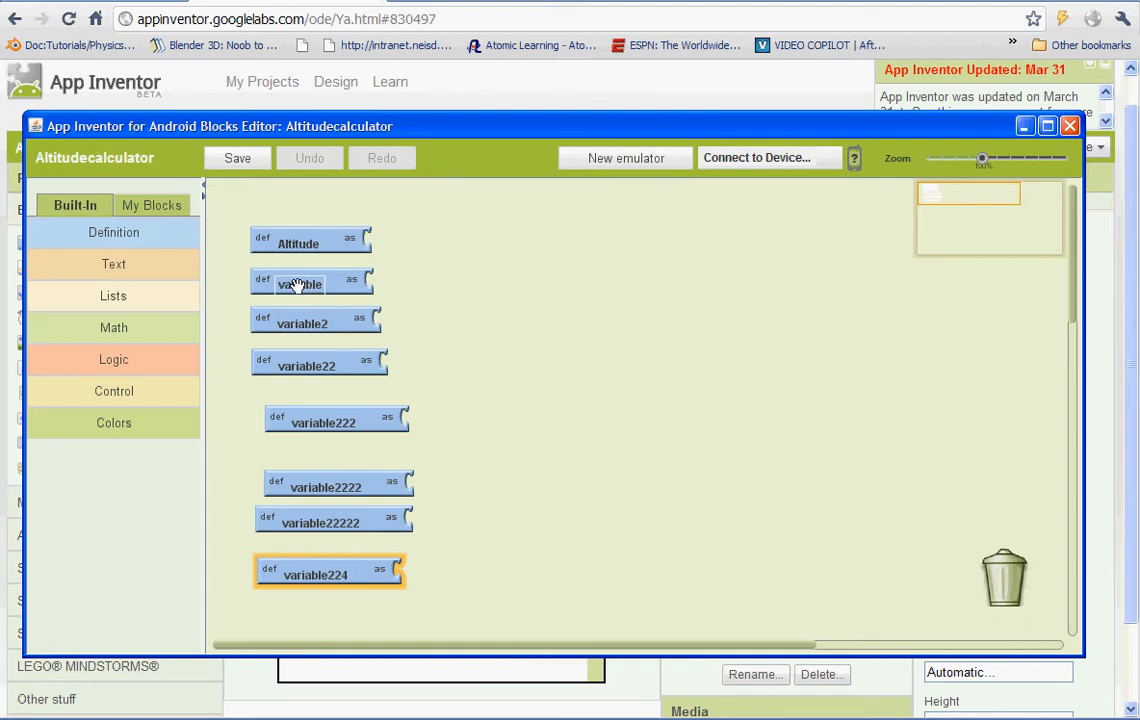
pyautogui.doubleClick(300, 284)
pyautogui.write('distance')
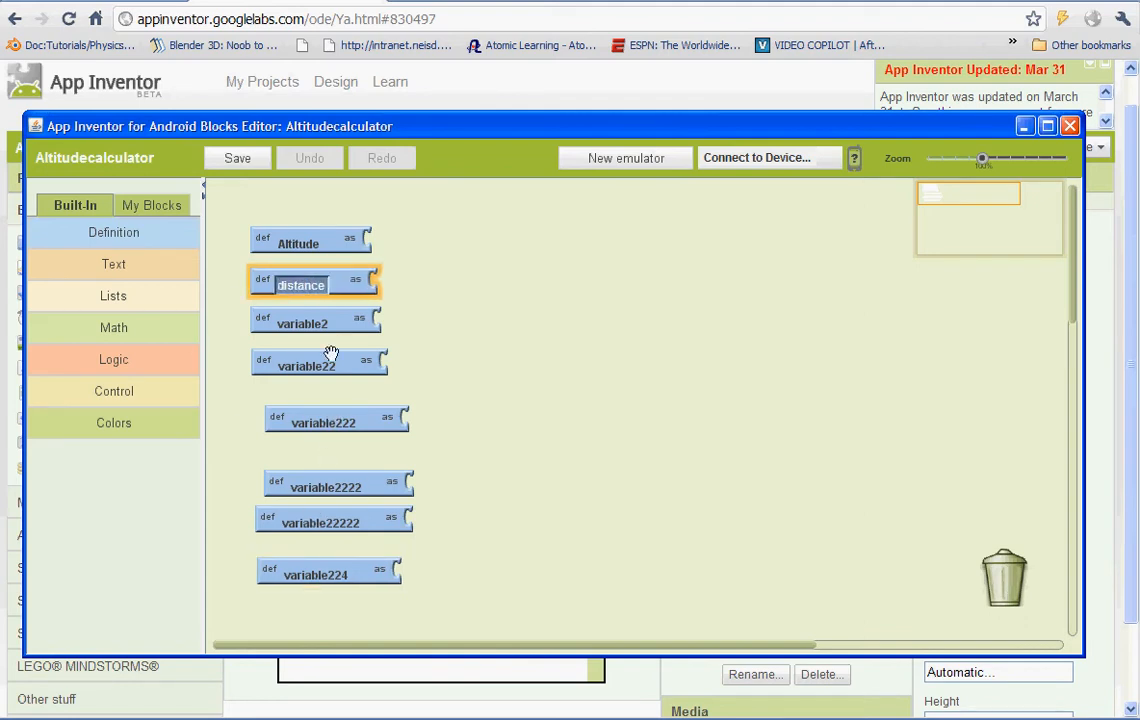
# Name the remaining variable blocks RatioA1, RatioA2, W, X, Y and Z.
pyautogui.click(301, 322)
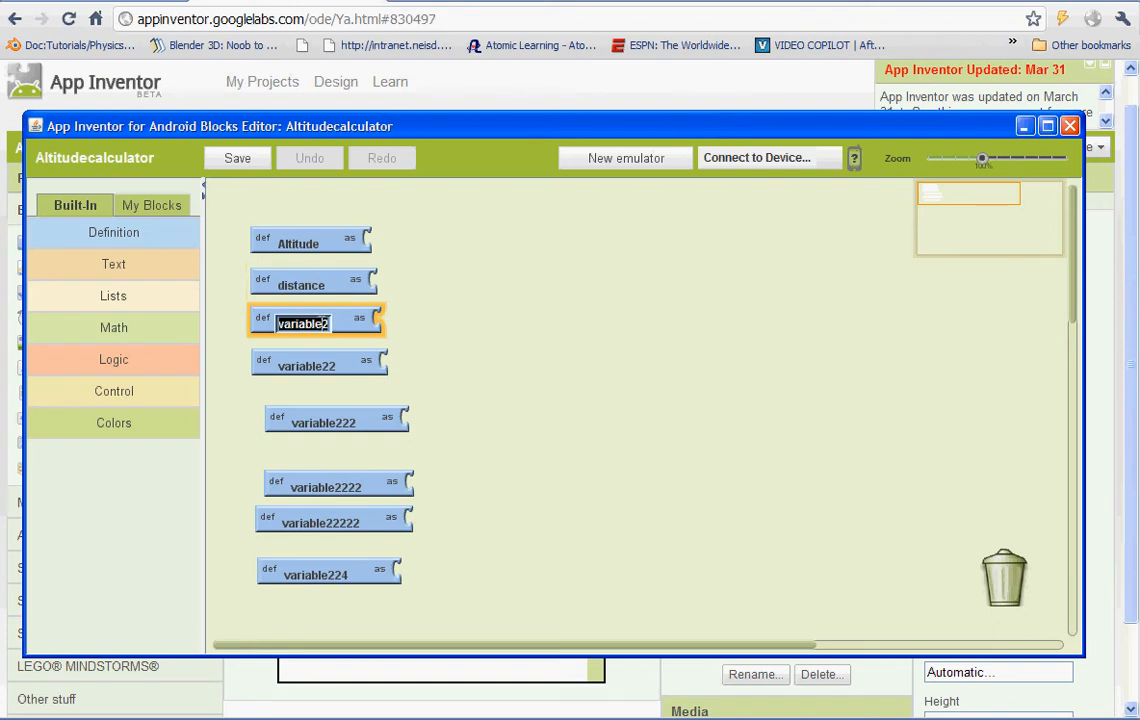
pyautogui.write('RatioA1')
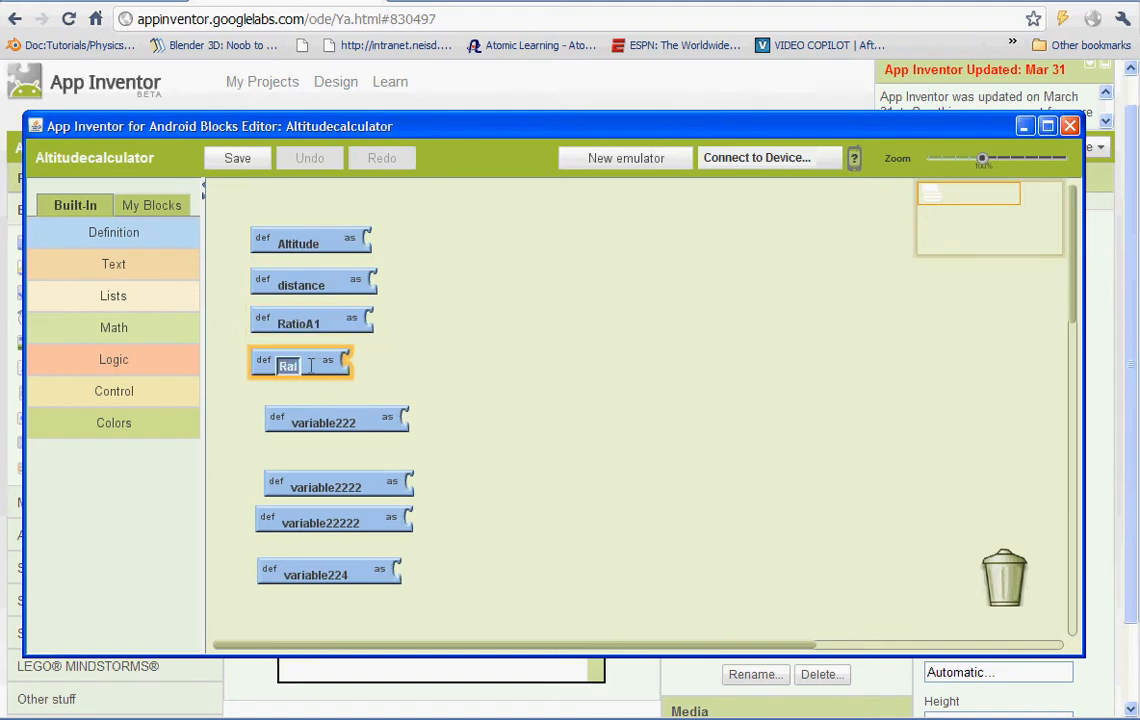
pyautogui.write('RatioA2')
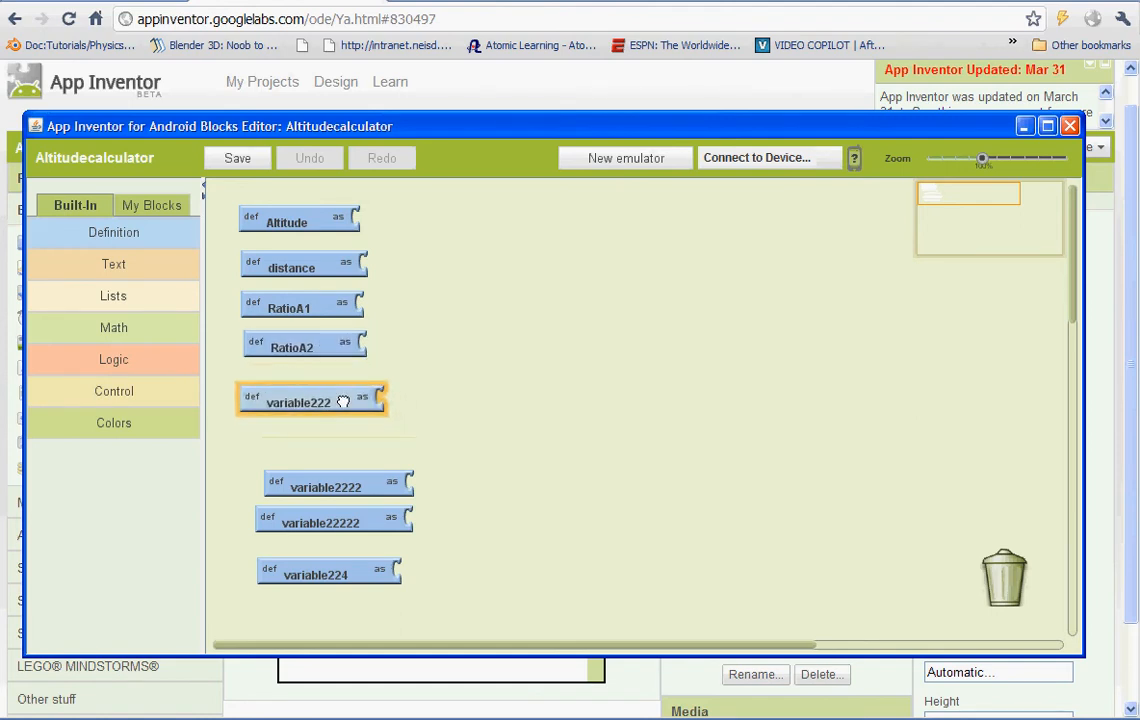
pyautogui.doubleClick(297, 401)
pyautogui.write('W')
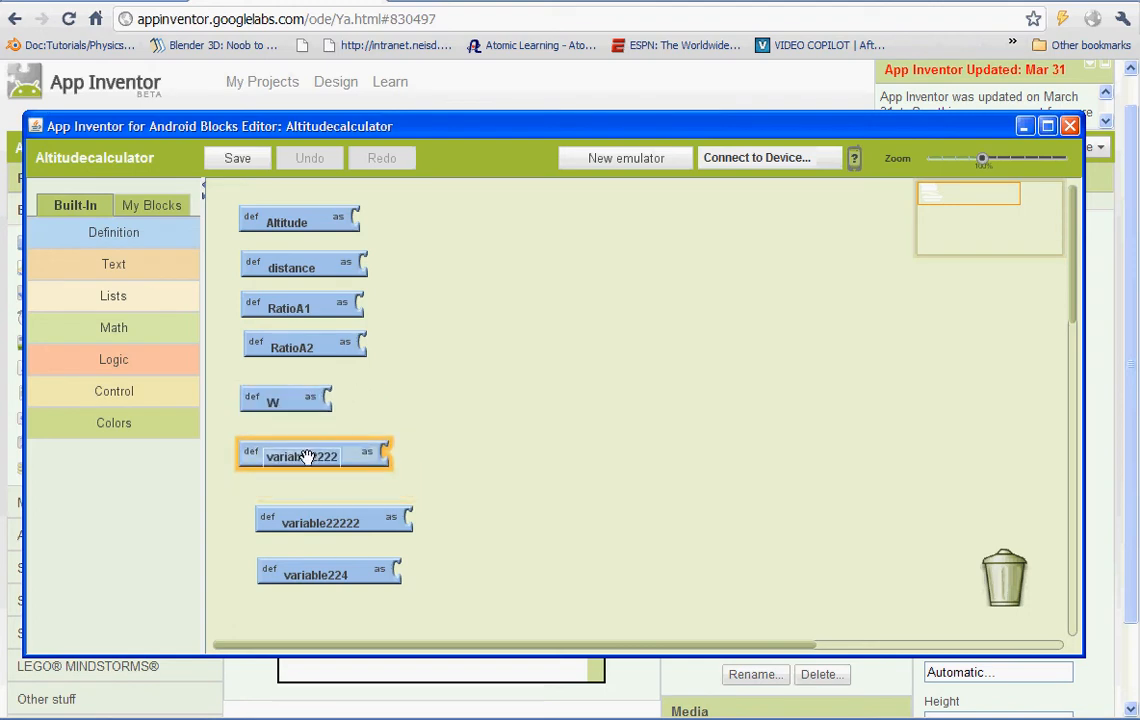
pyautogui.doubleClick(302, 456)
pyautogui.write('X')
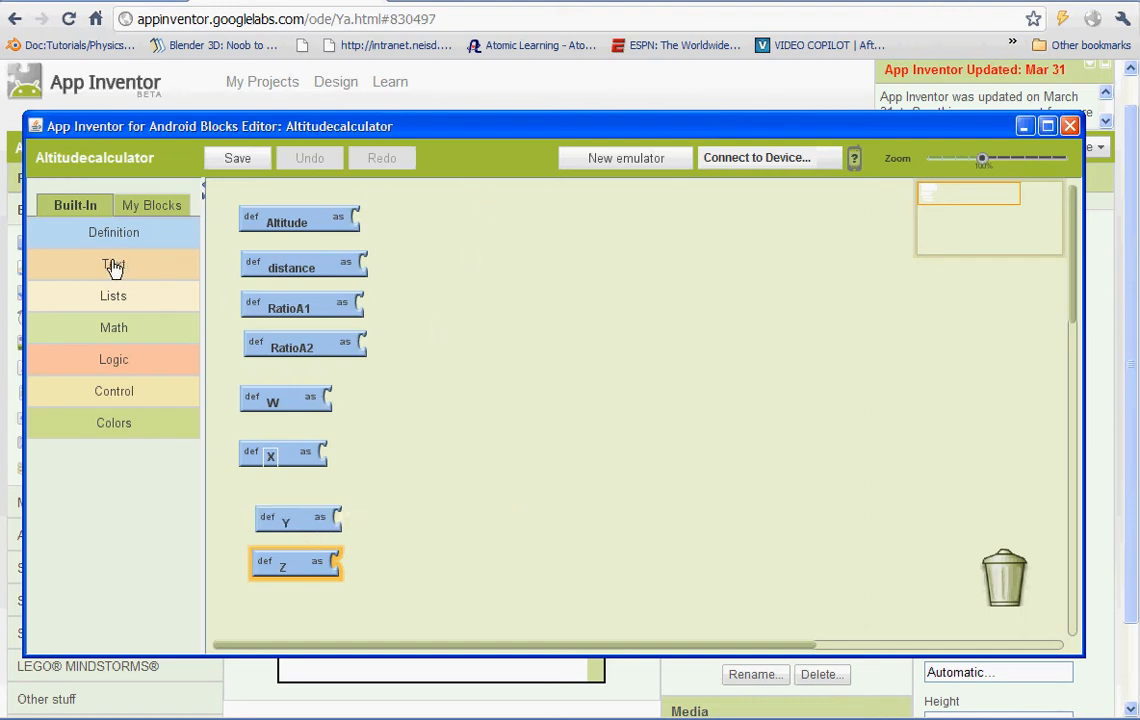
pyautogui.moveTo(103, 232)
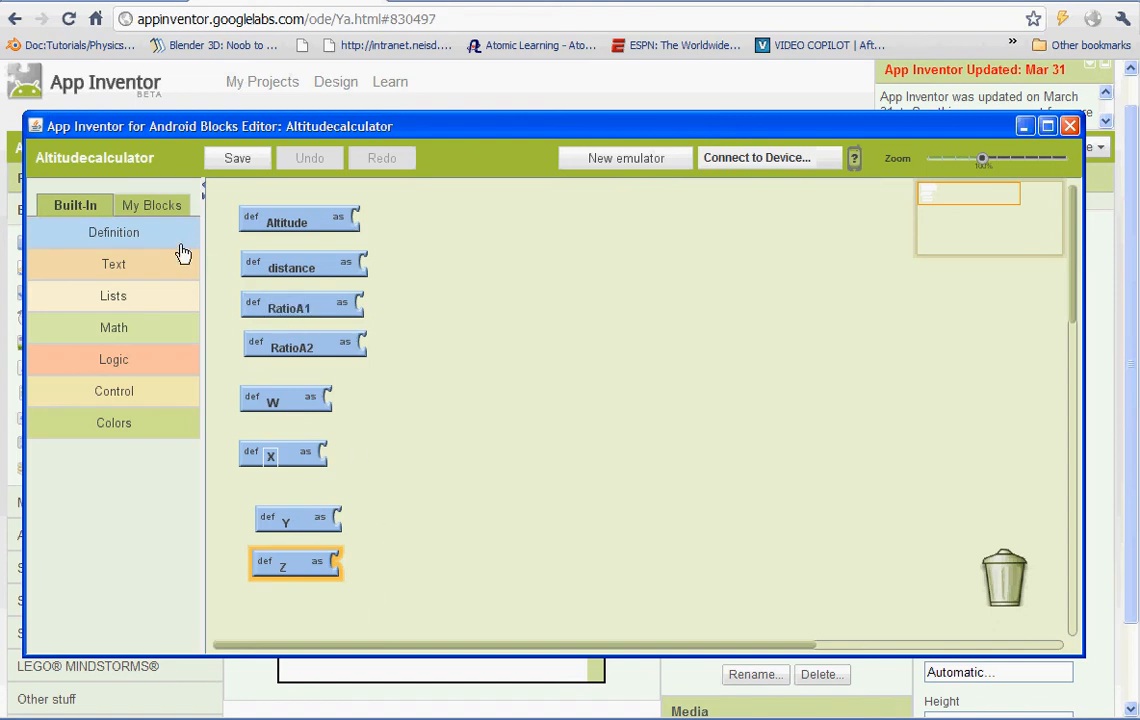
pyautogui.moveTo(120, 330)
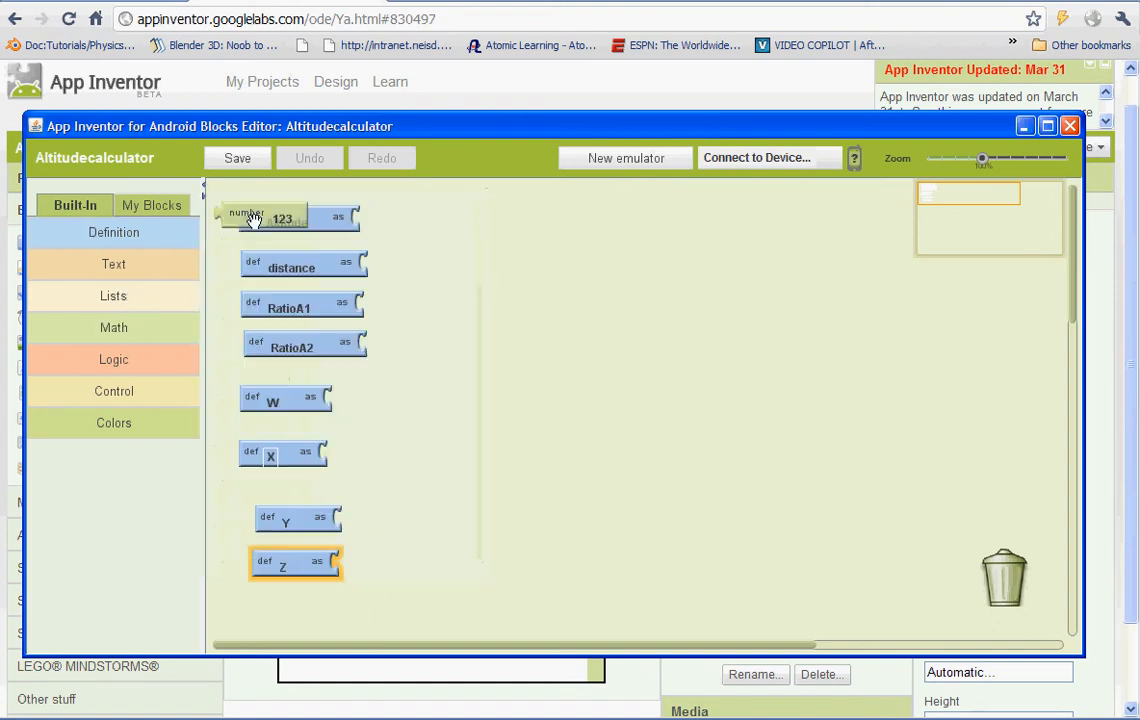
# Snap number 0 blocks into all eight variable definitions and save the project.
pyautogui.moveTo(279, 217); pyautogui.dragTo(495, 238)
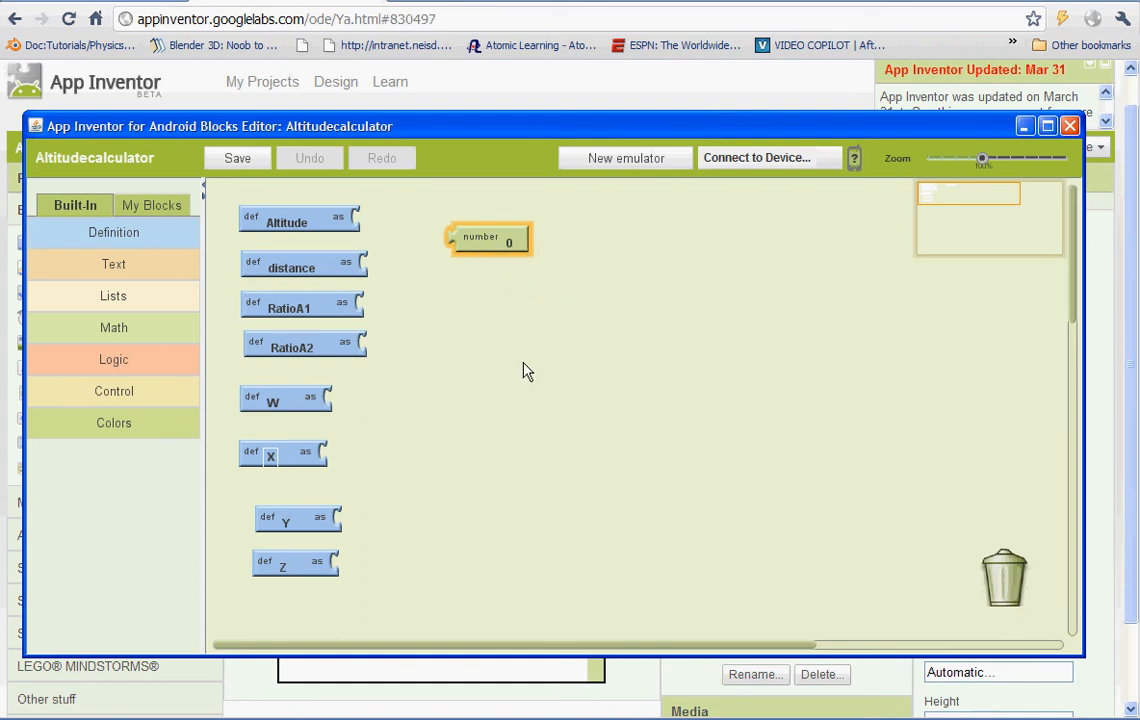
pyautogui.moveTo(490, 238); pyautogui.dragTo(549, 307)
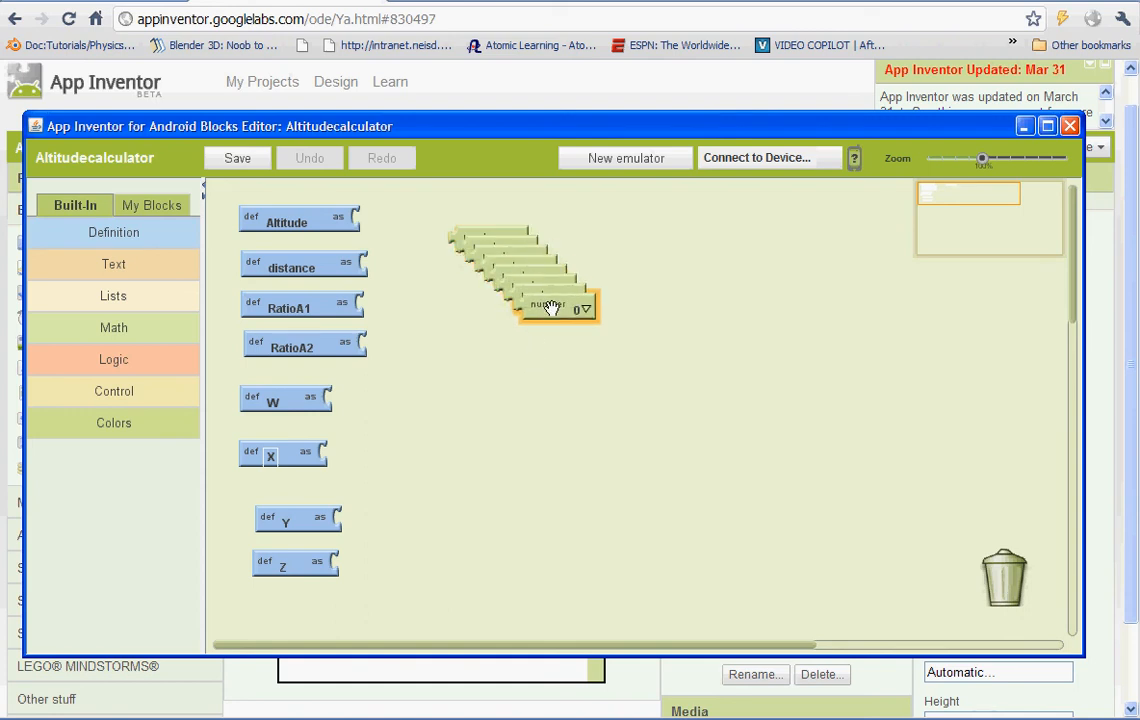
pyautogui.moveTo(548, 306); pyautogui.dragTo(376, 561)
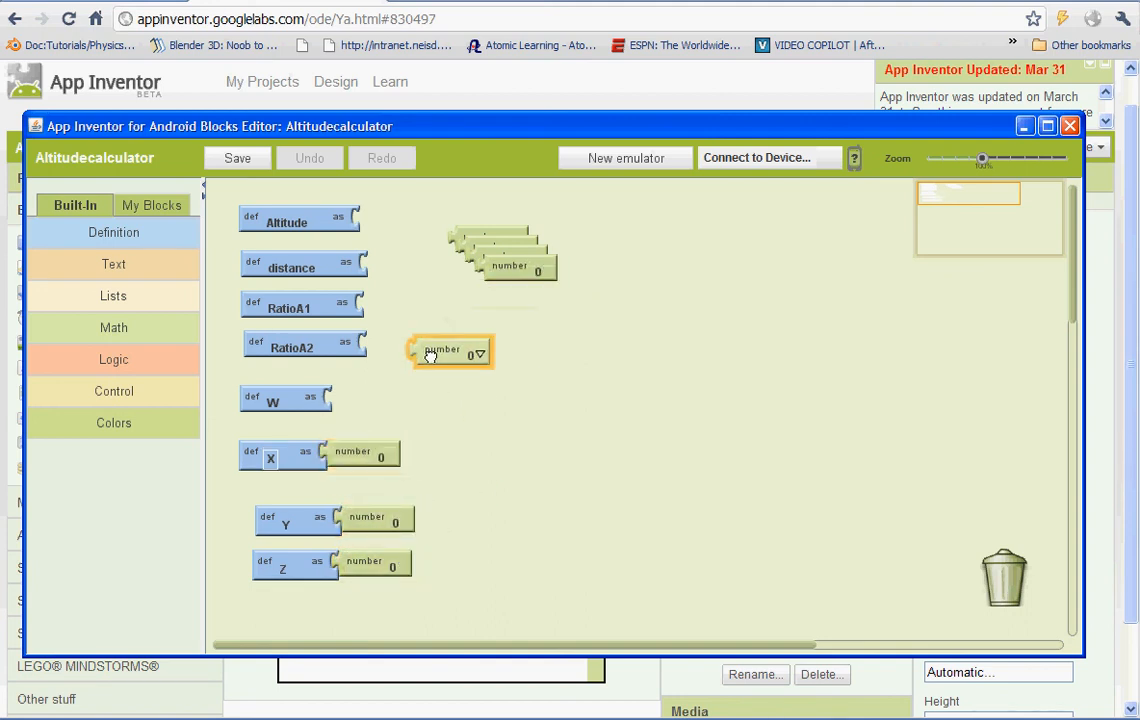
pyautogui.moveTo(449, 352); pyautogui.dragTo(484, 307)
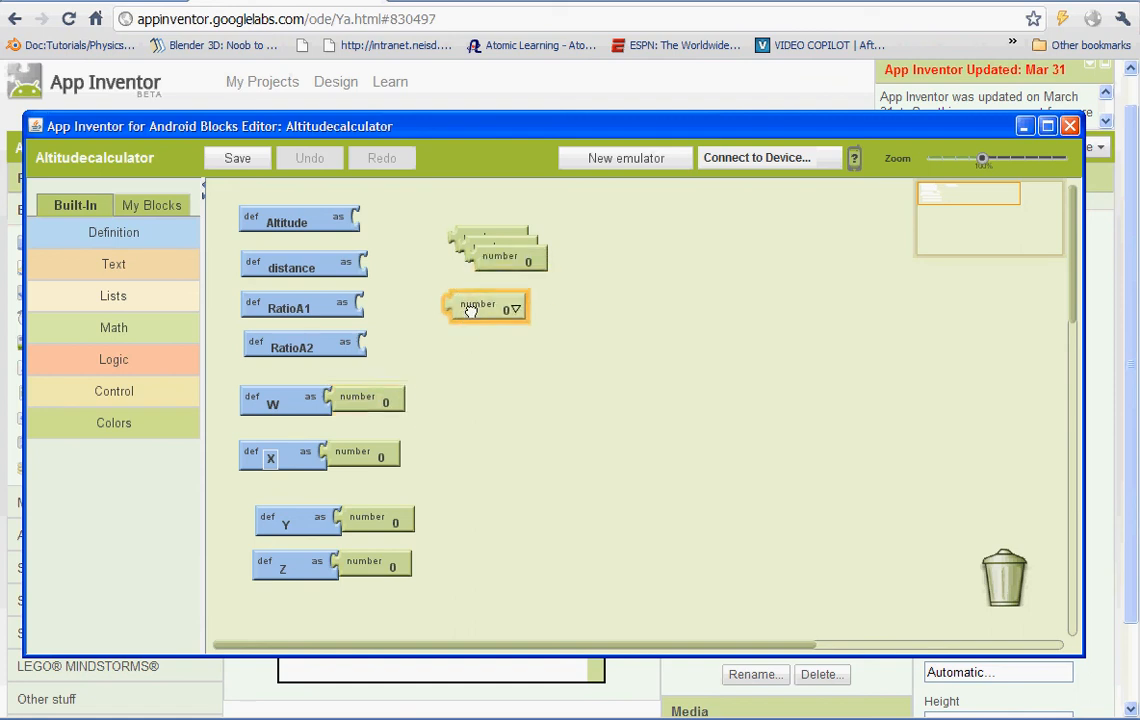
pyautogui.moveTo(485, 307); pyautogui.dragTo(390, 305)
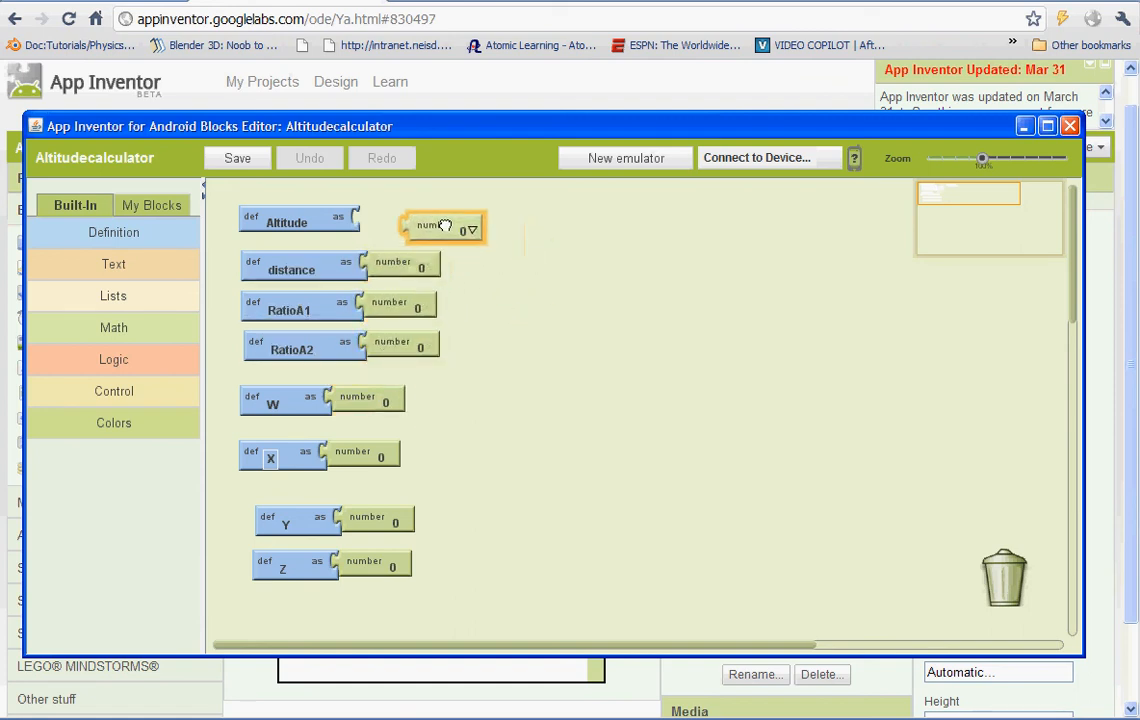
pyautogui.moveTo(439, 225); pyautogui.dragTo(400, 218)
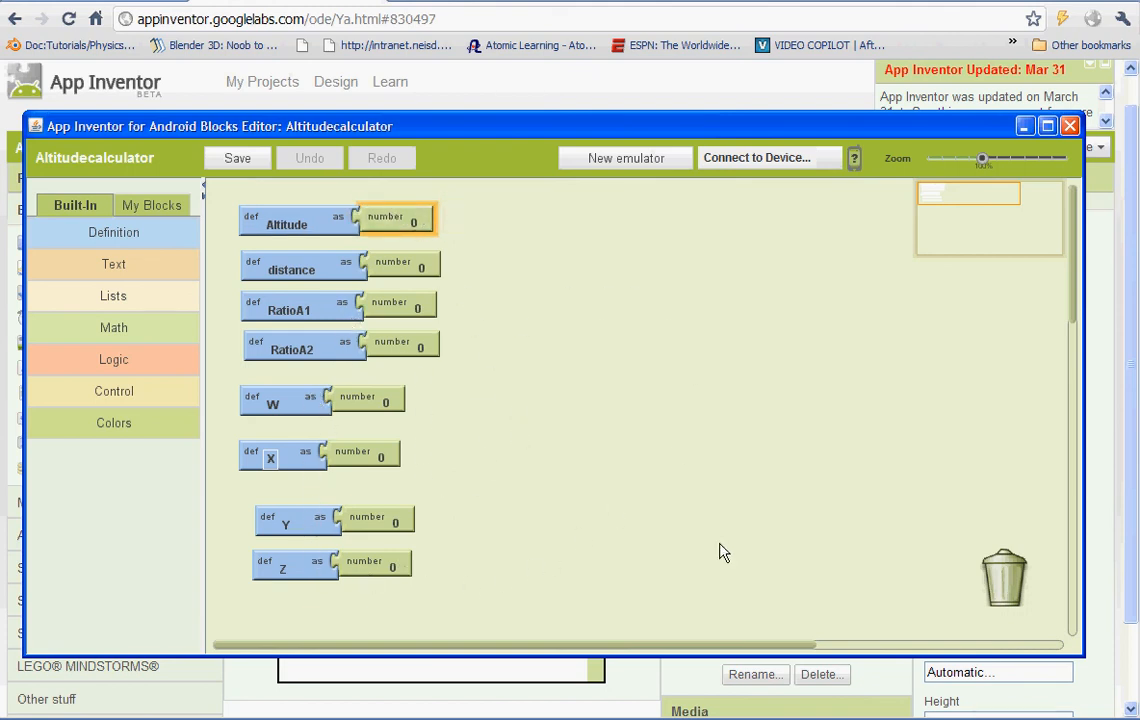
pyautogui.moveTo(770, 476)
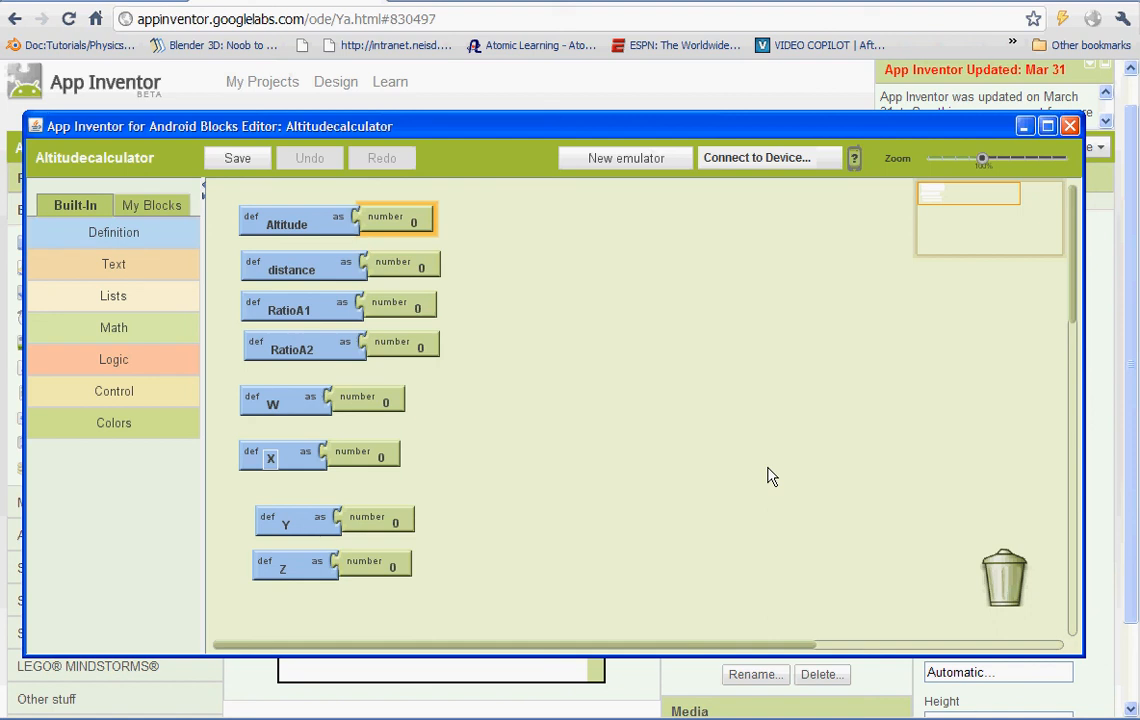
pyautogui.click(237, 158)
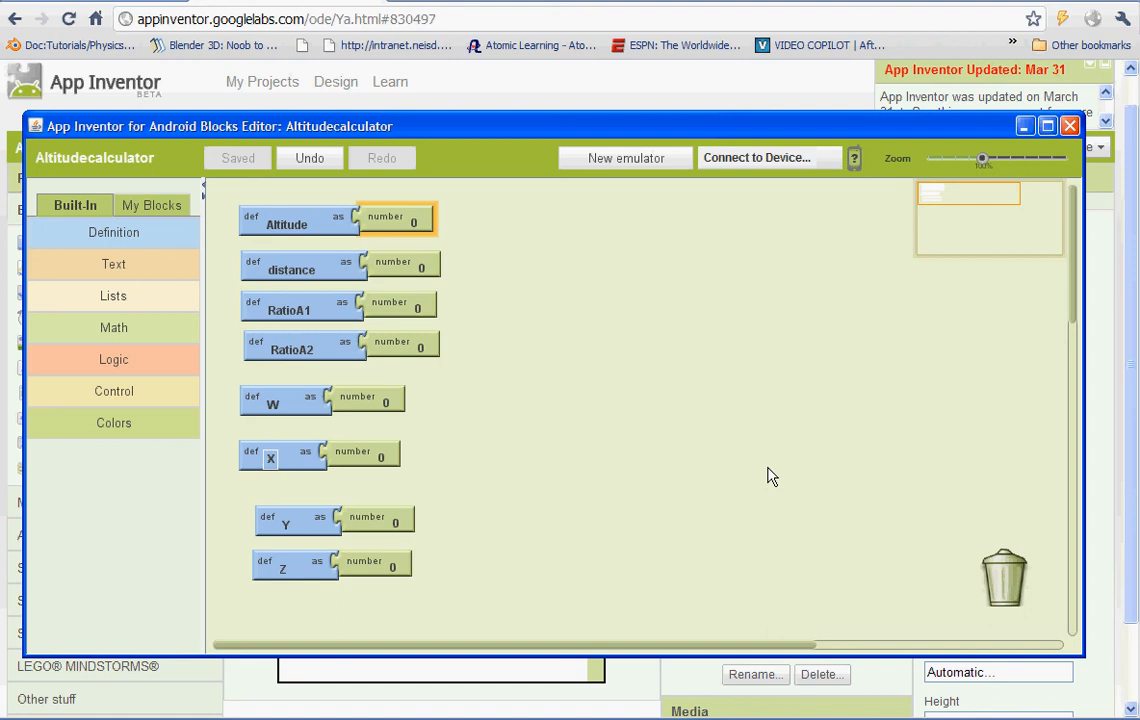
pyautogui.moveTo(210, 650)
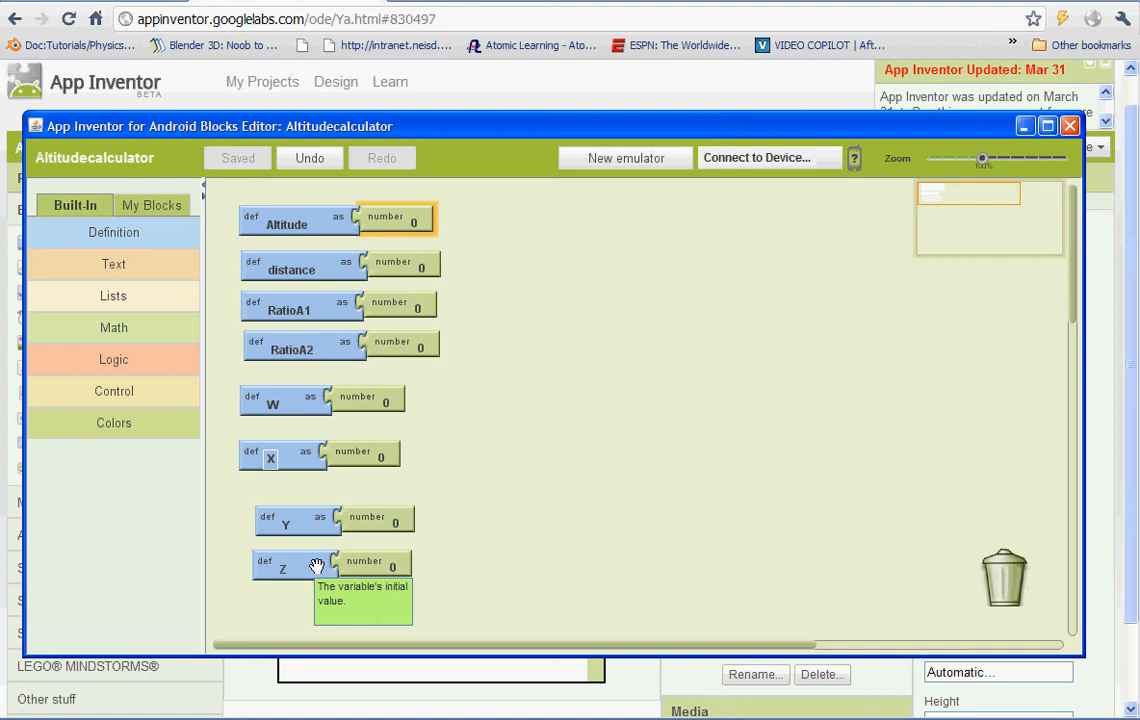
pyautogui.moveTo(592, 576)
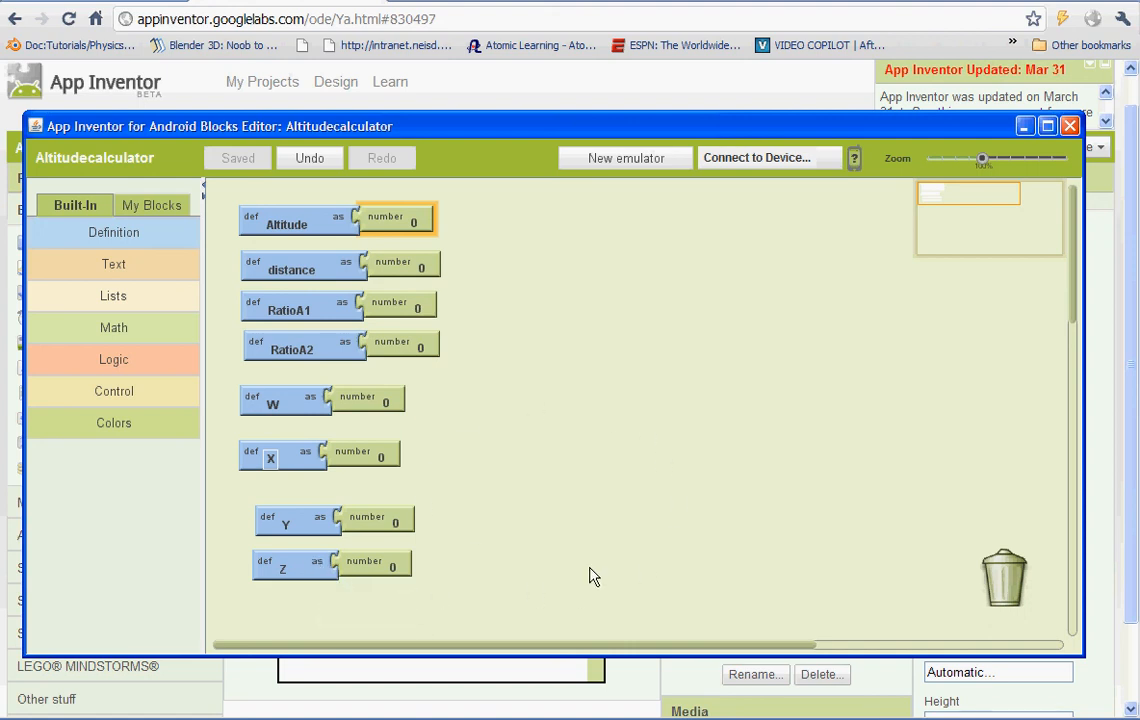
pyautogui.moveTo(629, 506)
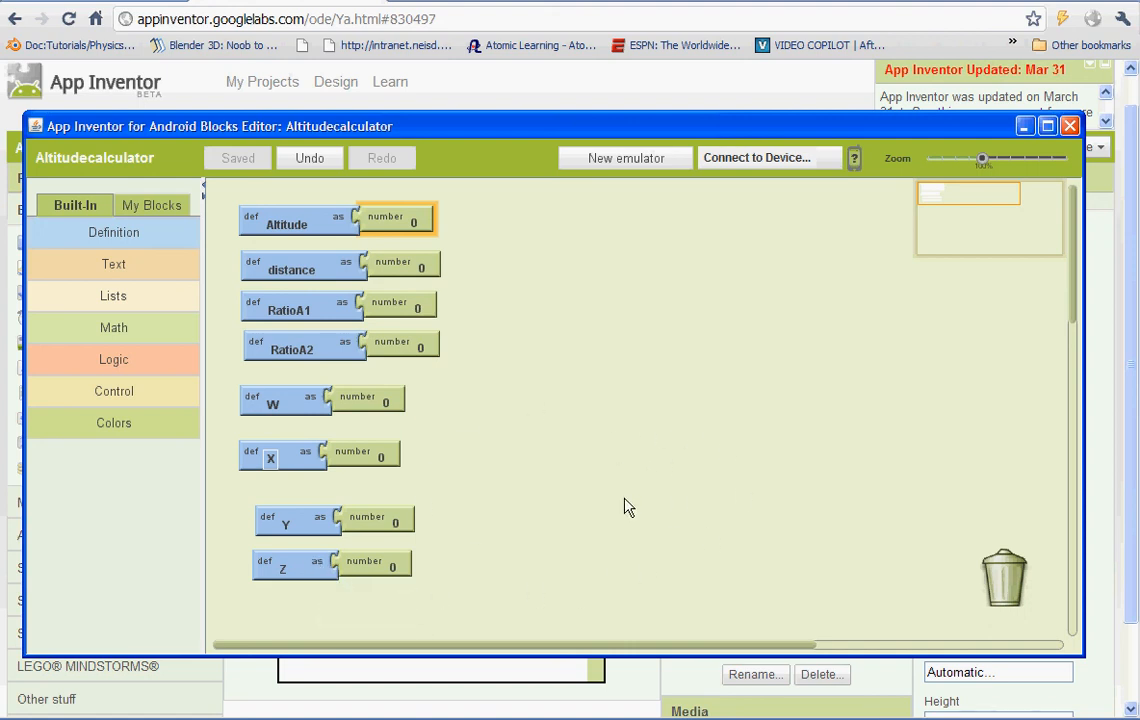
pyautogui.moveTo(668, 390)
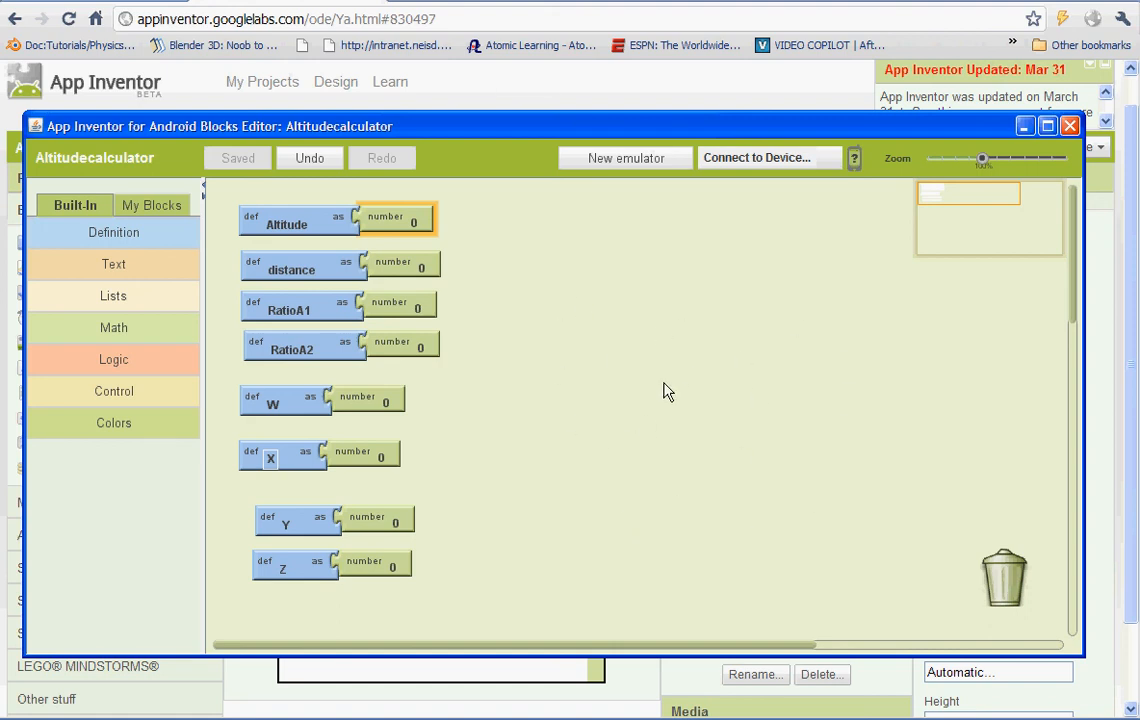
pyautogui.moveTo(659, 405)
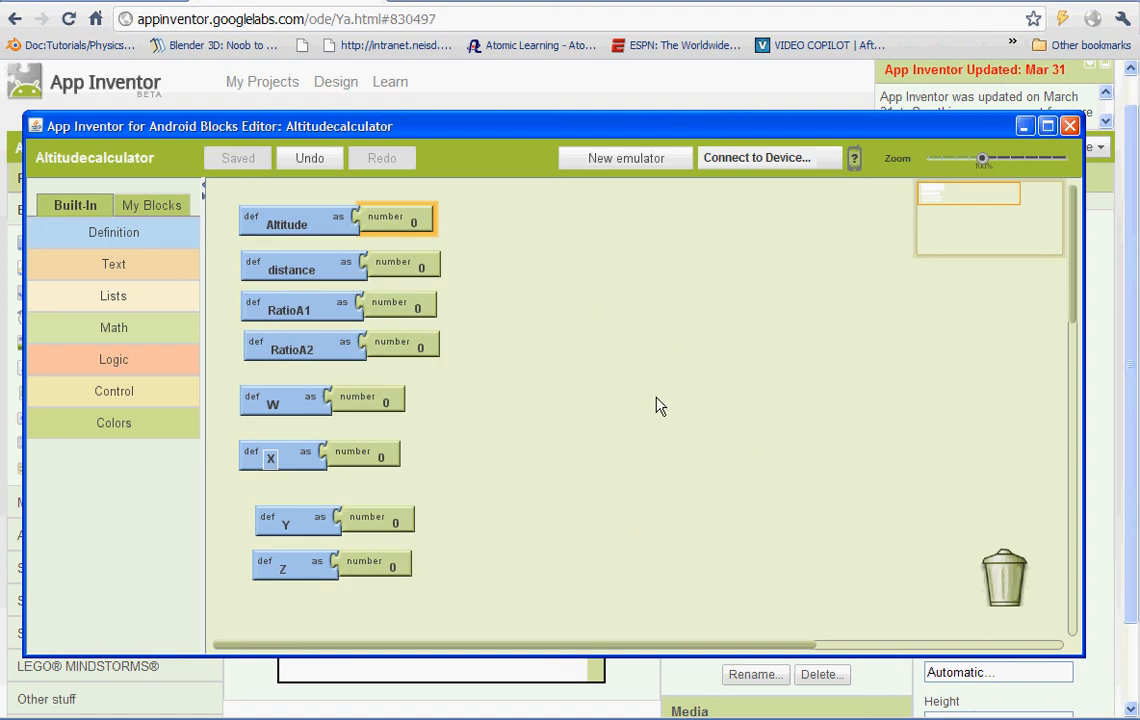